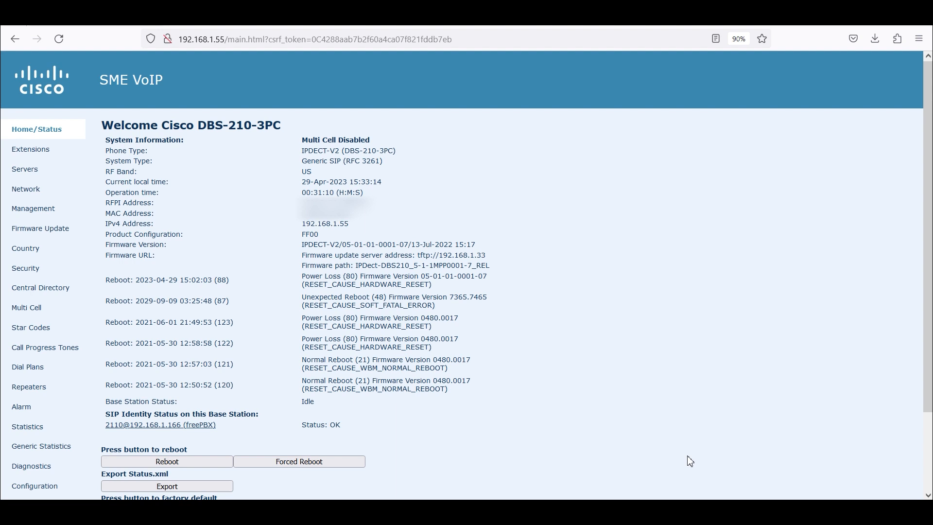
pyautogui.moveTo(698, 391)
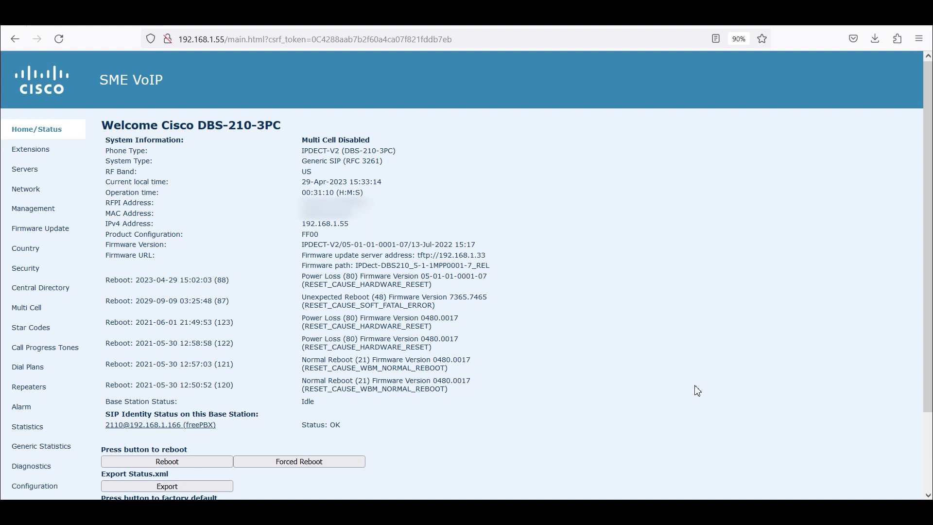
pyautogui.moveTo(387, 206)
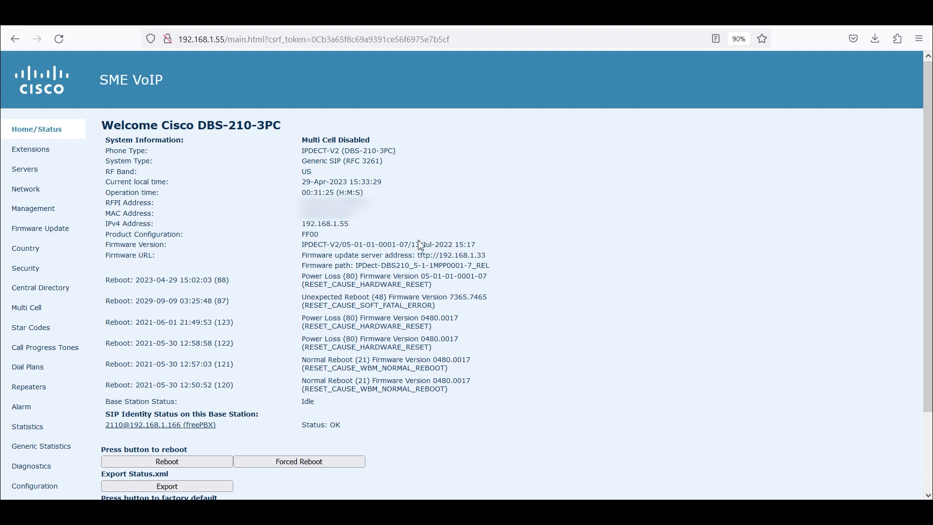
# Sign in and show the Extensions list with handset 6825 on extension 2110
pyautogui.doubleClick(366, 245)
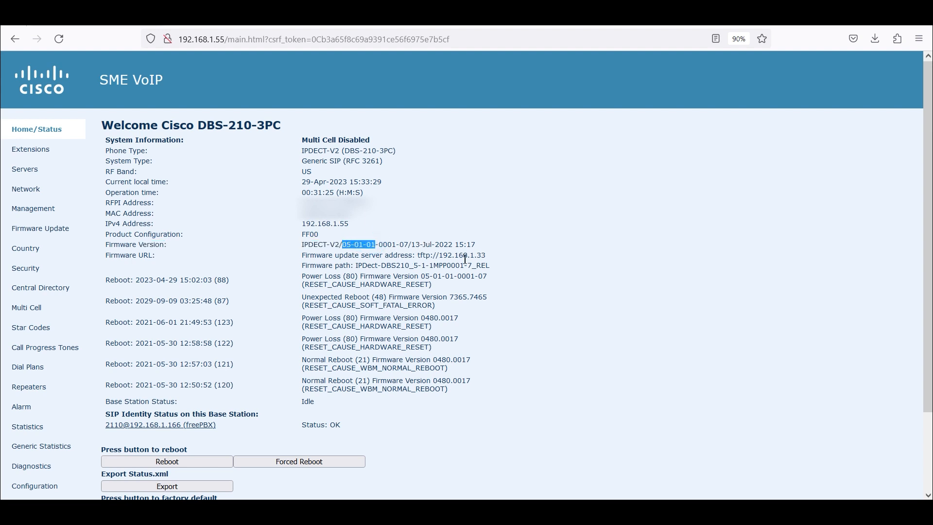
pyautogui.moveTo(538, 268)
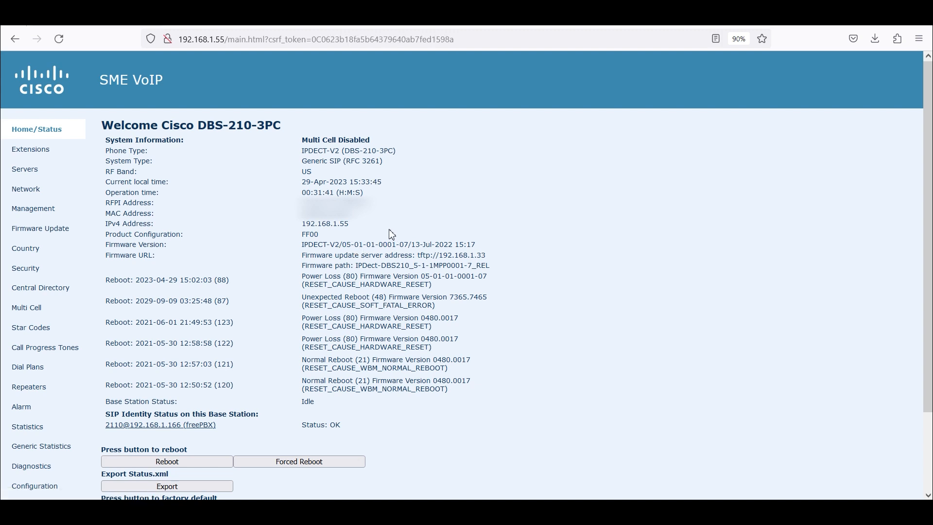
pyautogui.moveTo(355, 297)
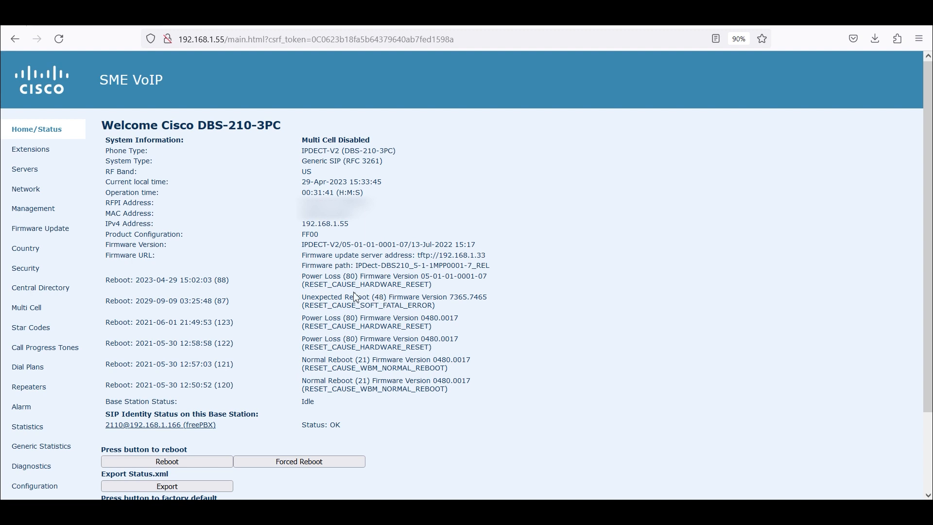
pyautogui.scroll(-3)
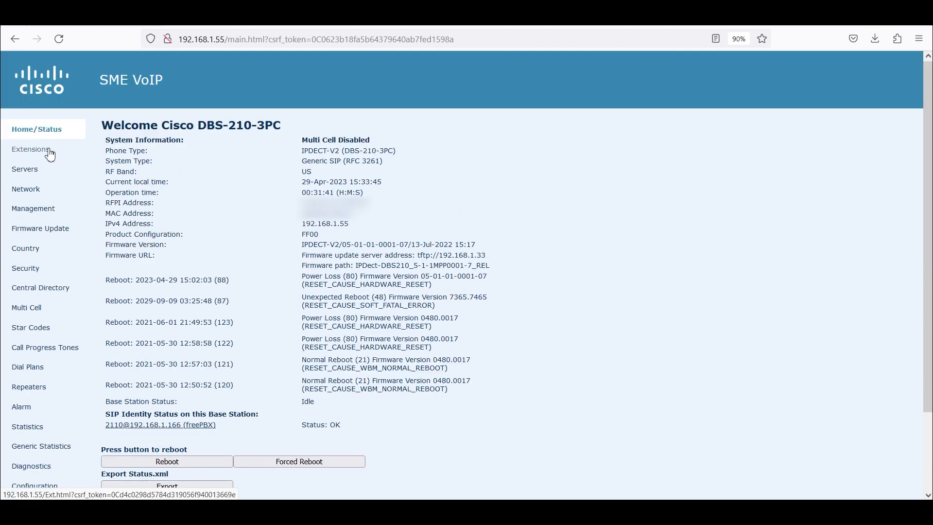
pyautogui.click(30, 149)
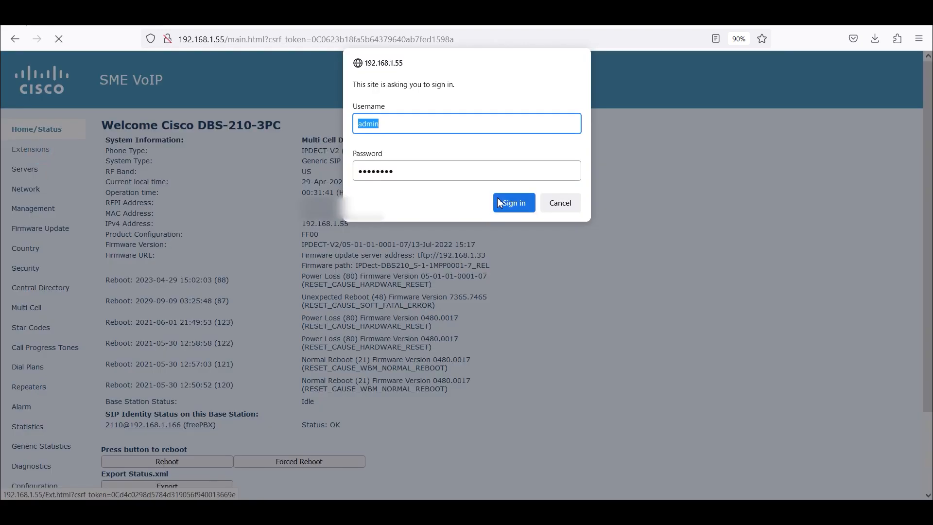
pyautogui.click(513, 202)
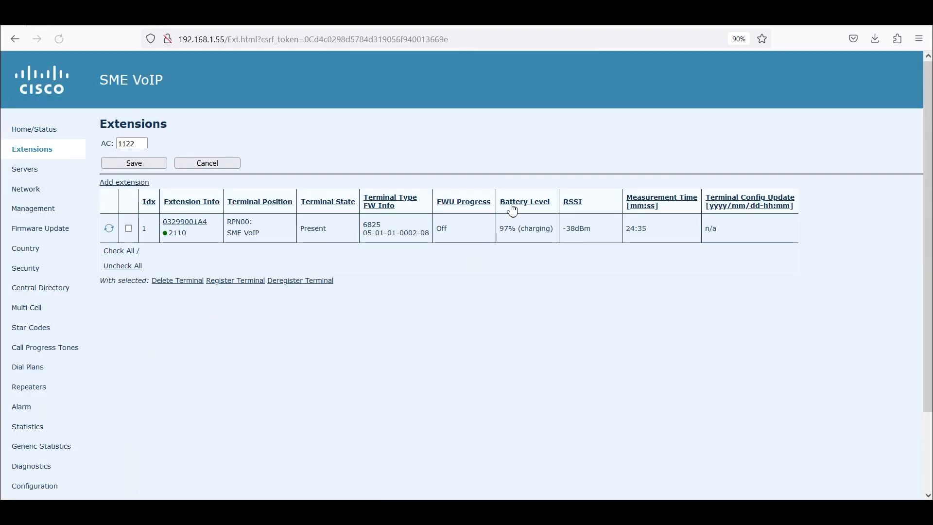
pyautogui.moveTo(316, 295)
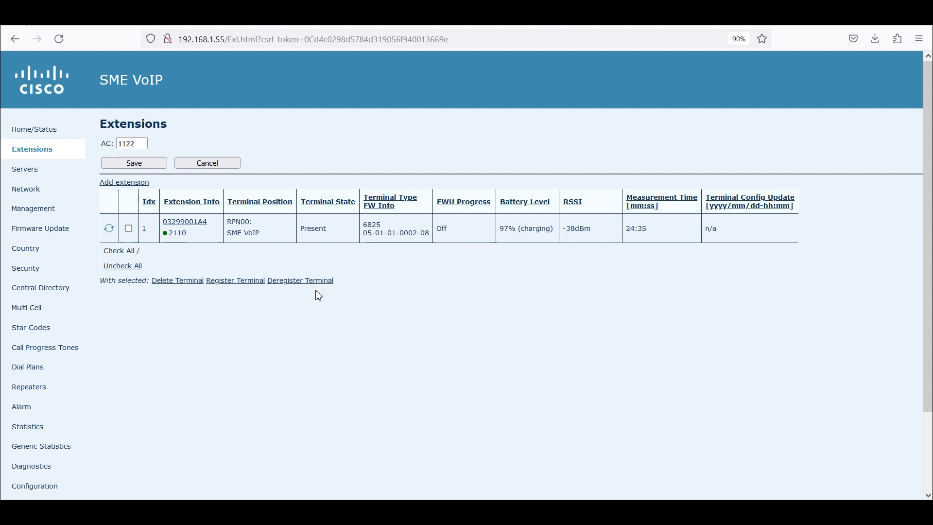
pyautogui.moveTo(216, 256)
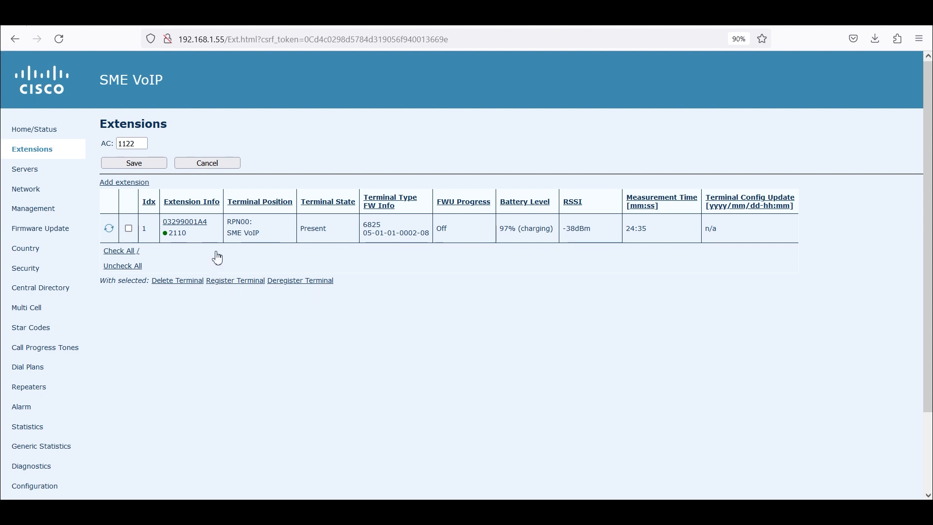
pyautogui.doubleClick(373, 225)
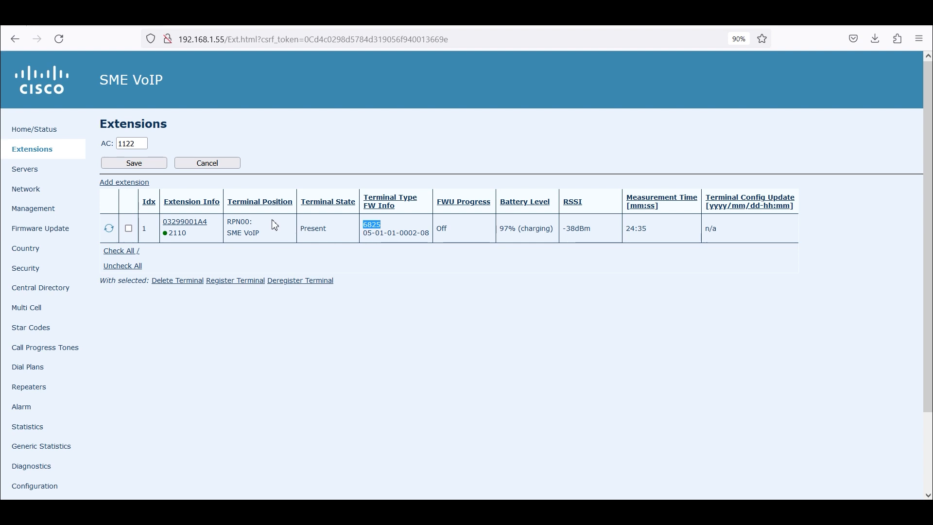
pyautogui.moveTo(608, 232)
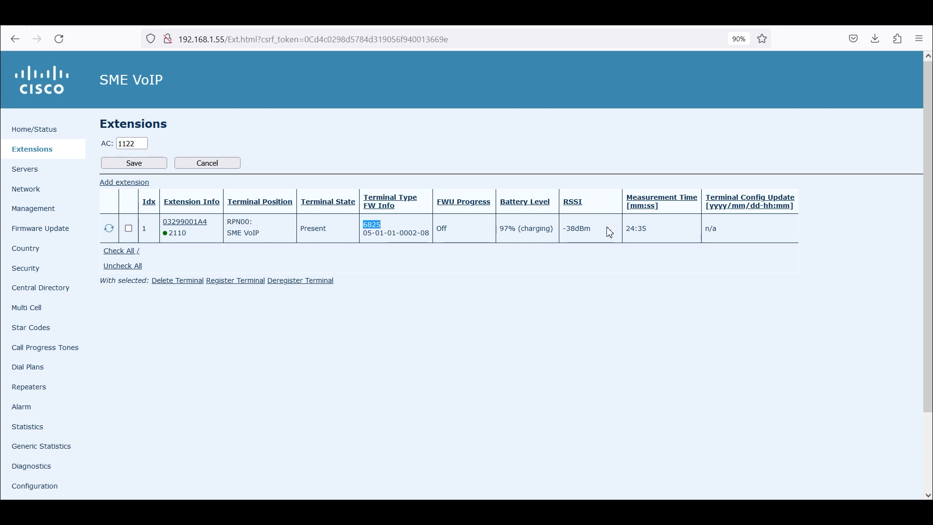
pyautogui.moveTo(452, 299)
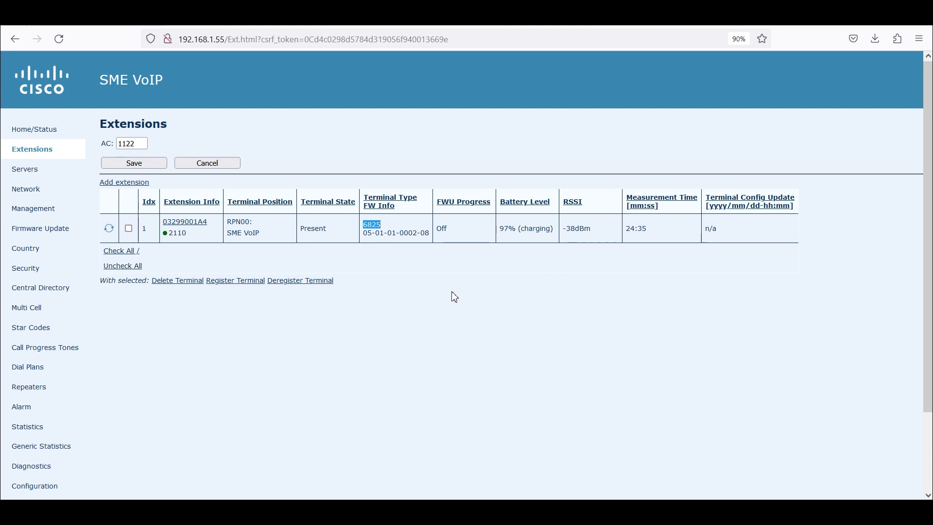
pyautogui.moveTo(456, 296)
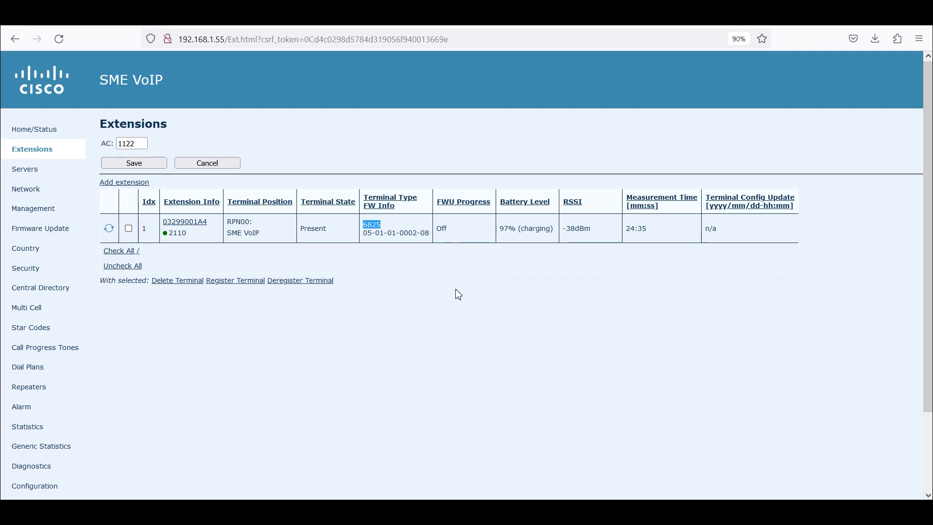
pyautogui.moveTo(205, 231)
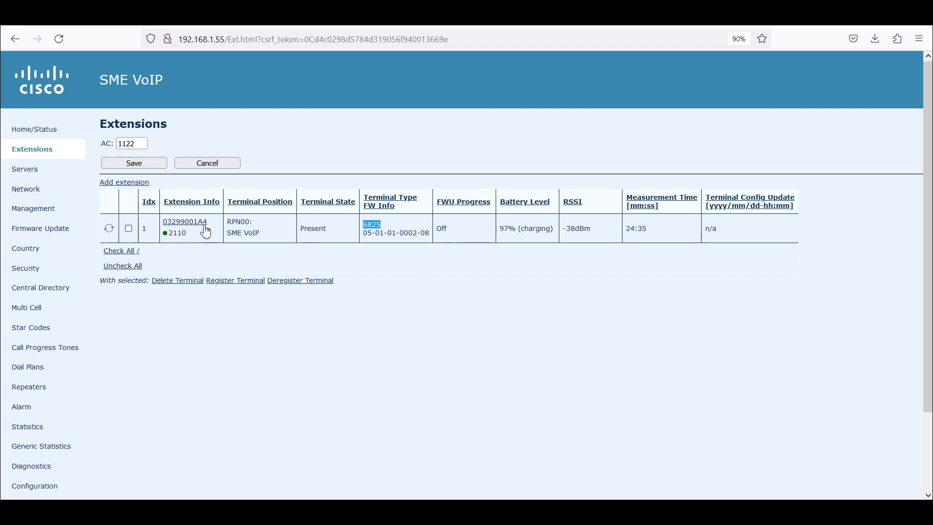
pyautogui.moveTo(81, 155)
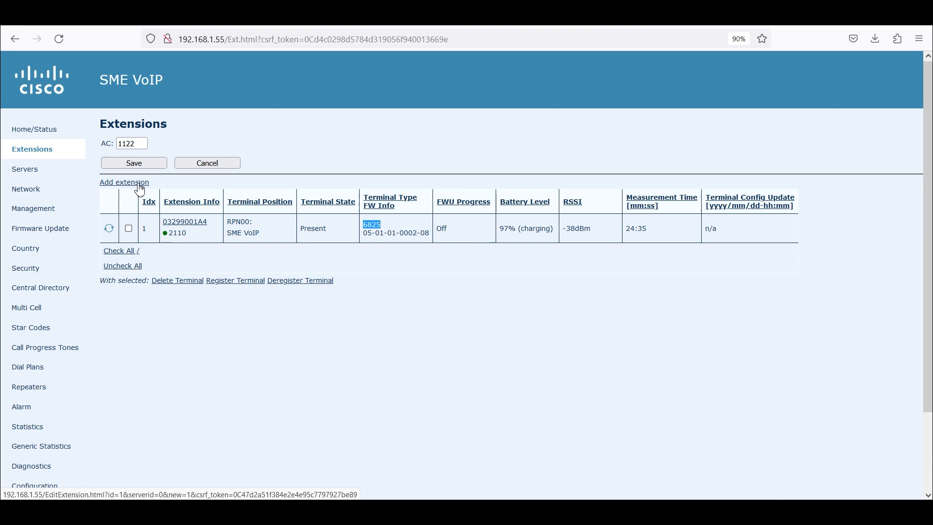
# View terminal 6825 details with extension 2110 registered to freePBX at 192.168.1.166
pyautogui.click(370, 225)
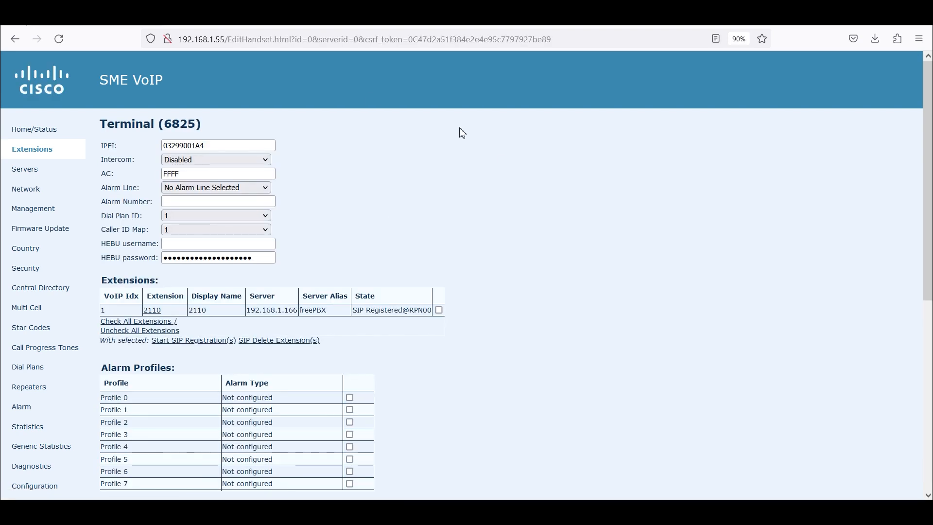
pyautogui.scroll(-3)
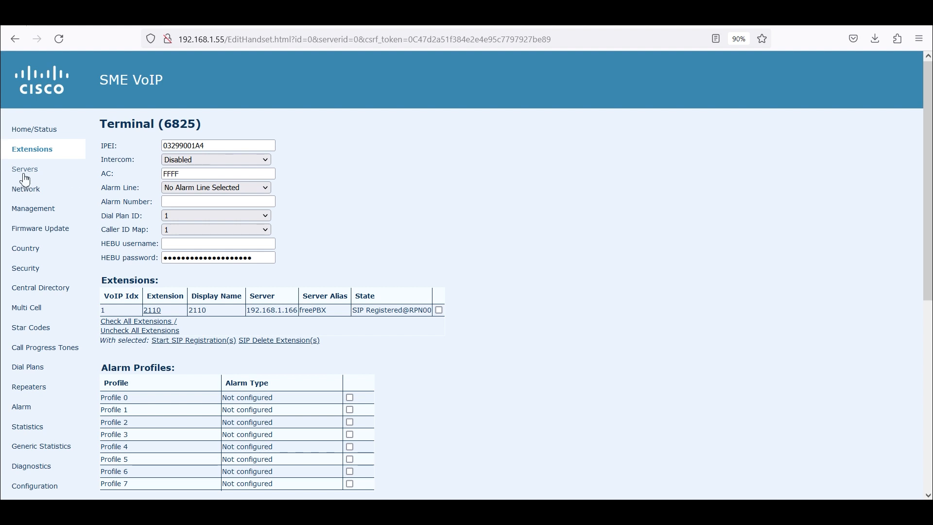
# Review the freePBX SIP server settings (registrar 192.168.1.166, UDP), then head to Network
pyautogui.click(26, 168)
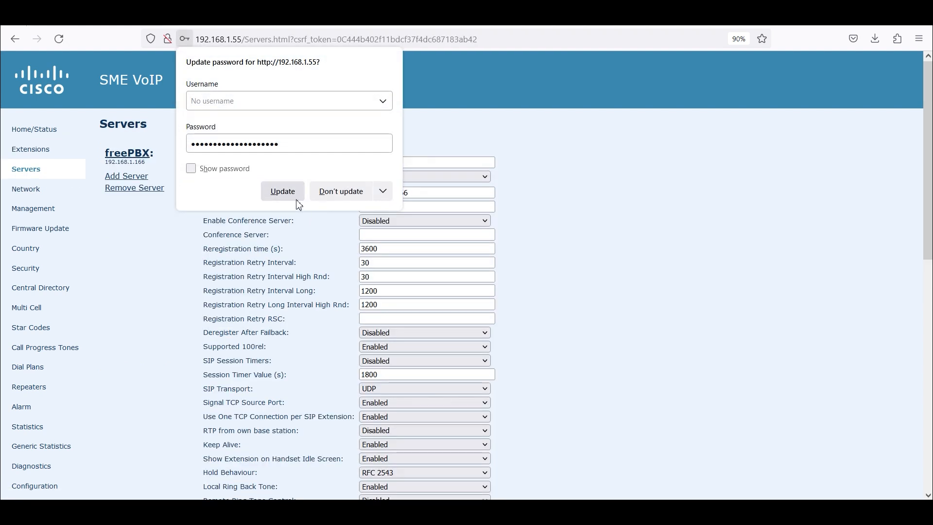
pyautogui.click(341, 192)
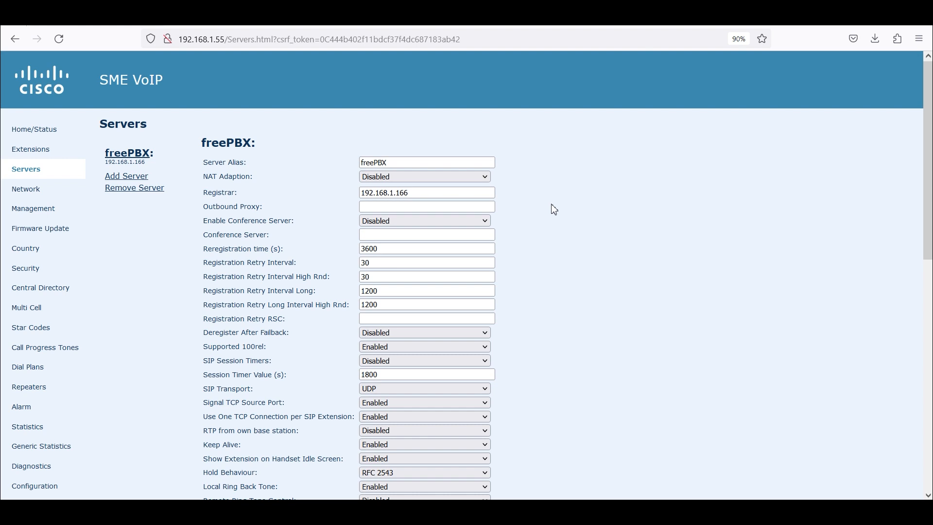
pyautogui.moveTo(275, 166)
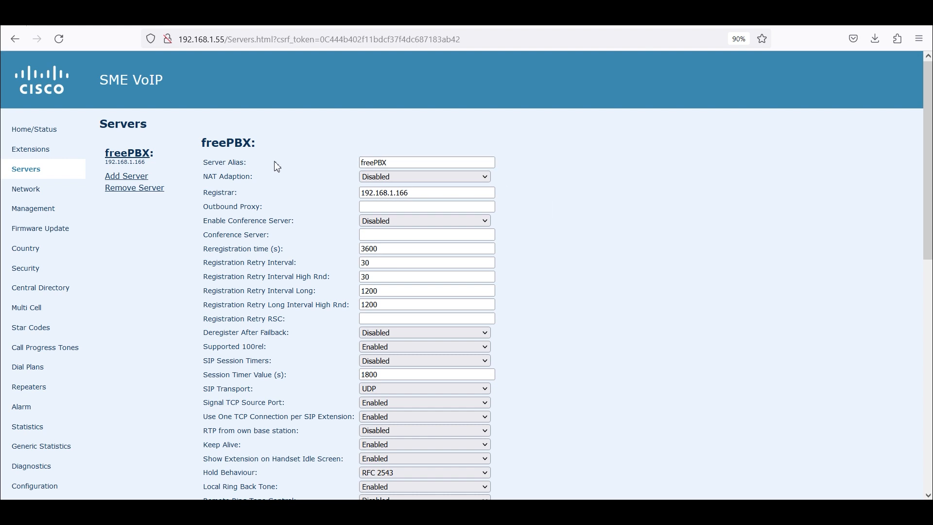
pyautogui.moveTo(224, 160)
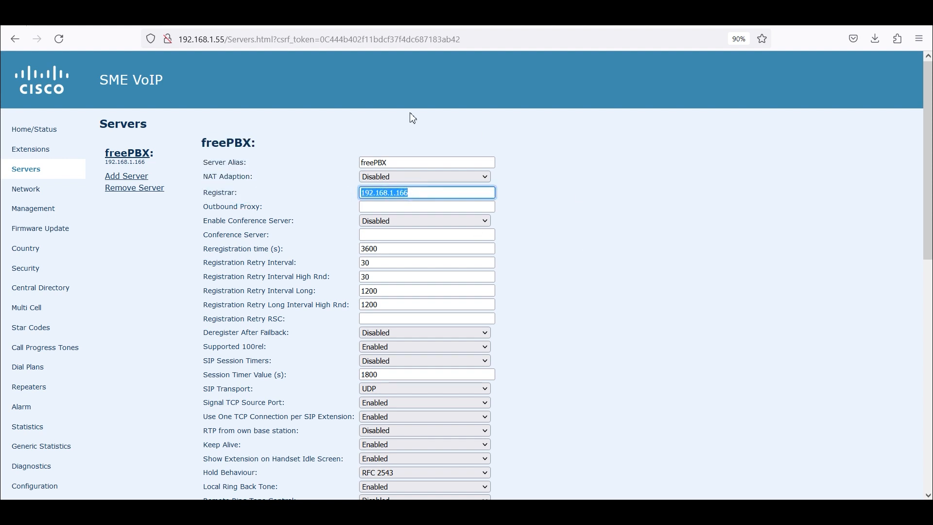
pyautogui.moveTo(921, 209)
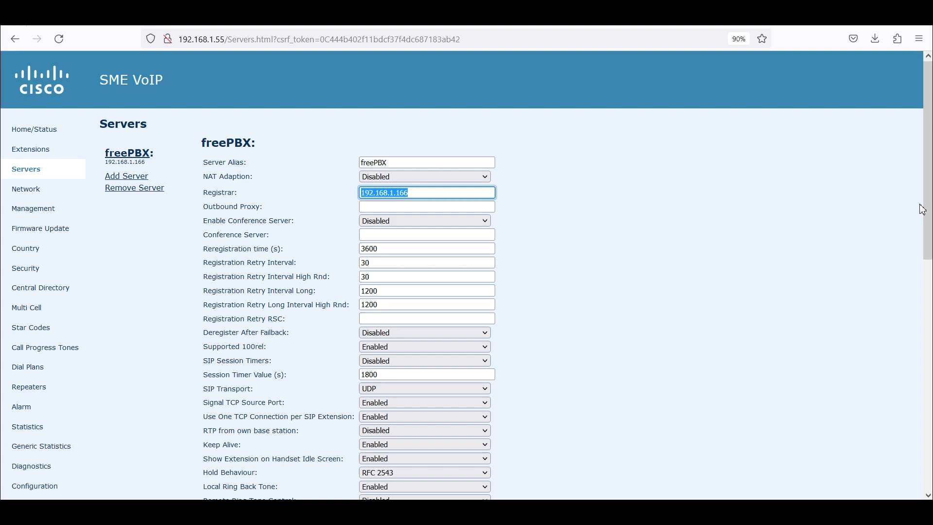
pyautogui.scroll(-3)
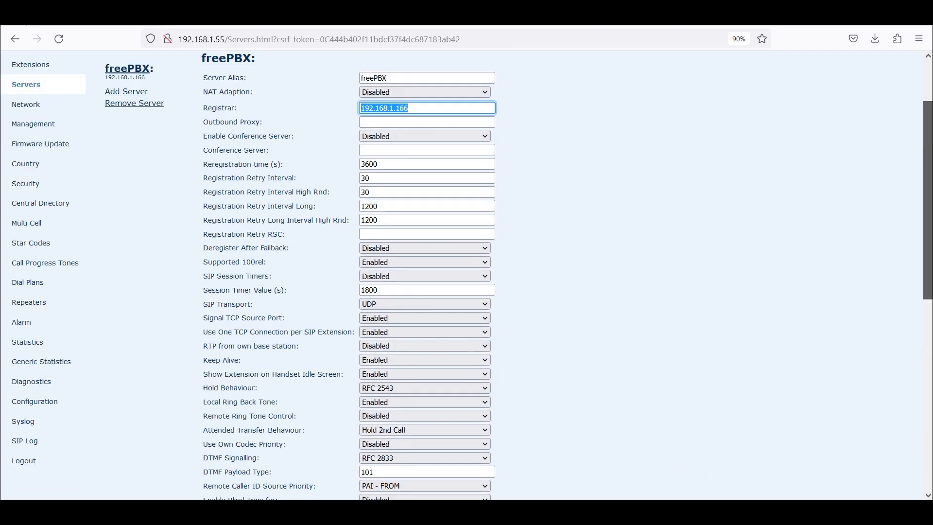
pyautogui.click(26, 104)
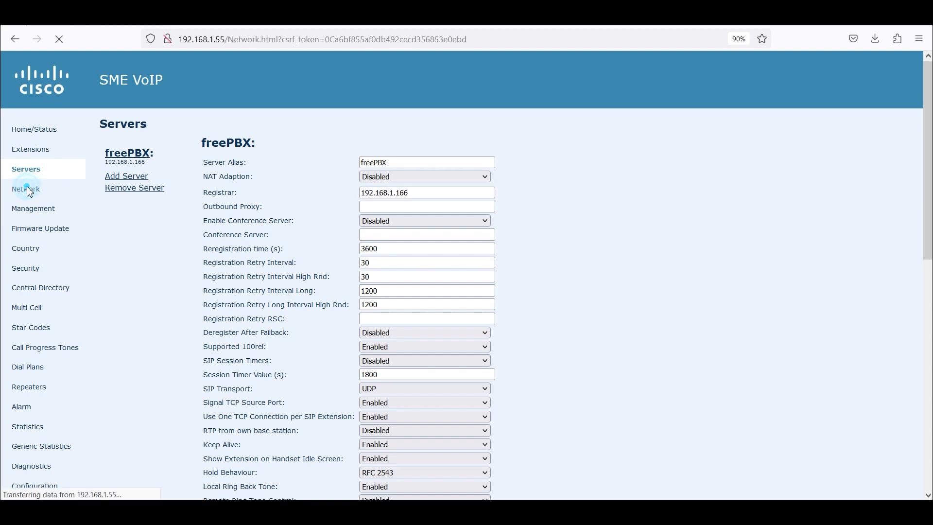
# Show Network Settings: DHCP 192.168.1.55, gateway 192.168.1.2, local SIP port 5060
pyautogui.click(25, 189)
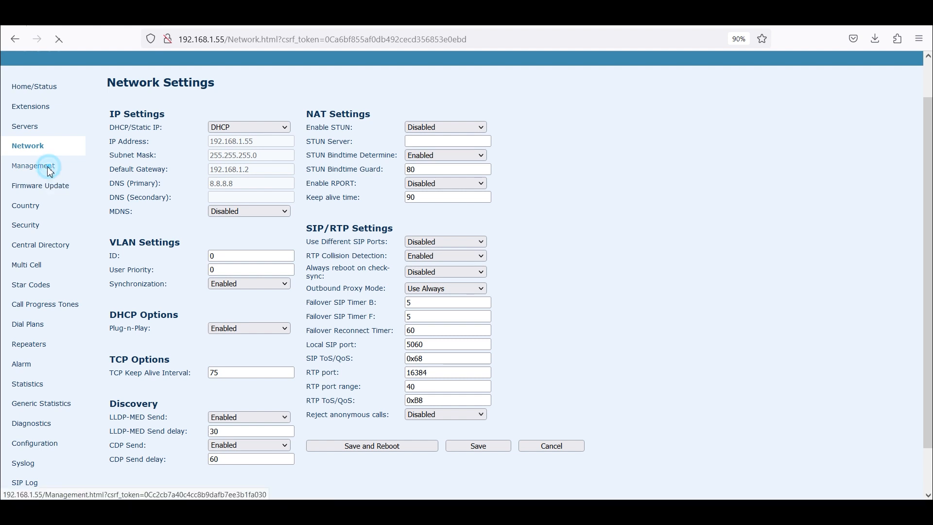
# Review Management Settings: TFTP transfer, syslog Debug to 192.168.1.33 port 514
pyautogui.click(33, 165)
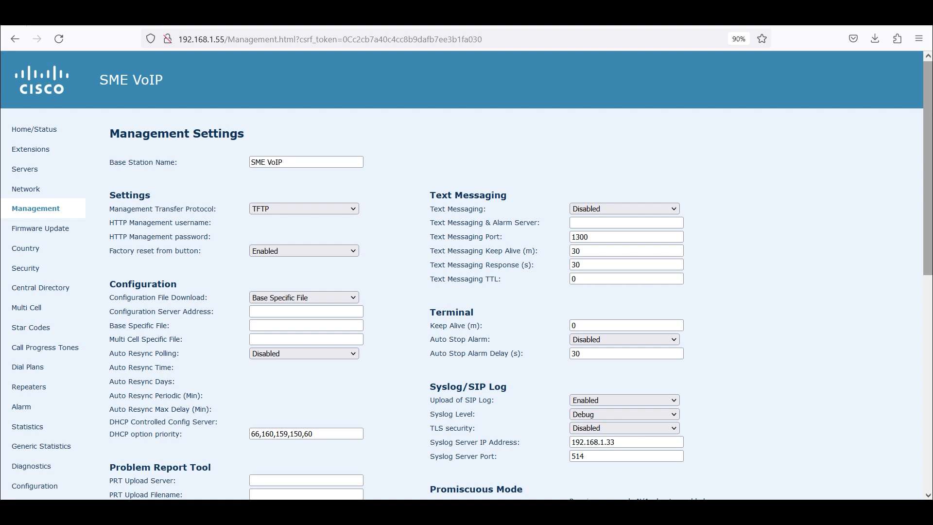
pyautogui.moveTo(449, 194)
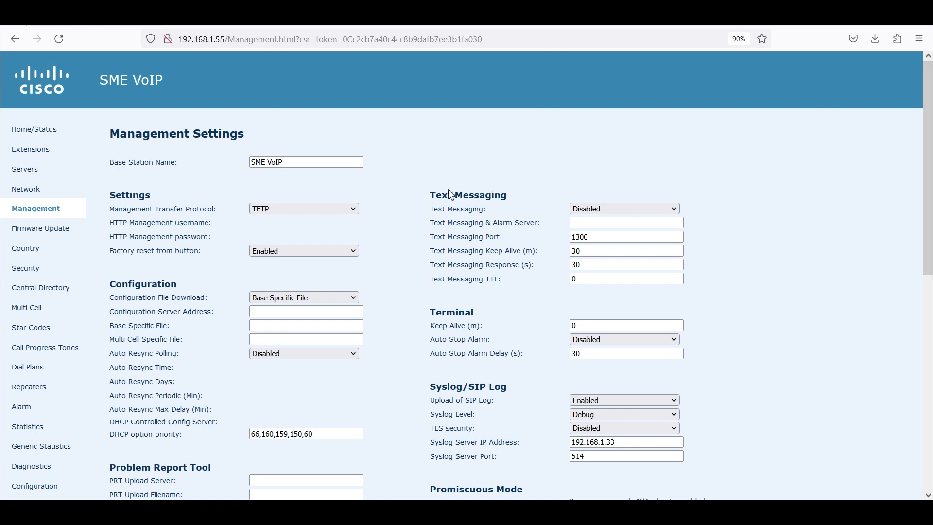
pyautogui.scroll(-3)
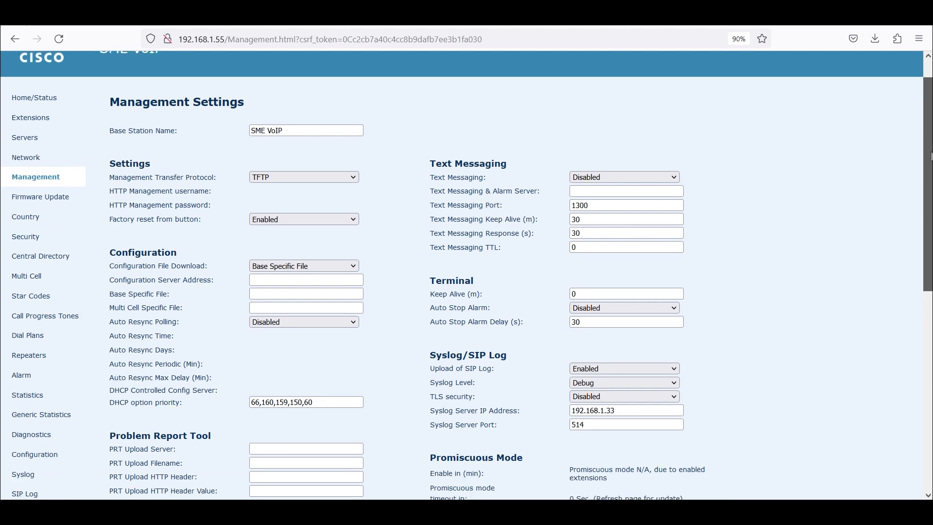
pyautogui.scroll(-3)
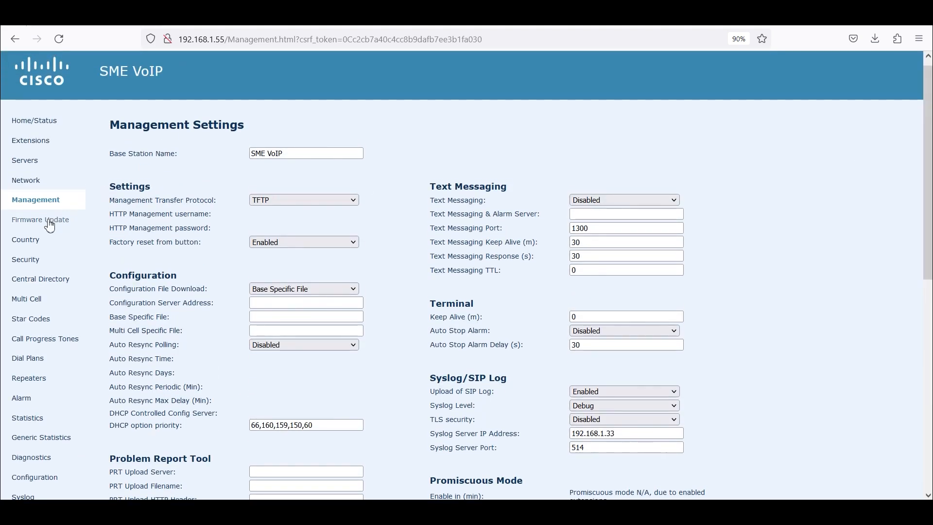
# Review Firmware Update settings: TFTP server 192.168.1.33, DBS210 path, handset 6825 versions
pyautogui.click(40, 220)
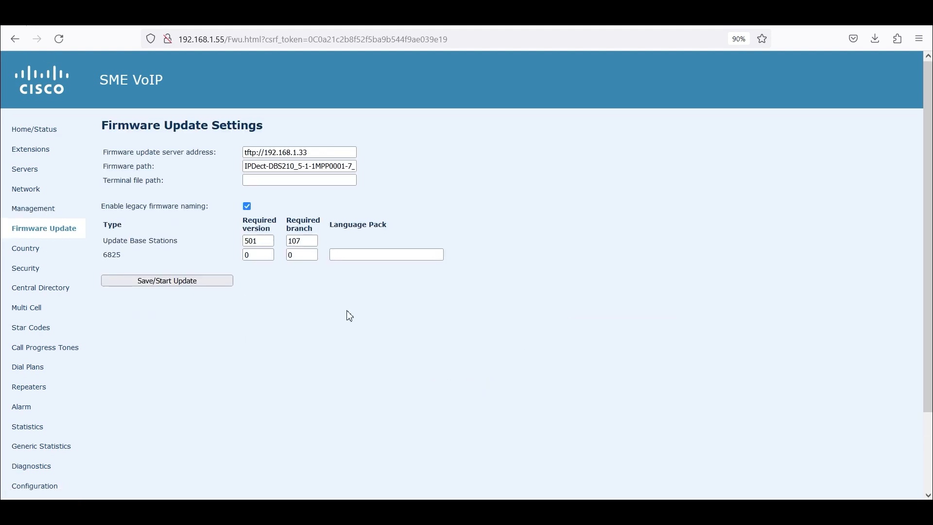
pyautogui.moveTo(304, 312)
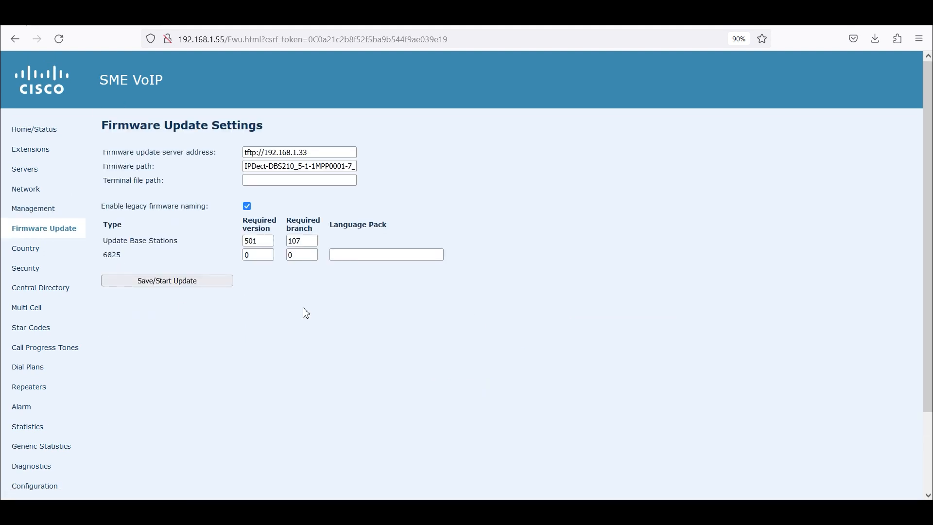
pyautogui.moveTo(510, 263)
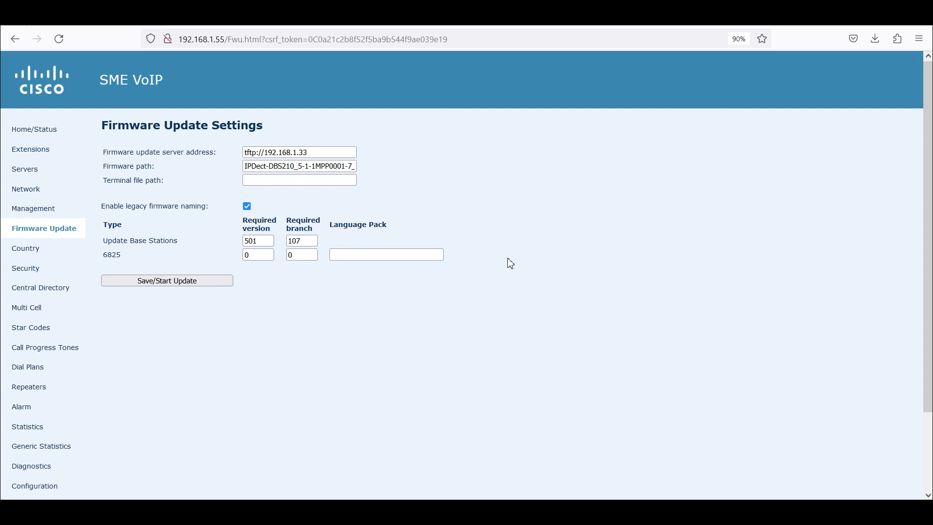
pyautogui.click(301, 240)
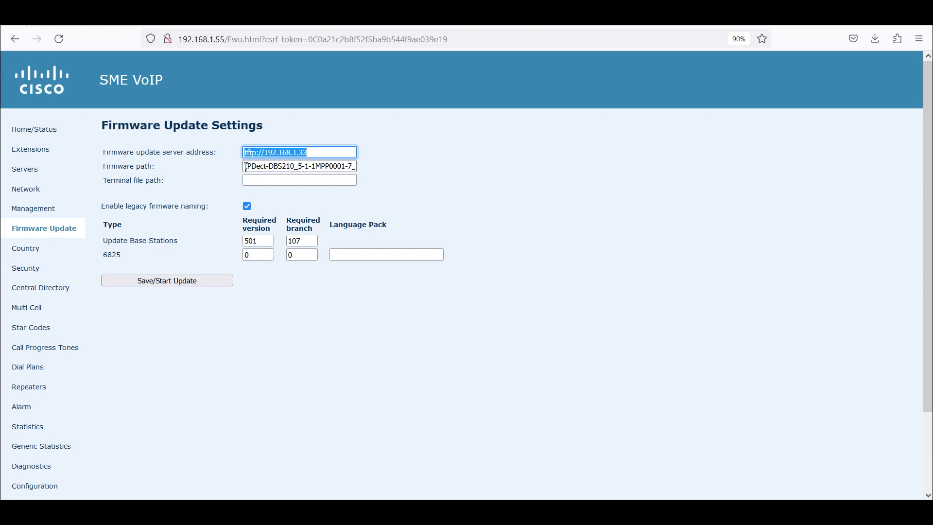
pyautogui.click(298, 167)
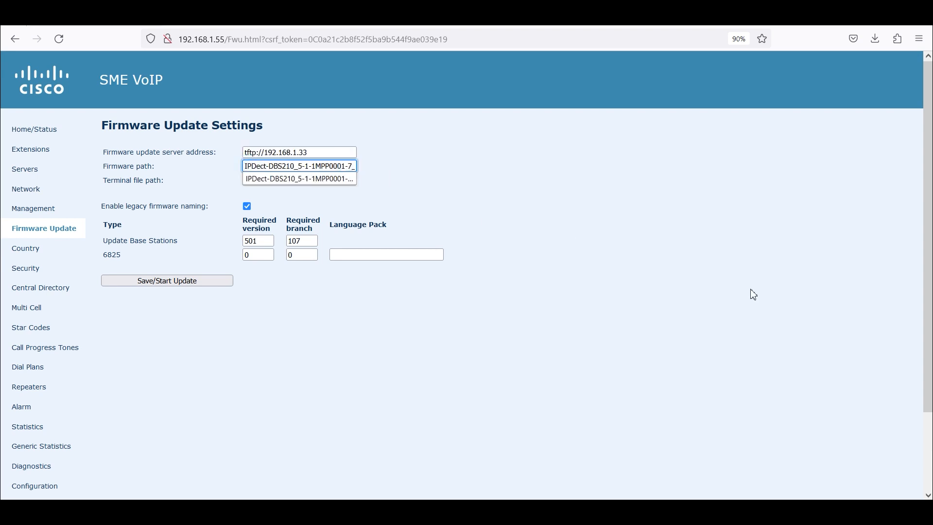
pyautogui.click(298, 179)
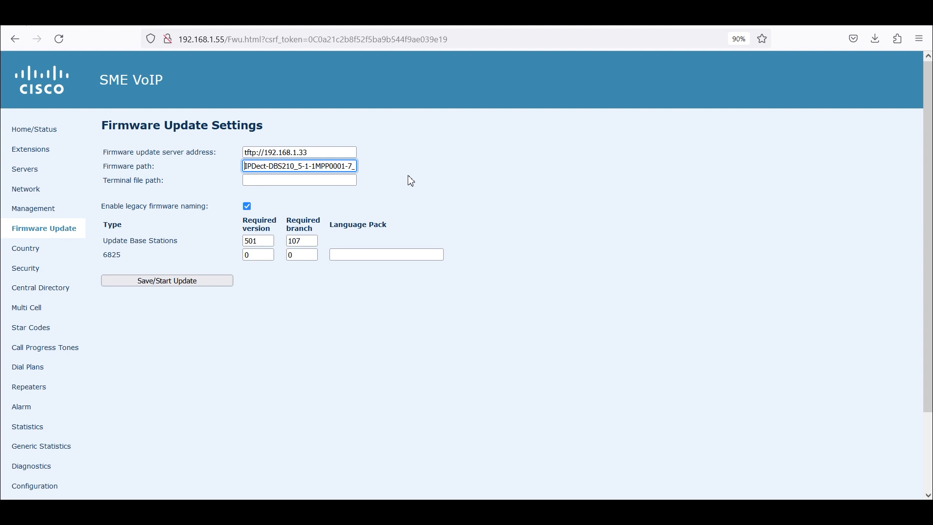
pyautogui.moveTo(319, 162)
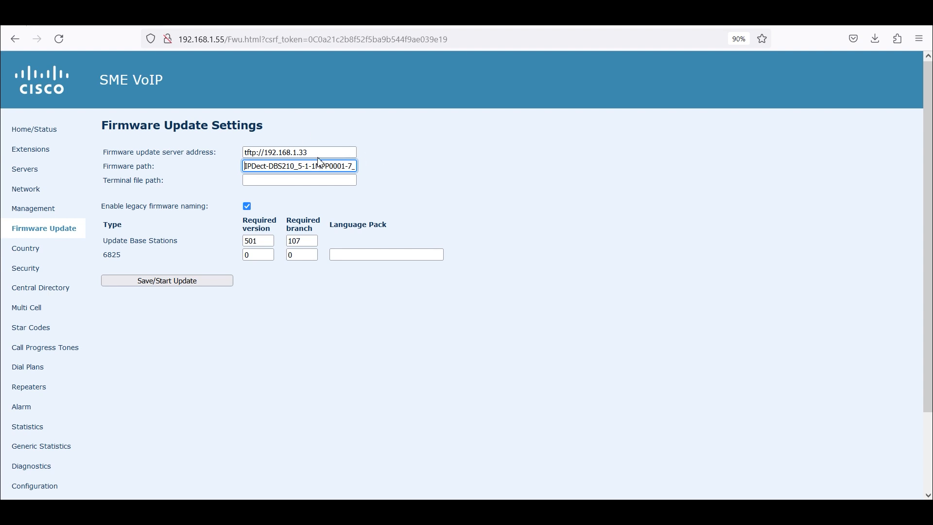
pyautogui.moveTo(460, 268)
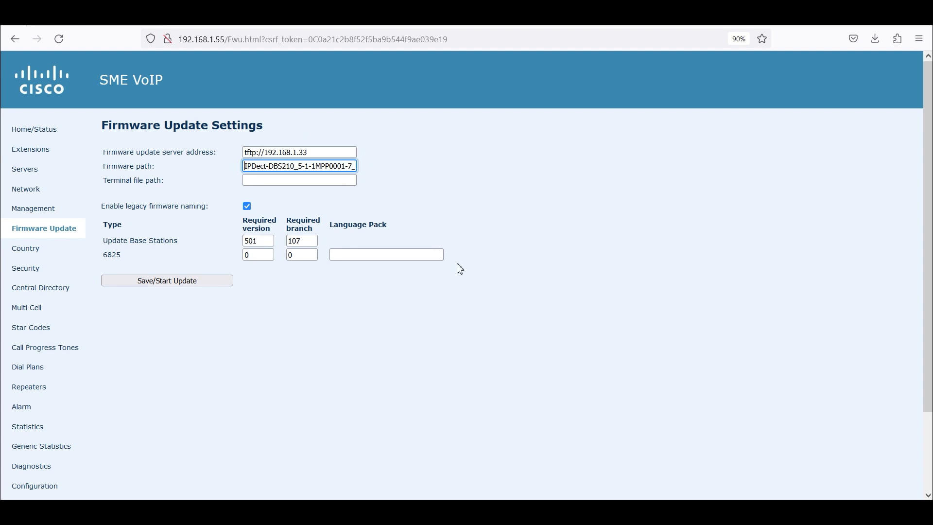
pyautogui.moveTo(141, 246)
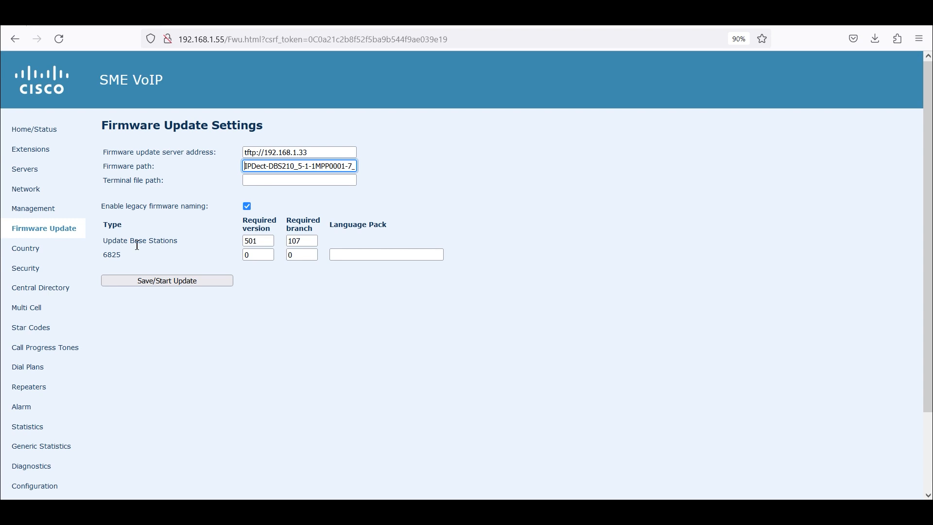
pyautogui.click(257, 240)
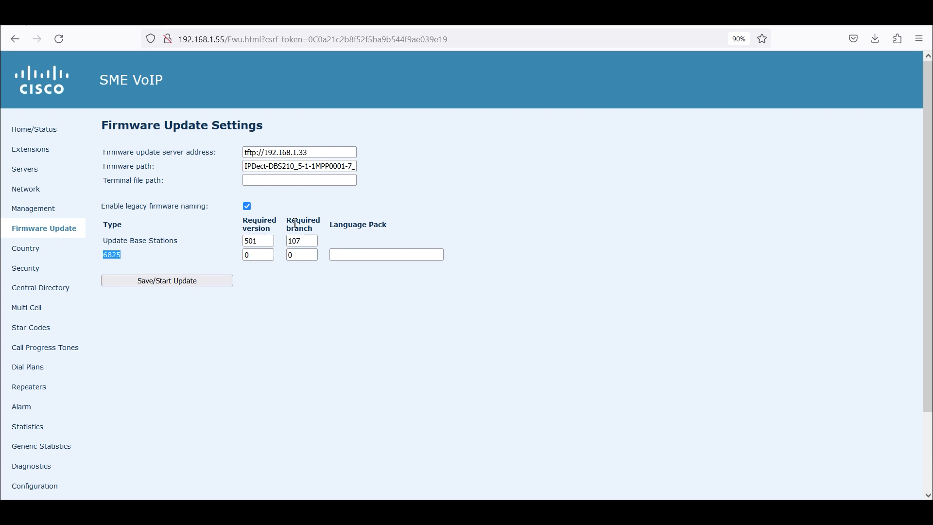
pyautogui.moveTo(282, 247)
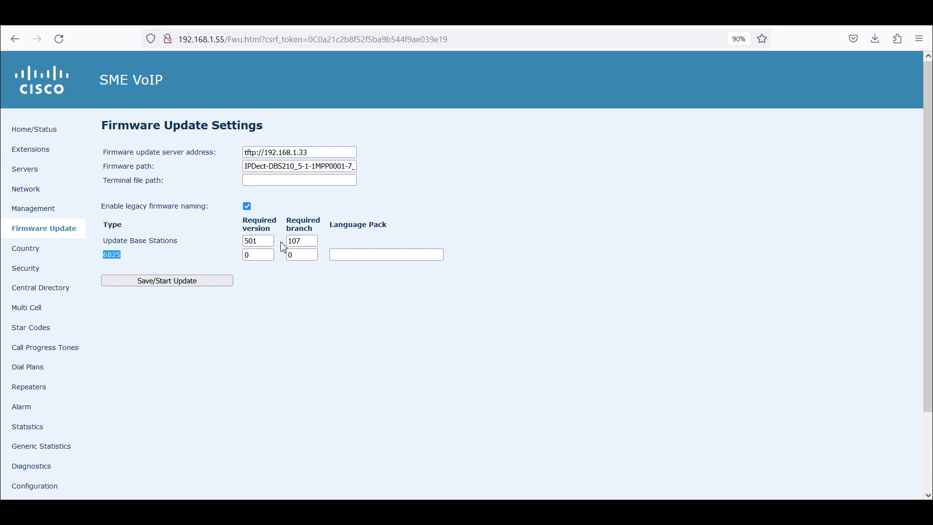
pyautogui.moveTo(26, 248)
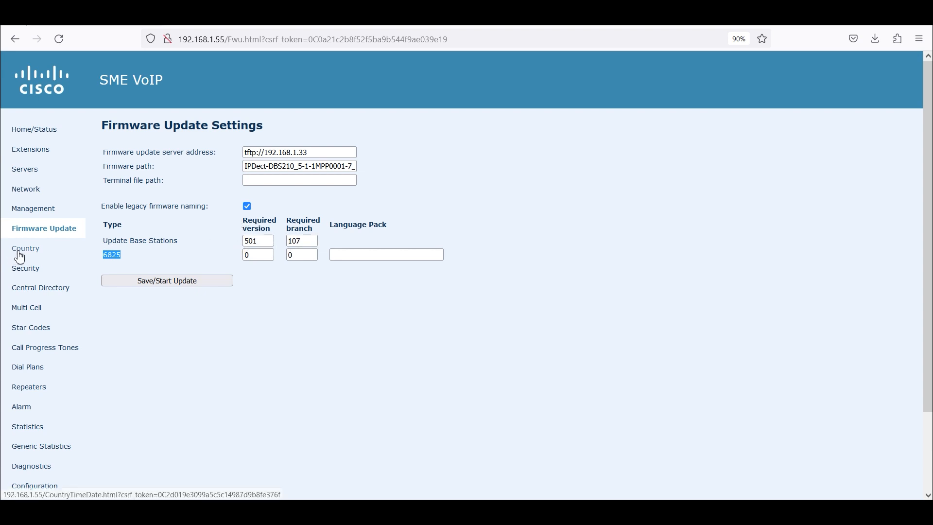
# Review Country/Time settings (US, California, NTP pool server)
pyautogui.click(25, 248)
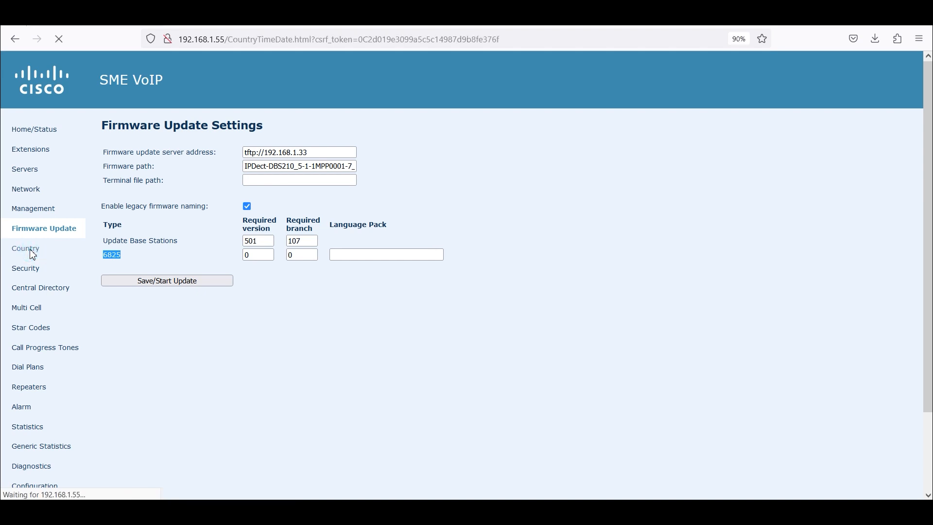
pyautogui.click(25, 247)
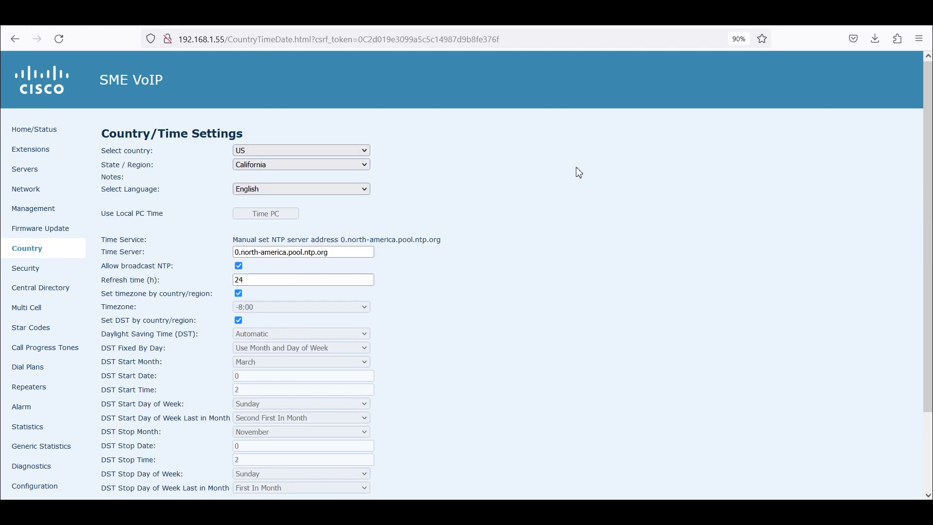
pyautogui.moveTo(275, 181)
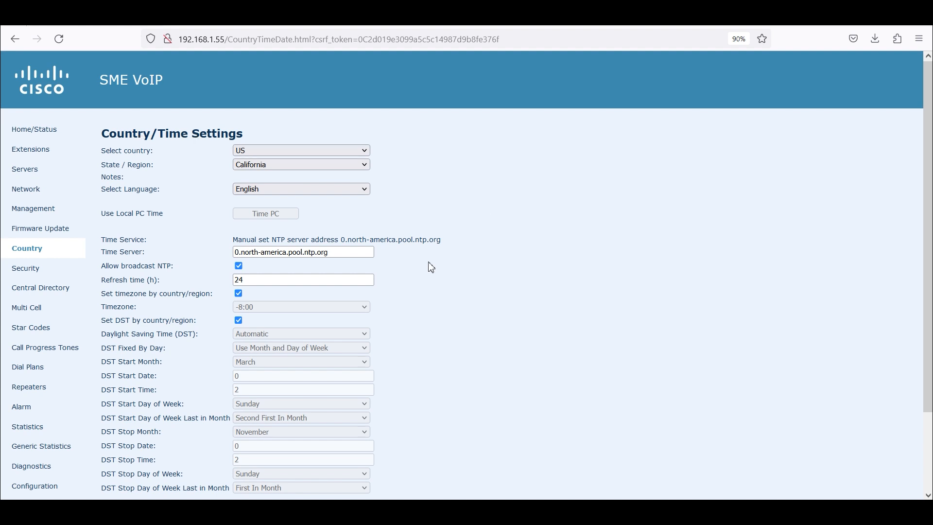
pyautogui.tripleClick(302, 251)
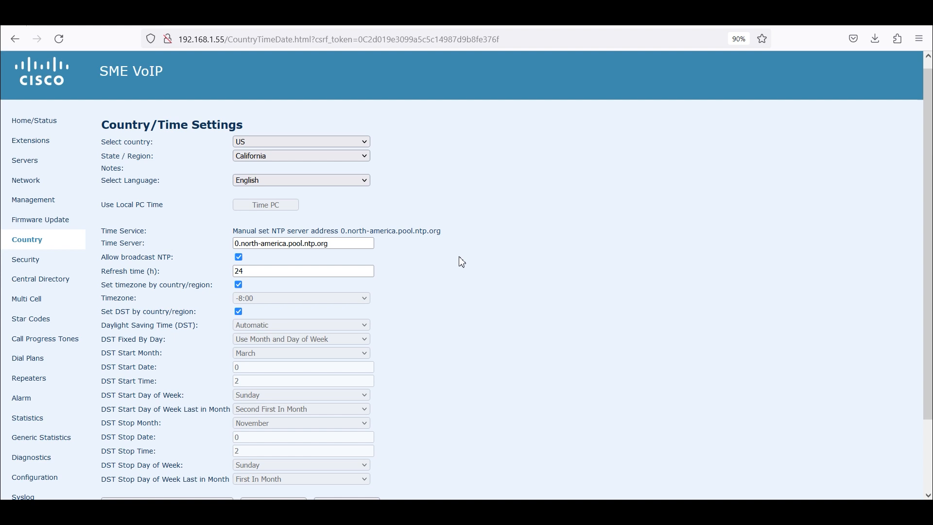
pyautogui.scroll(-3)
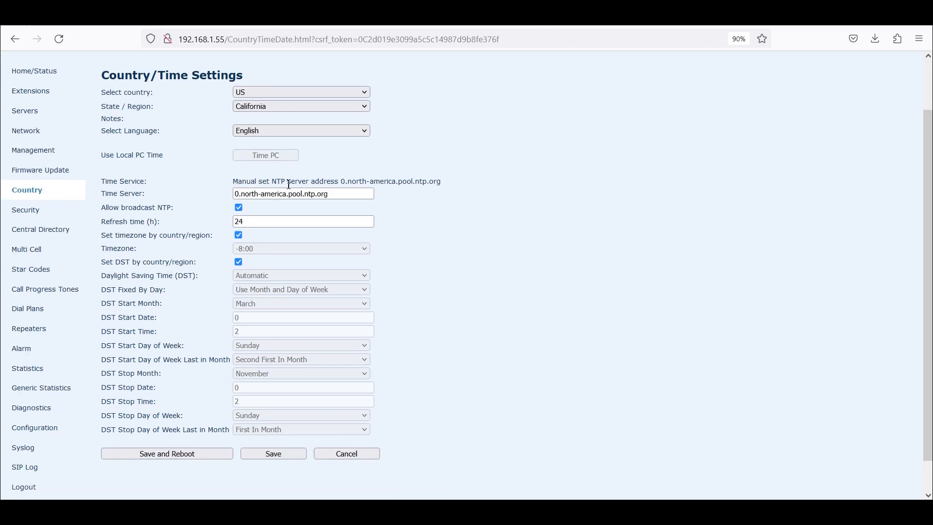
# Show the Security page listing installed certificates
pyautogui.click(25, 210)
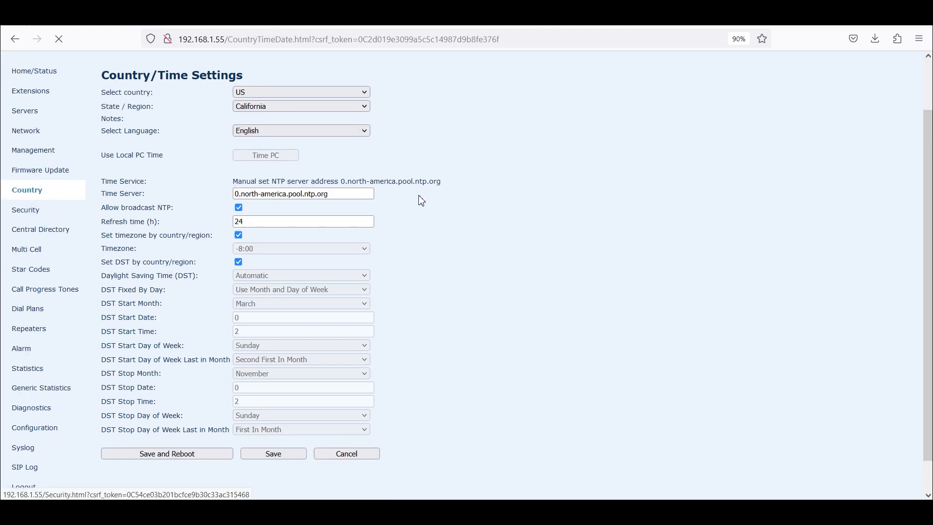
pyautogui.click(25, 210)
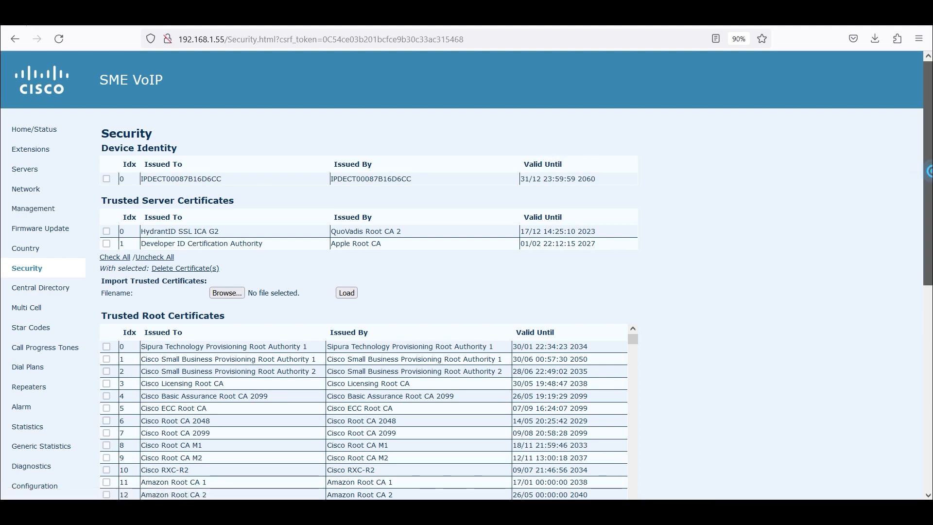
pyautogui.scroll(-3)
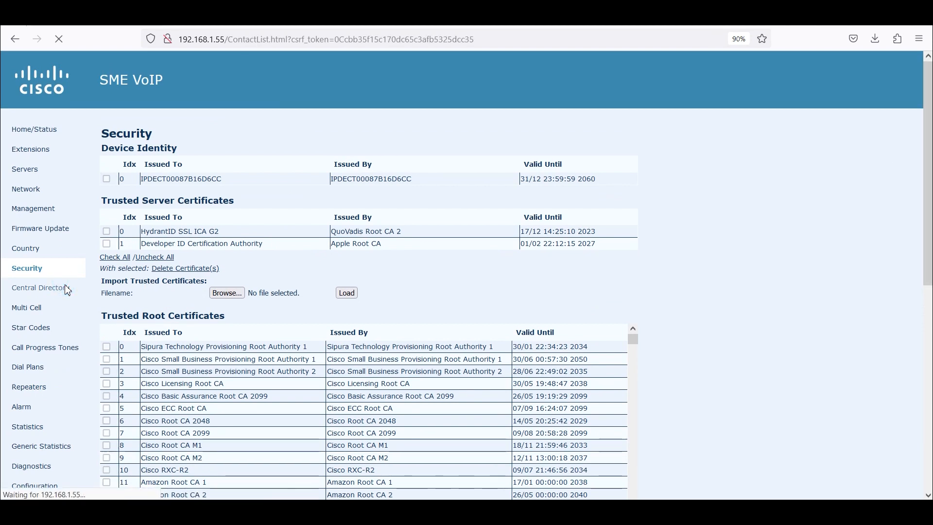
# Review Central Directory (local), Multi Cell (disabled) and Star Codes feature codes
pyautogui.click(39, 288)
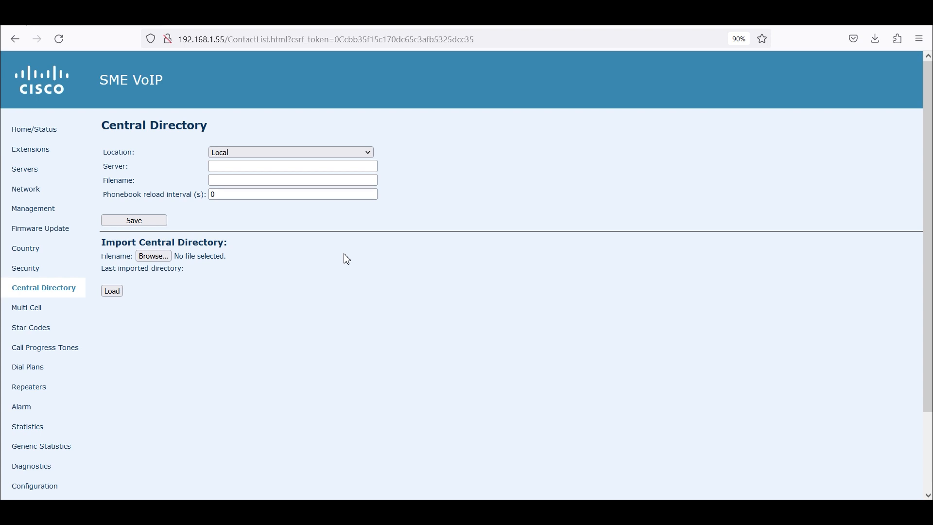
pyautogui.moveTo(187, 166)
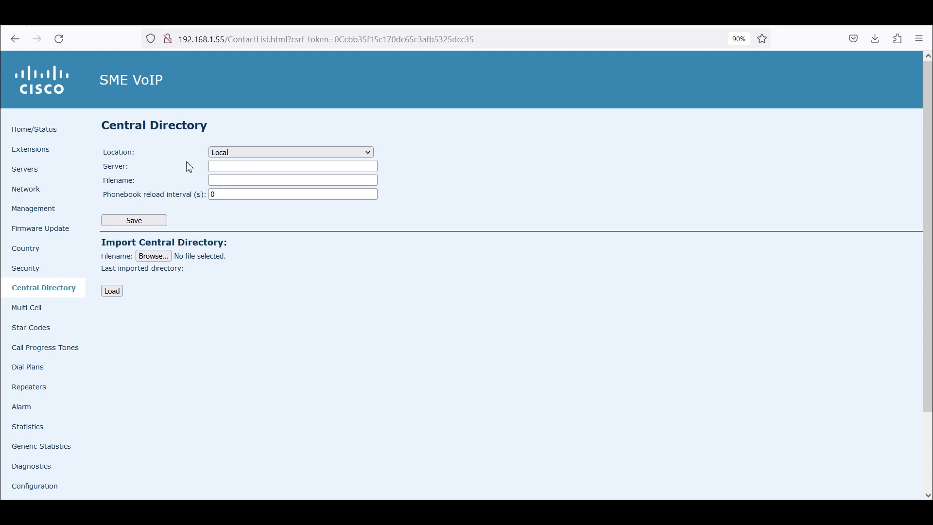
pyautogui.moveTo(26, 307)
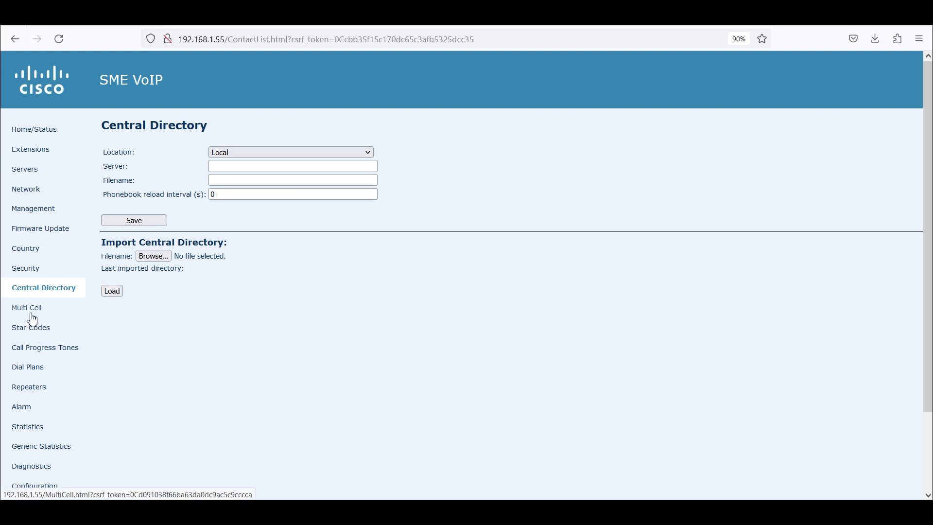
pyautogui.click(26, 307)
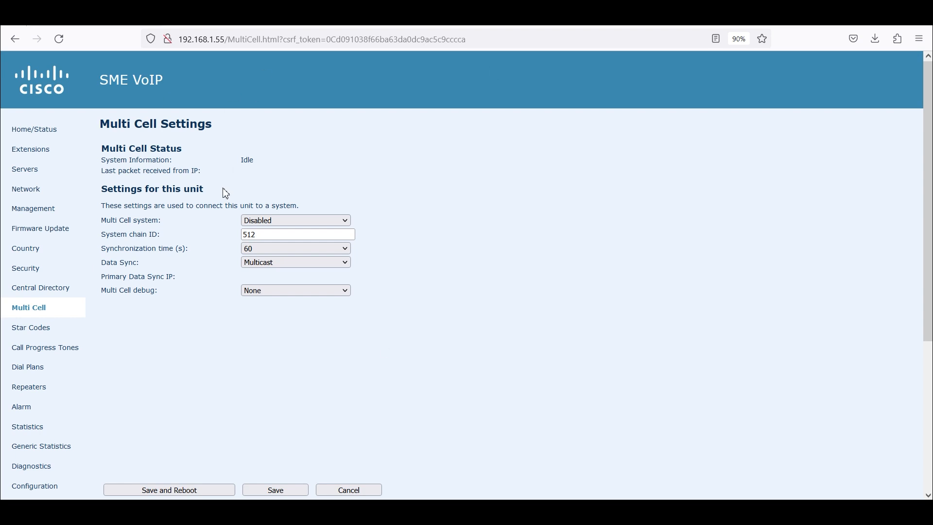
pyautogui.click(30, 327)
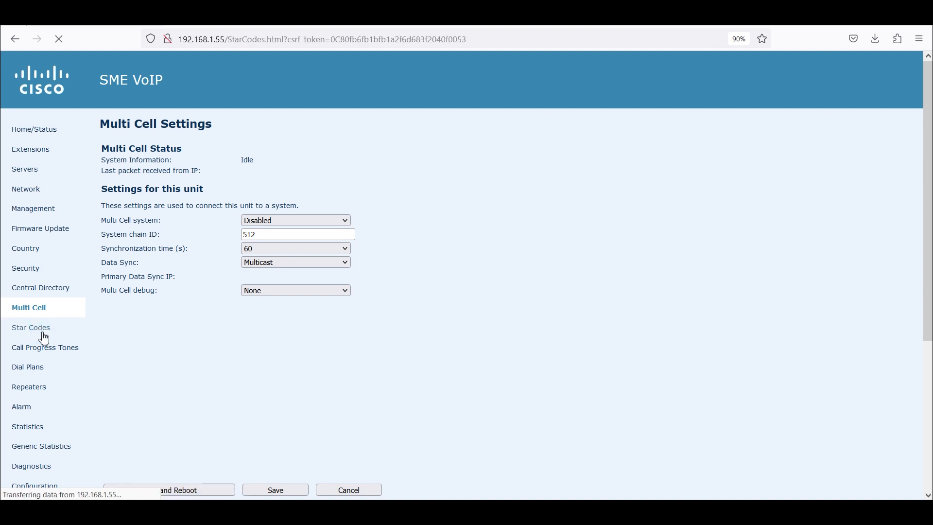
pyautogui.click(30, 327)
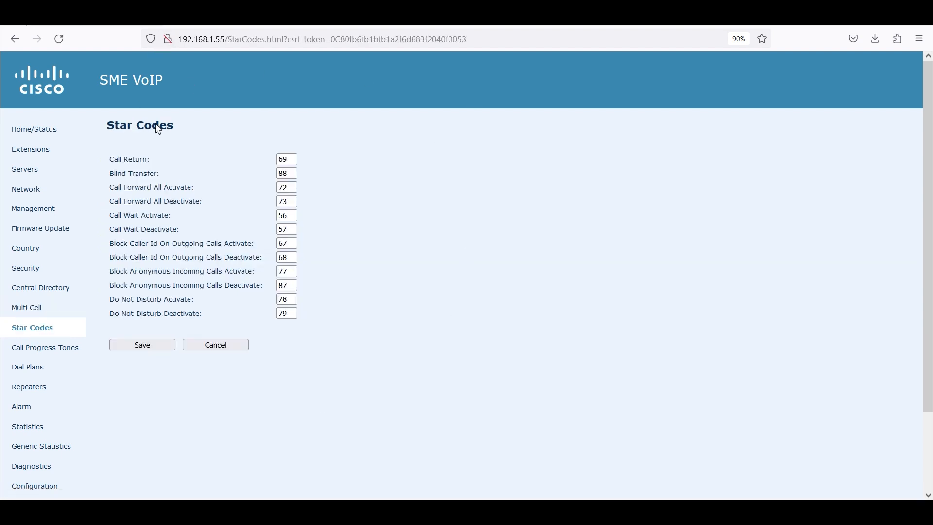
pyautogui.moveTo(168, 109)
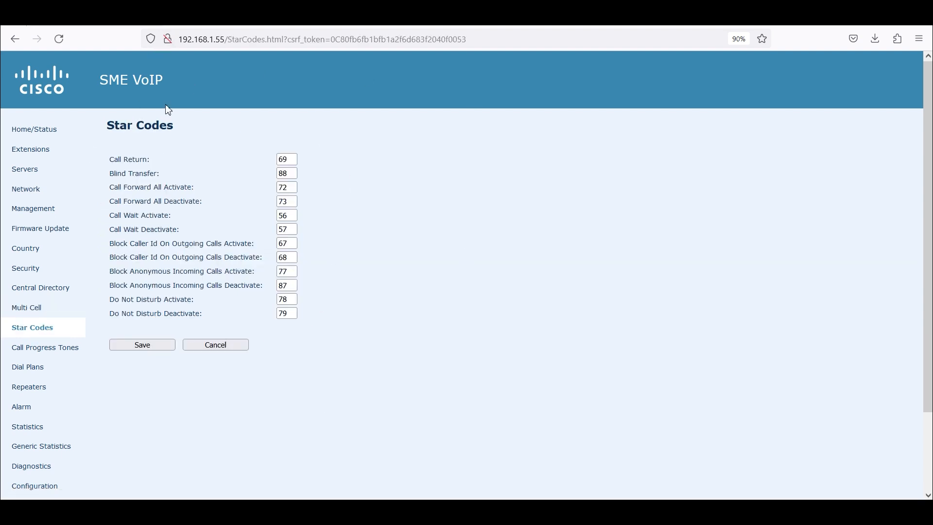
pyautogui.moveTo(95, 126)
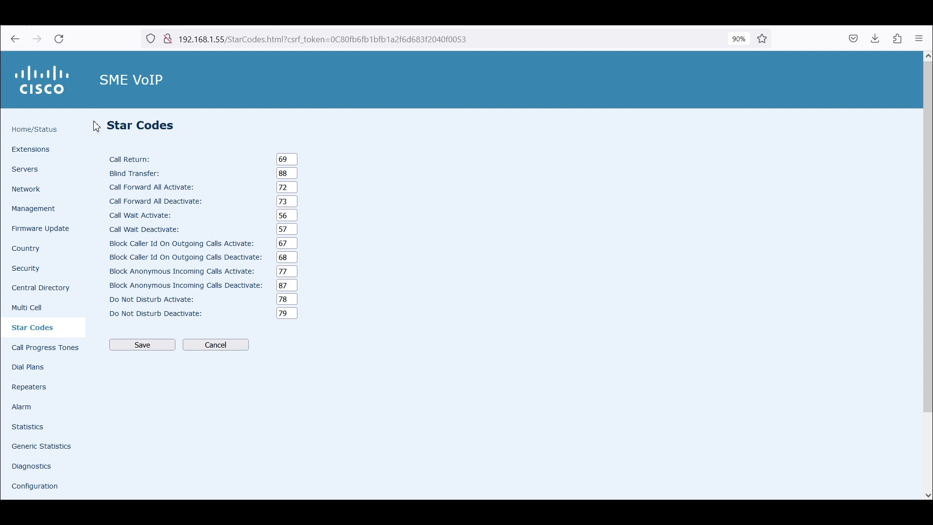
pyautogui.click(46, 348)
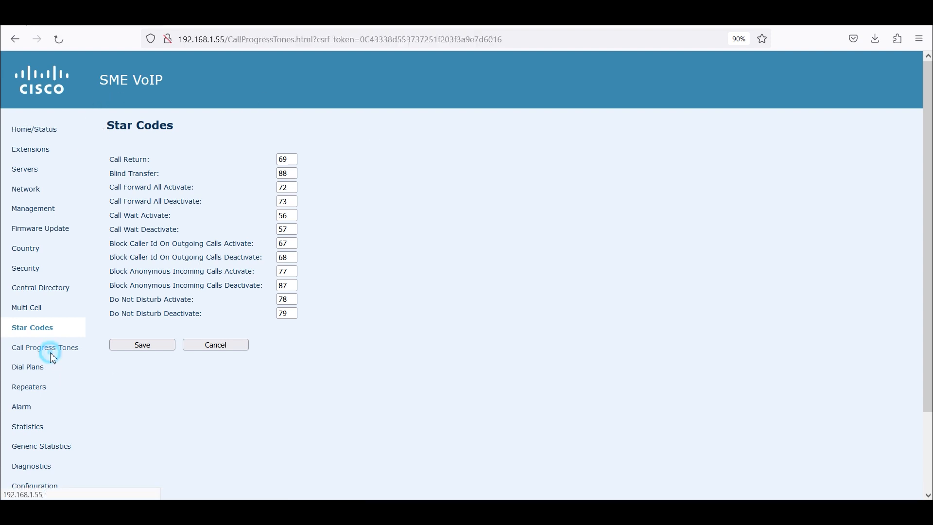
# Review Call Progress Tones, Dial Plans, Repeaters and Alarm, ending on System Statistics
pyautogui.click(46, 347)
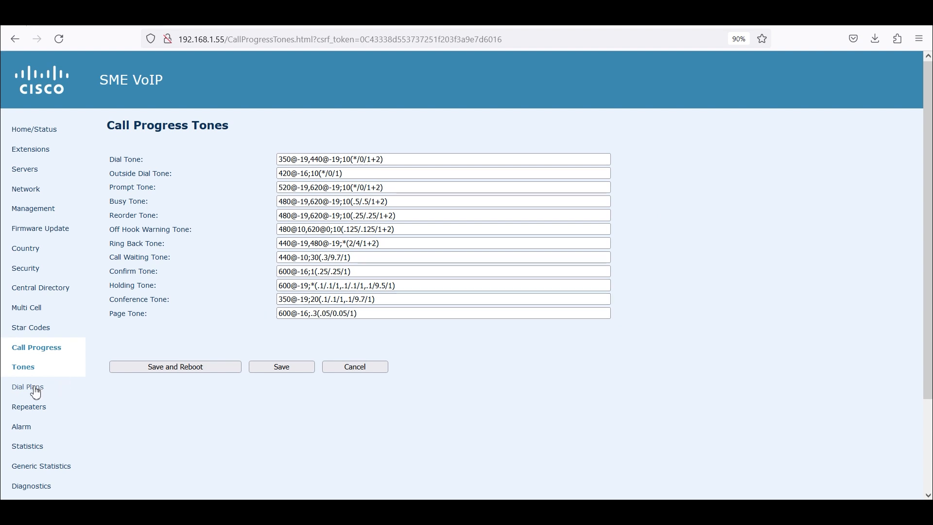
pyautogui.click(27, 387)
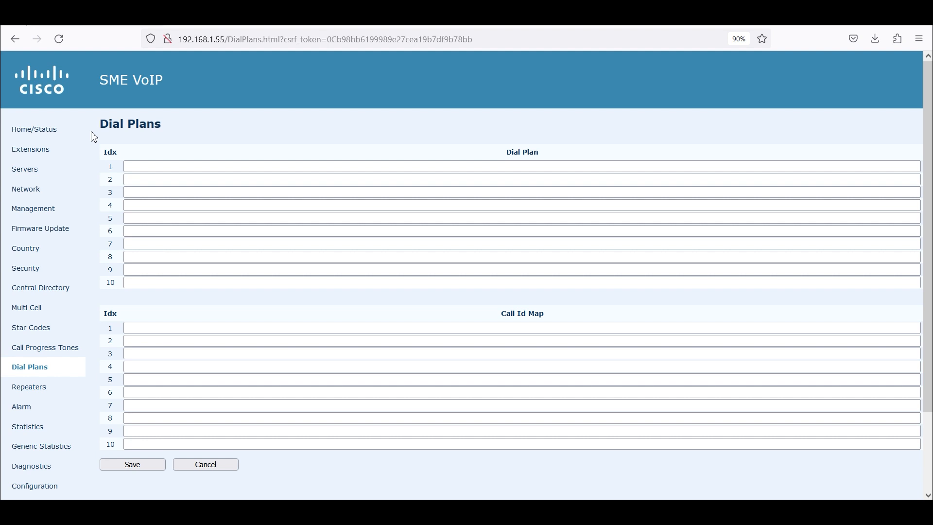
pyautogui.moveTo(110, 115)
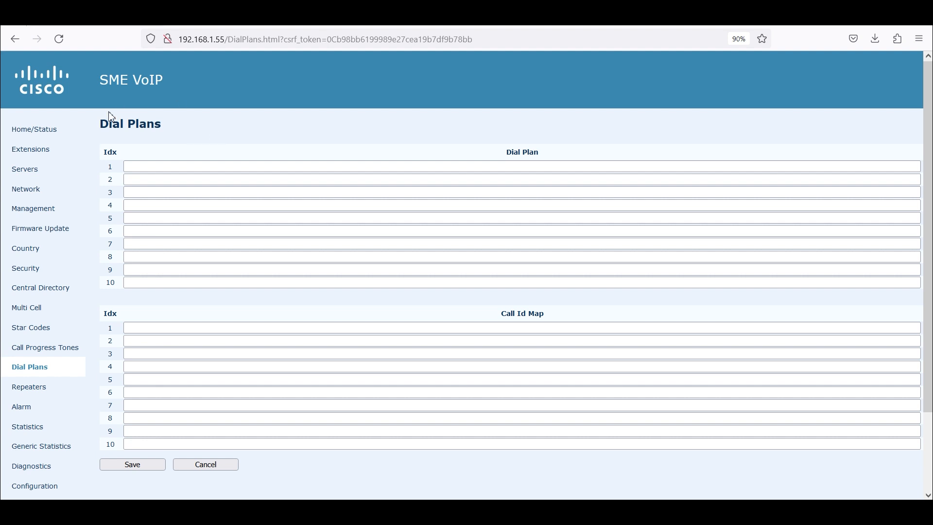
pyautogui.moveTo(87, 203)
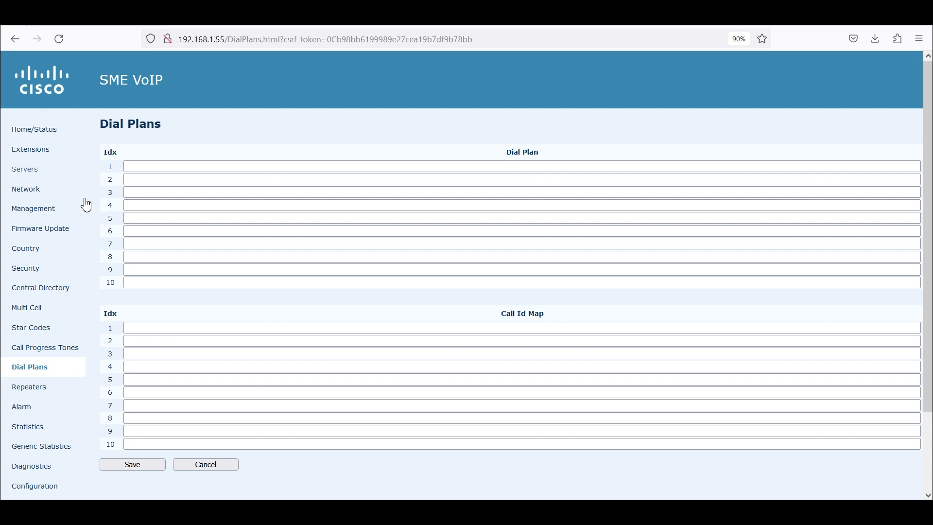
pyautogui.moveTo(28, 387)
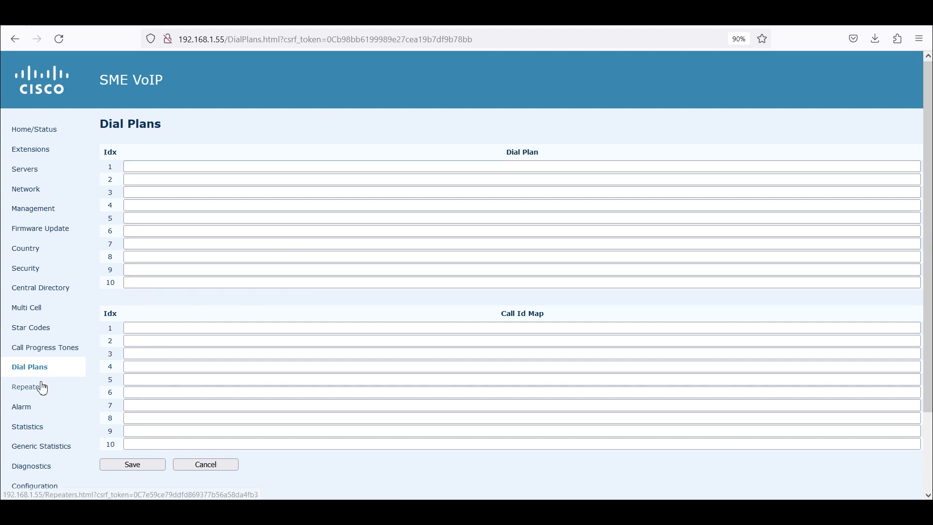
pyautogui.click(27, 386)
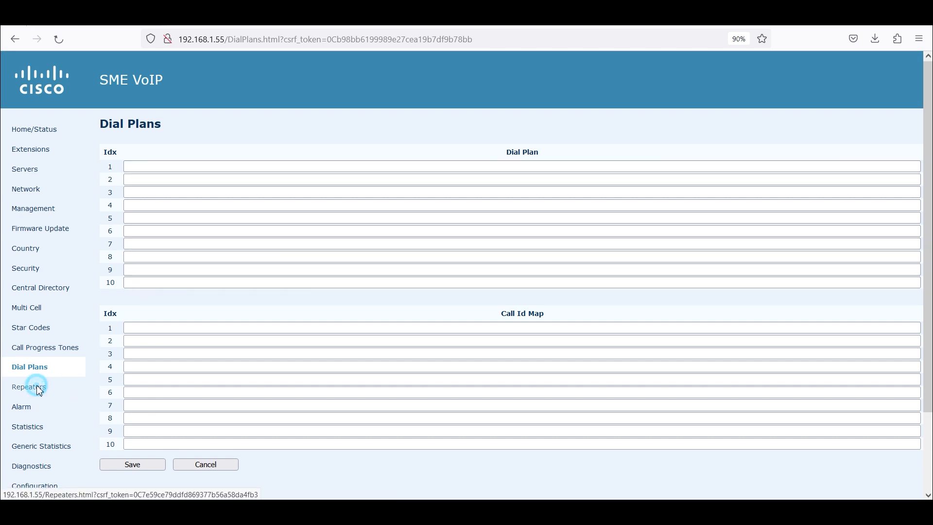
pyautogui.click(28, 386)
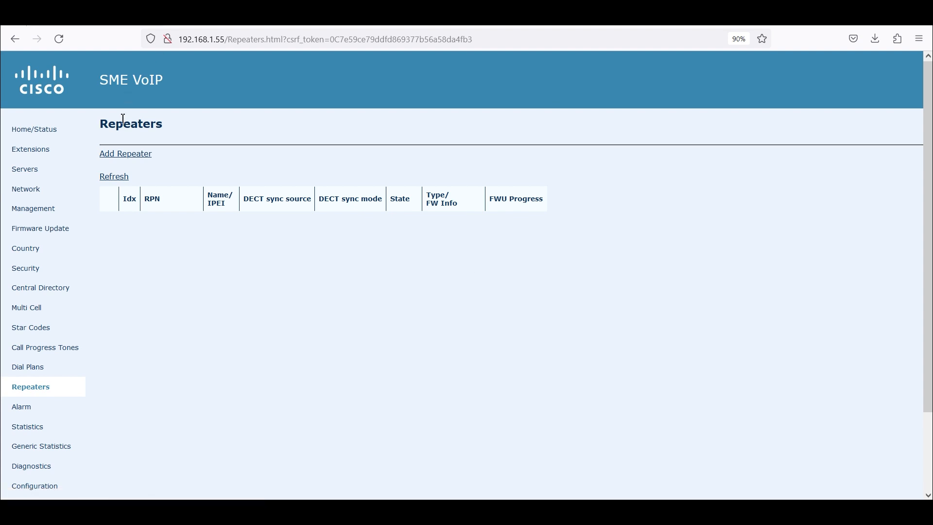
pyautogui.moveTo(336, 135)
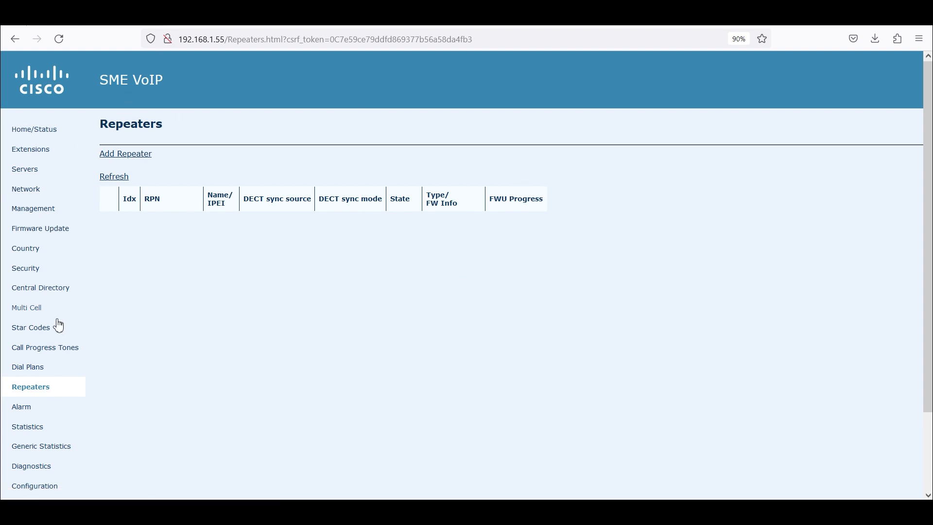
pyautogui.click(21, 407)
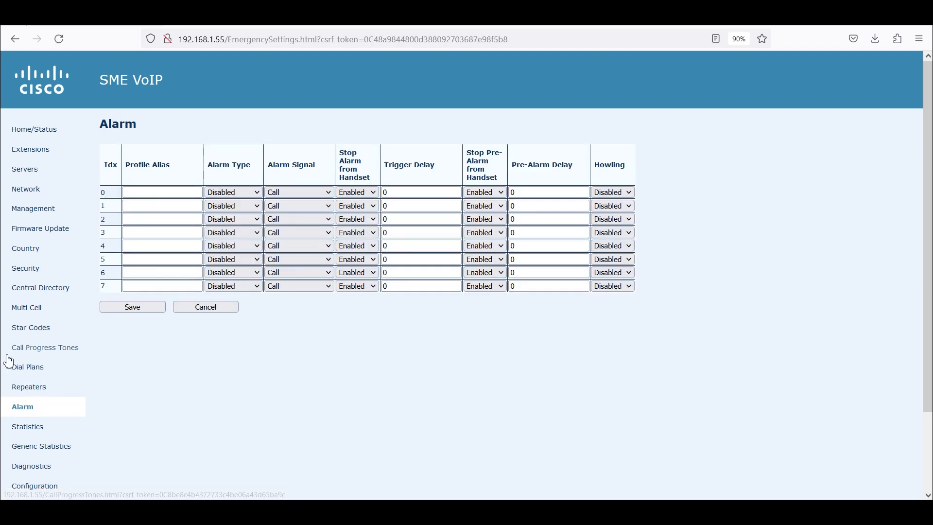
pyautogui.click(27, 426)
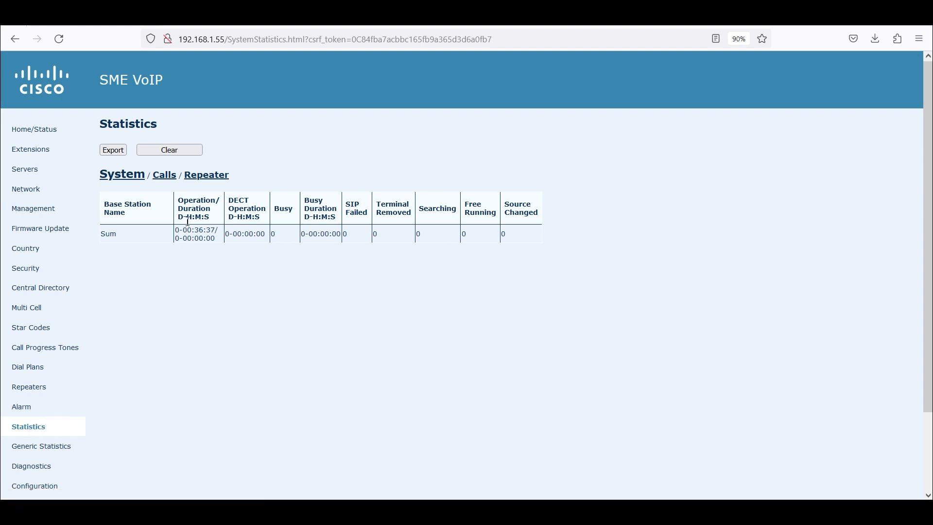
# Export system statistics as CSV, then view Calls (2 calls) and Repeater statistics
pyautogui.click(113, 150)
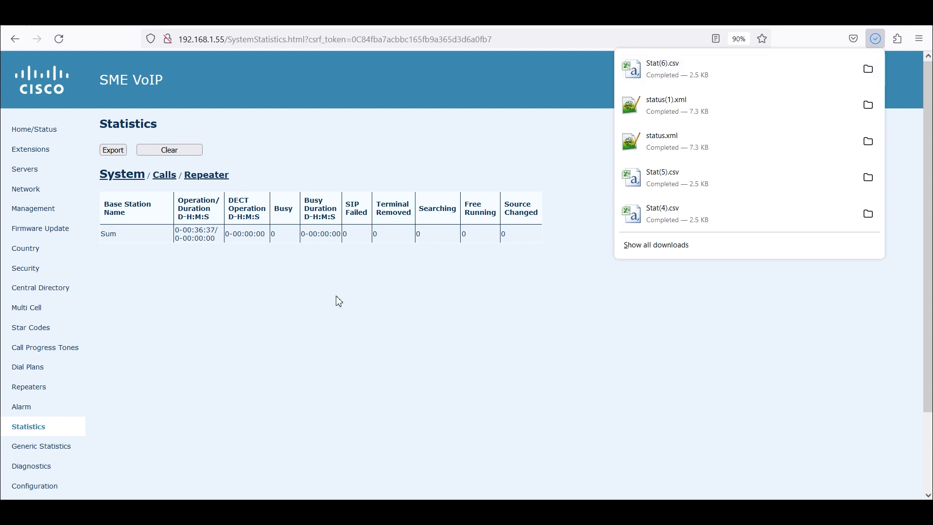
pyautogui.click(236, 237)
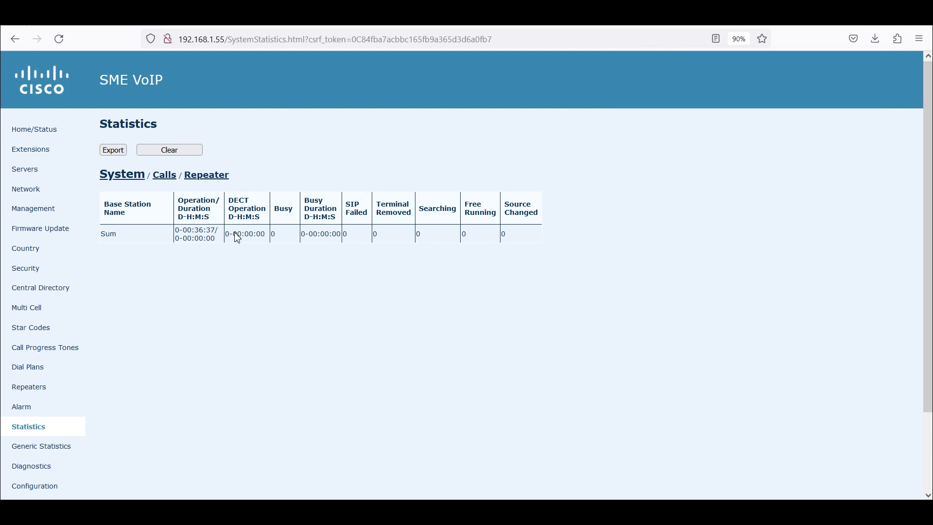
pyautogui.moveTo(164, 174)
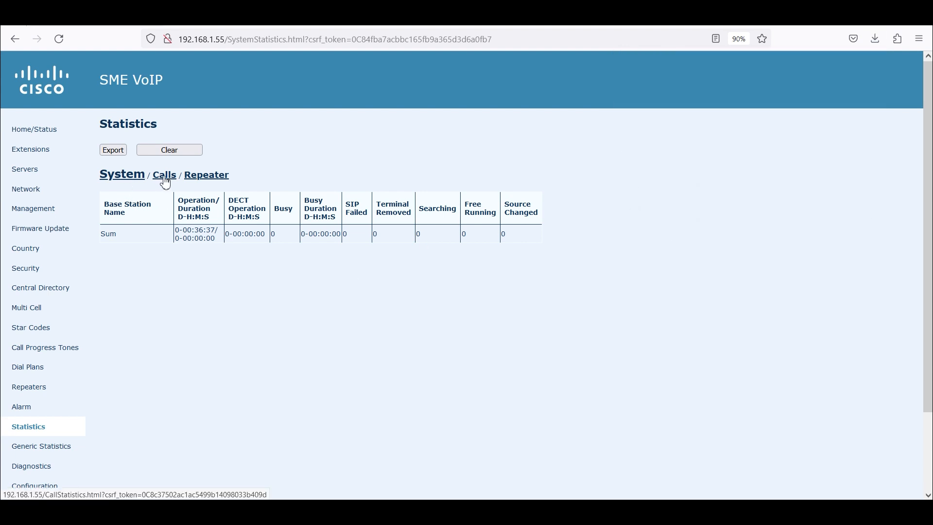
pyautogui.click(163, 174)
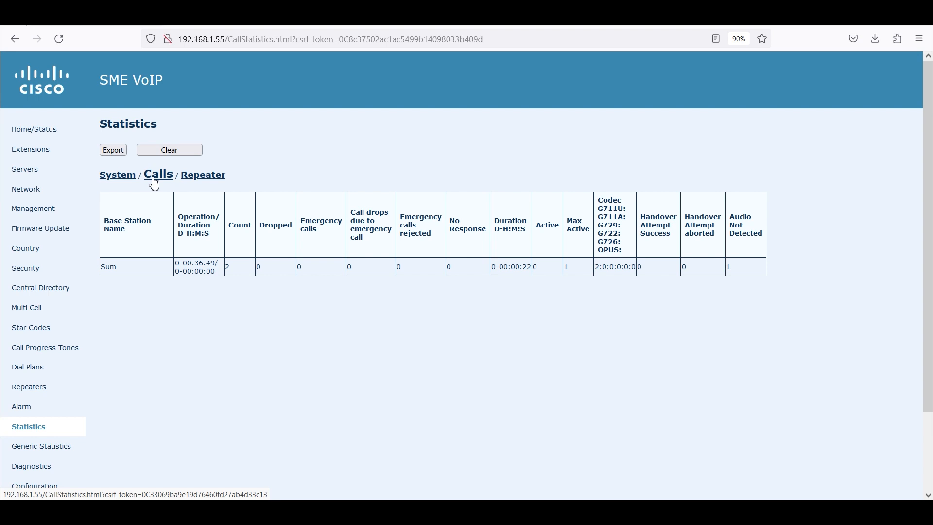
pyautogui.moveTo(202, 174)
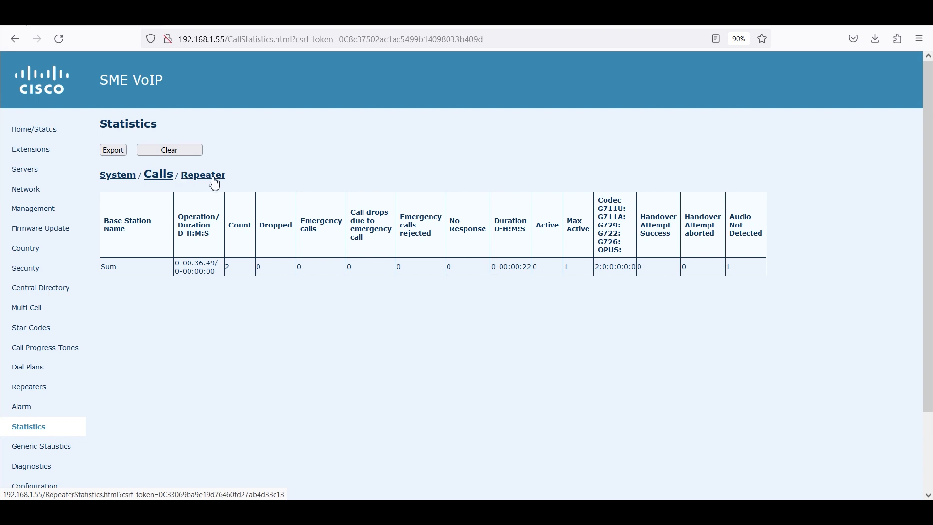
pyautogui.click(202, 174)
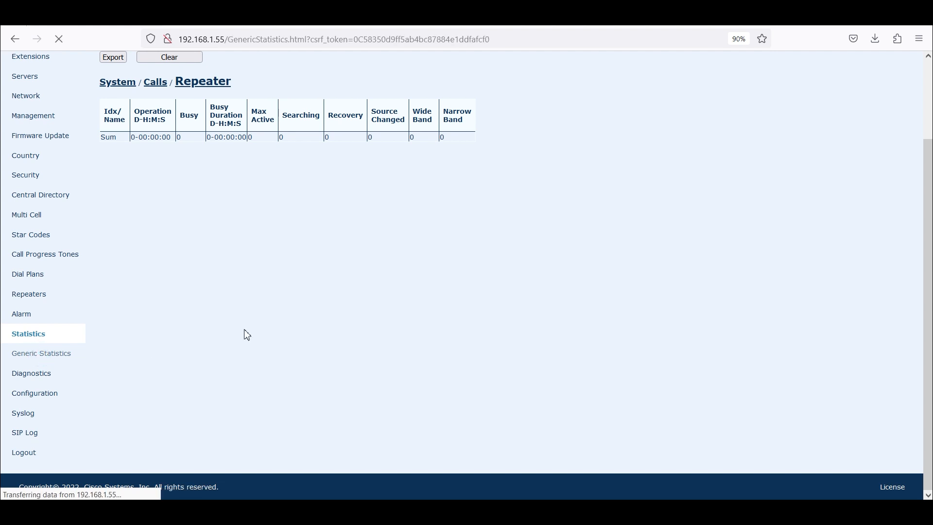
pyautogui.click(41, 353)
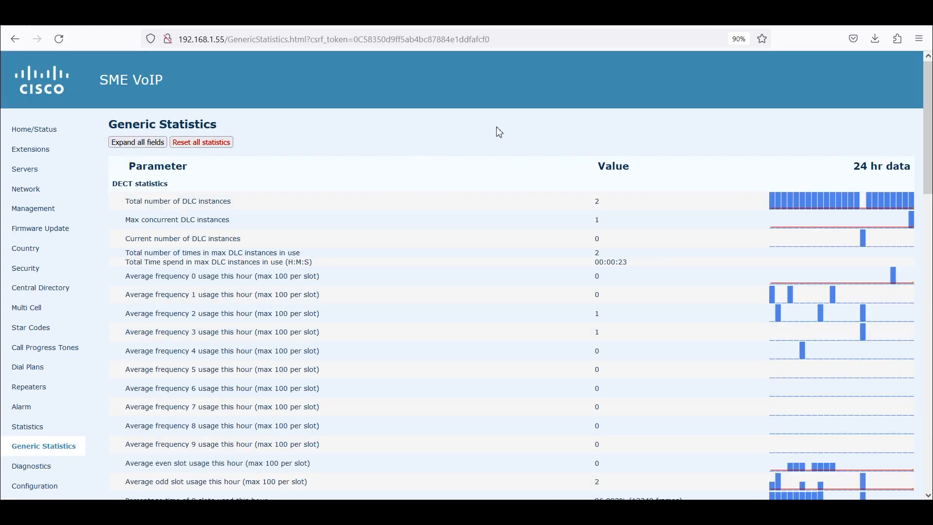
pyautogui.moveTo(547, 169)
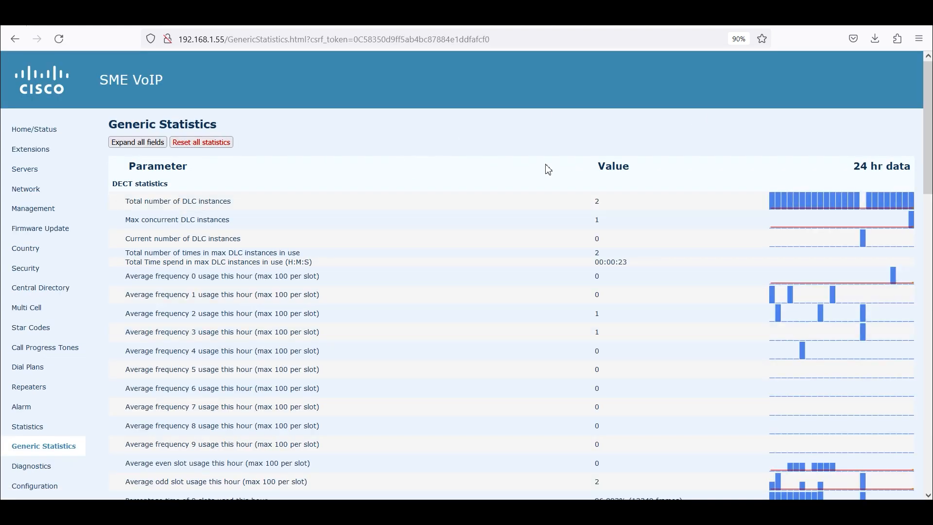
pyautogui.scroll(-3)
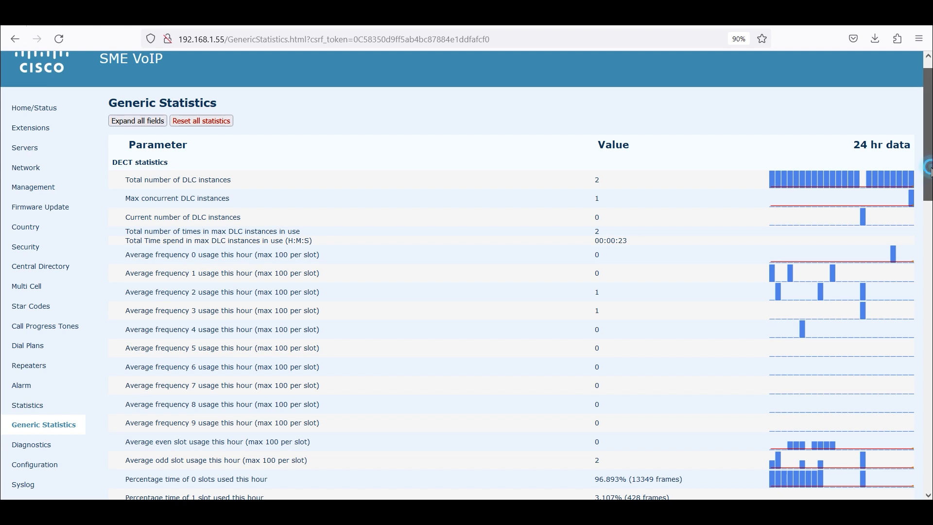
pyautogui.scroll(-3)
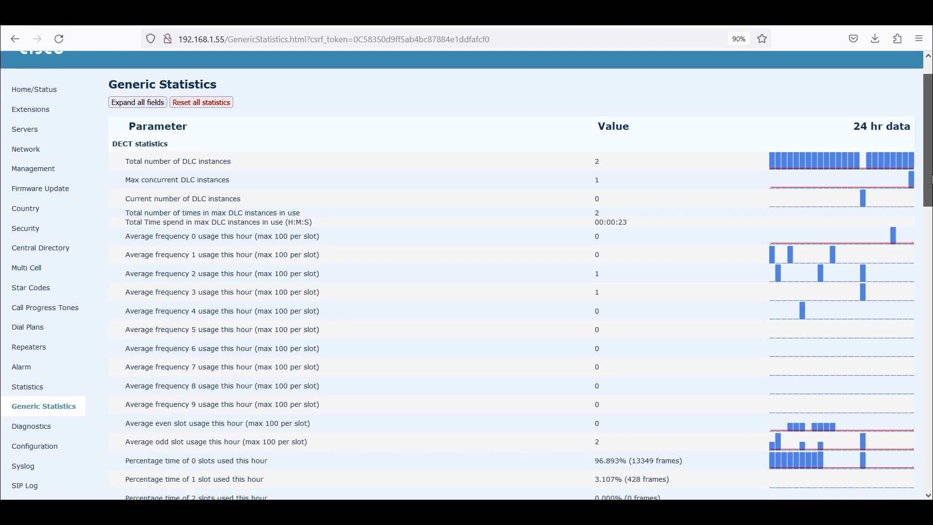
pyautogui.scroll(-3)
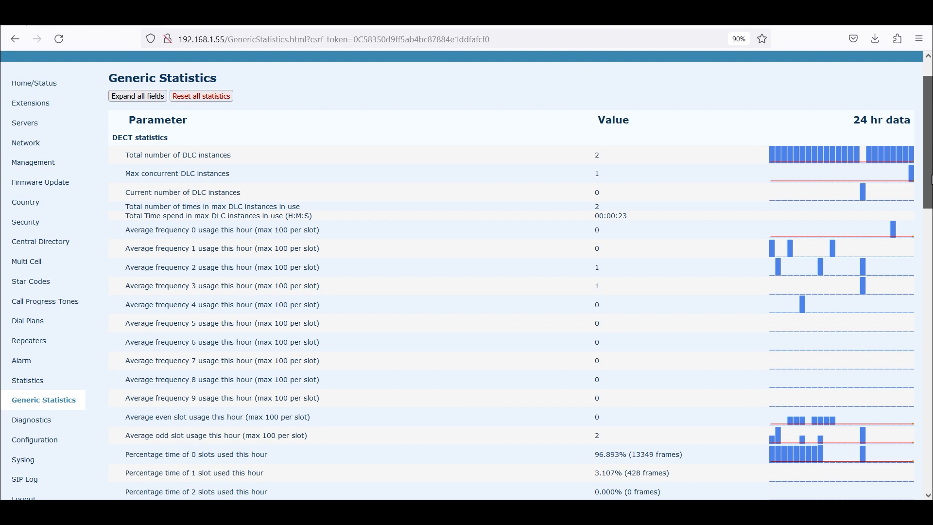
pyautogui.scroll(-3)
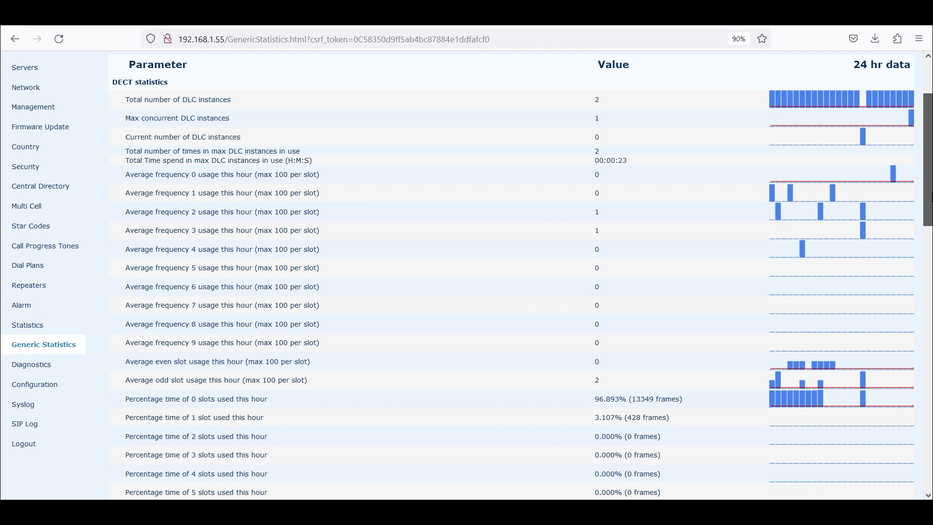
pyautogui.scroll(-3)
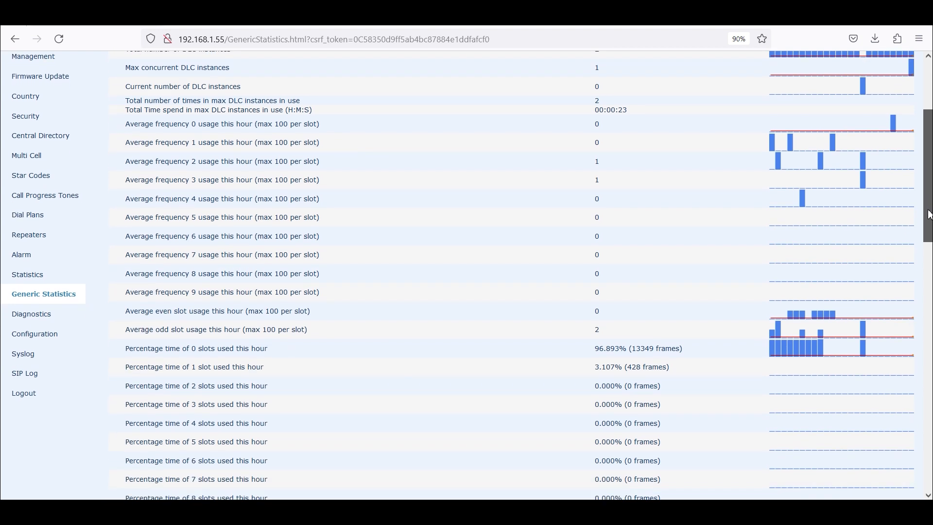
pyautogui.scroll(-3)
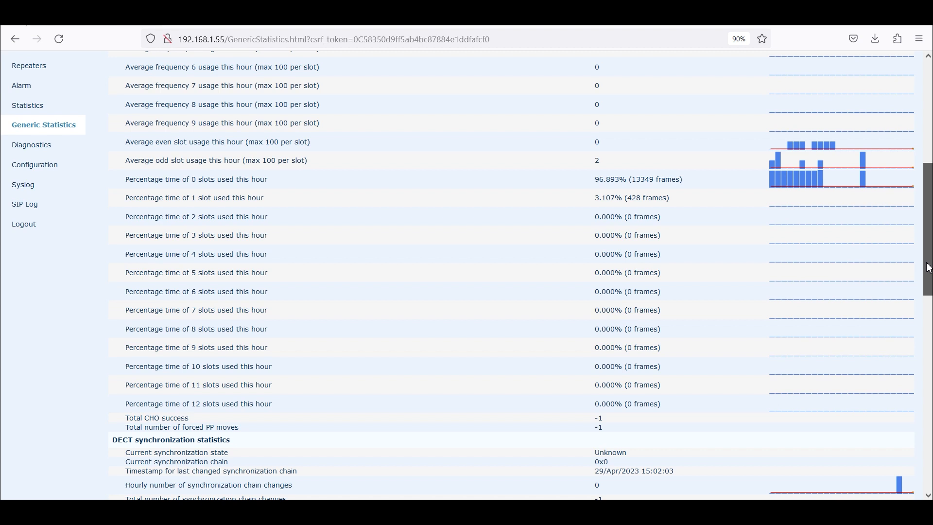
pyautogui.scroll(-3)
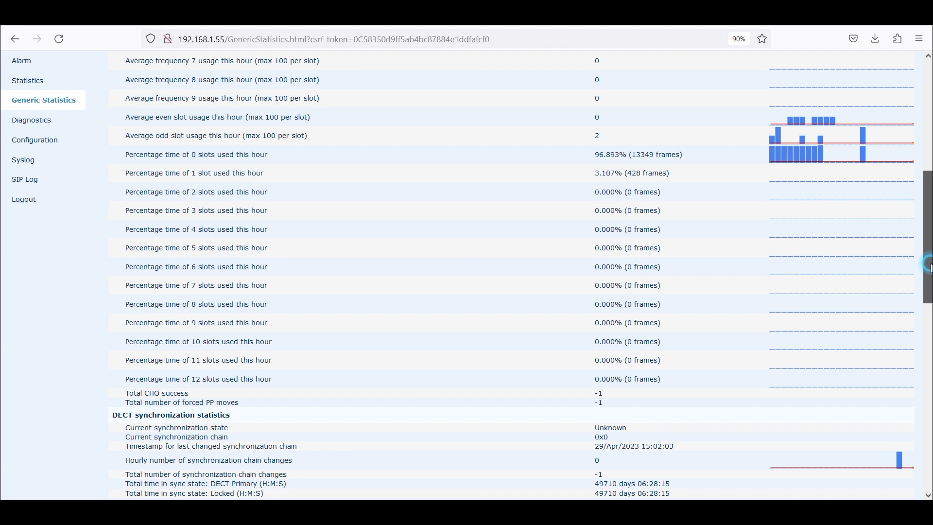
pyautogui.scroll(-3)
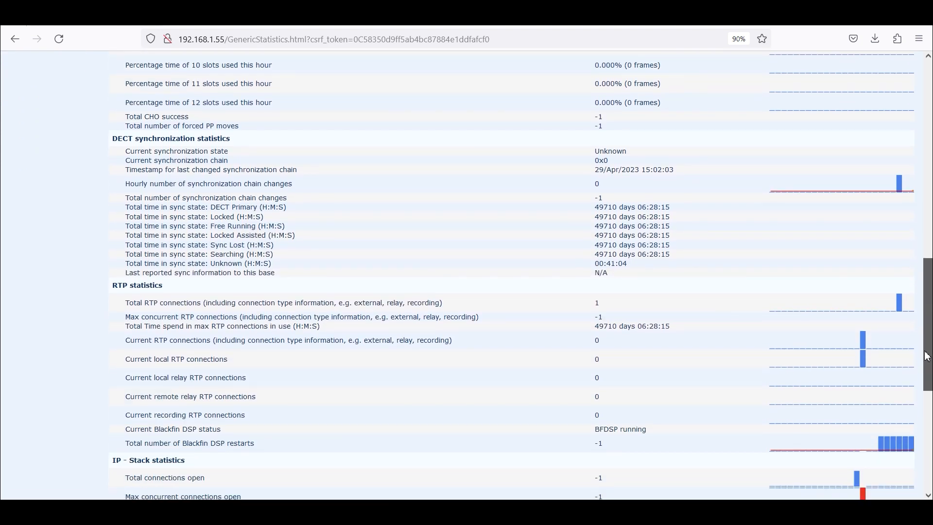
pyautogui.scroll(-3)
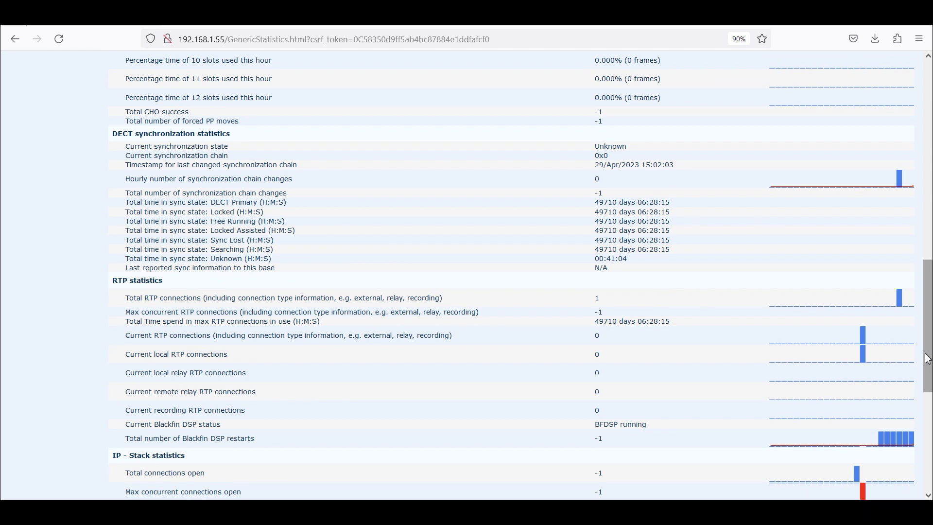
pyautogui.scroll(-3)
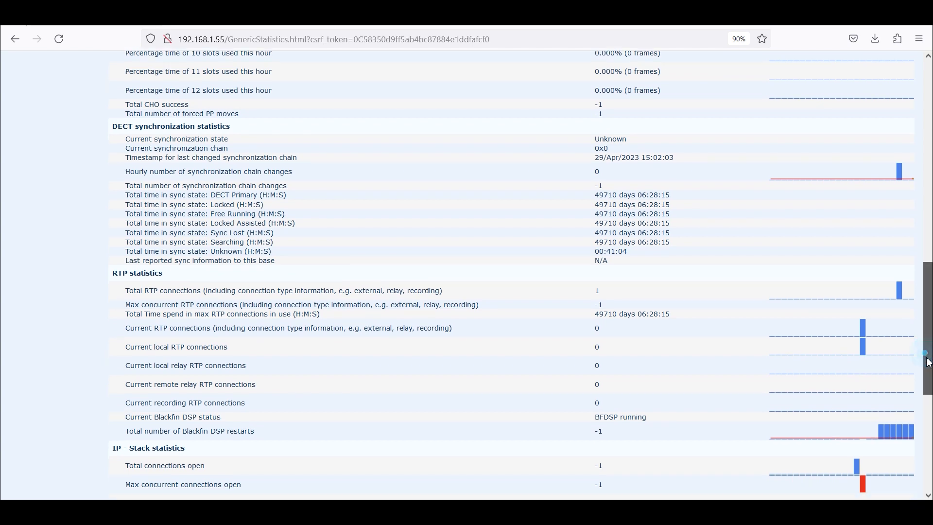
pyautogui.scroll(-3)
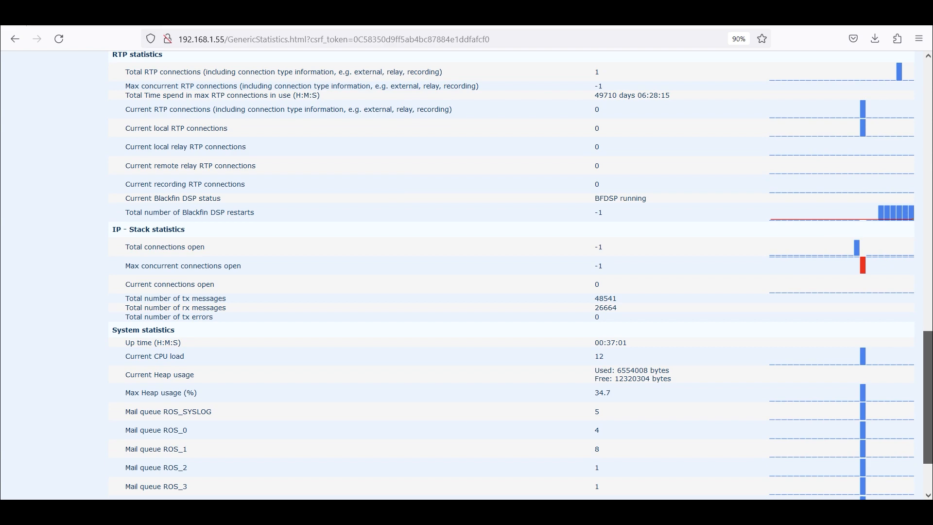
pyautogui.scroll(-3)
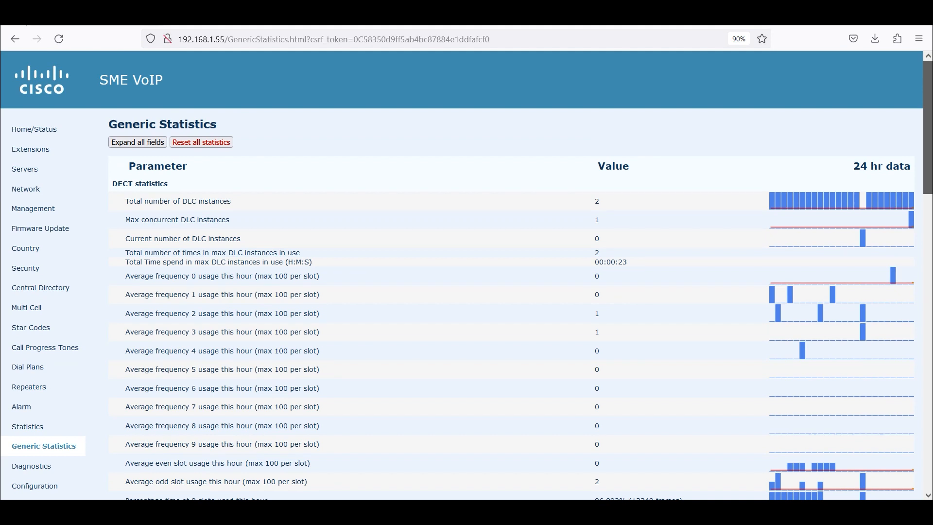
pyautogui.scroll(-3)
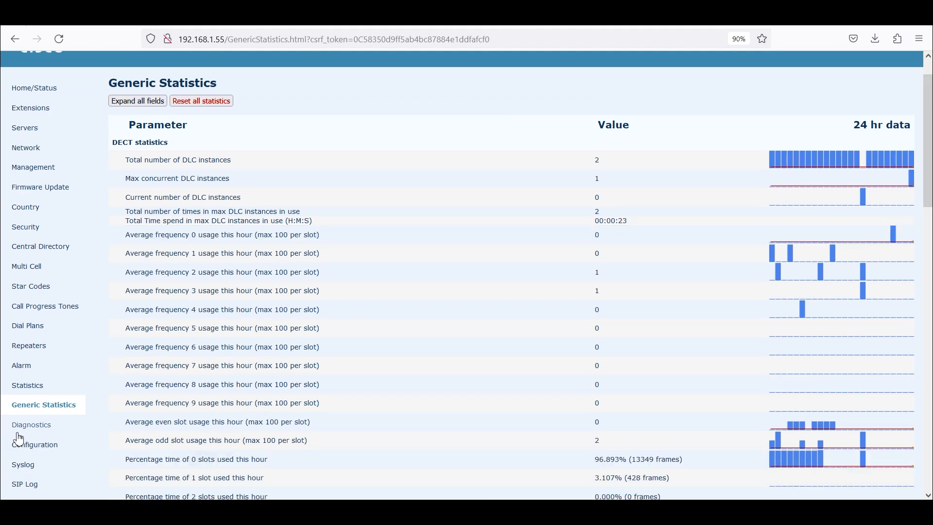
# Bring up Diagnostics > Logging, showing RSX internal tracing and PCAP tracing options enabled
pyautogui.click(31, 425)
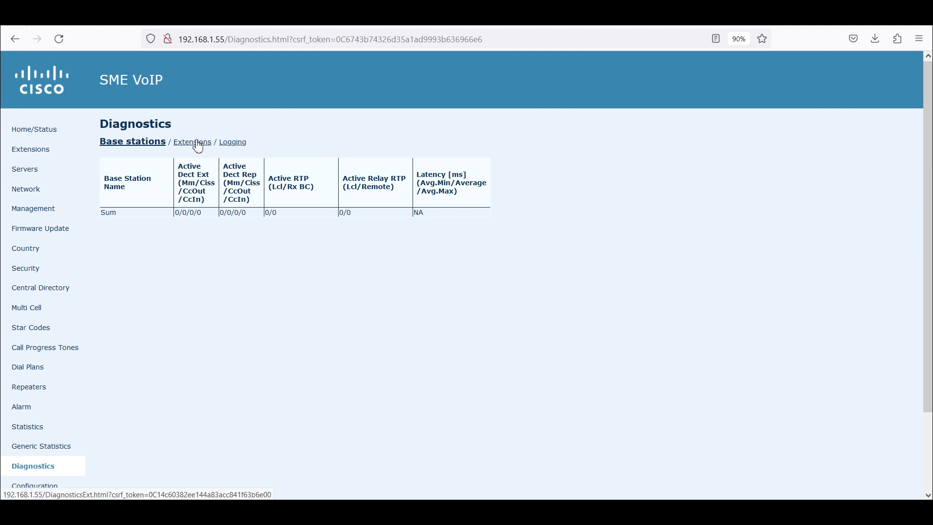
pyautogui.click(232, 142)
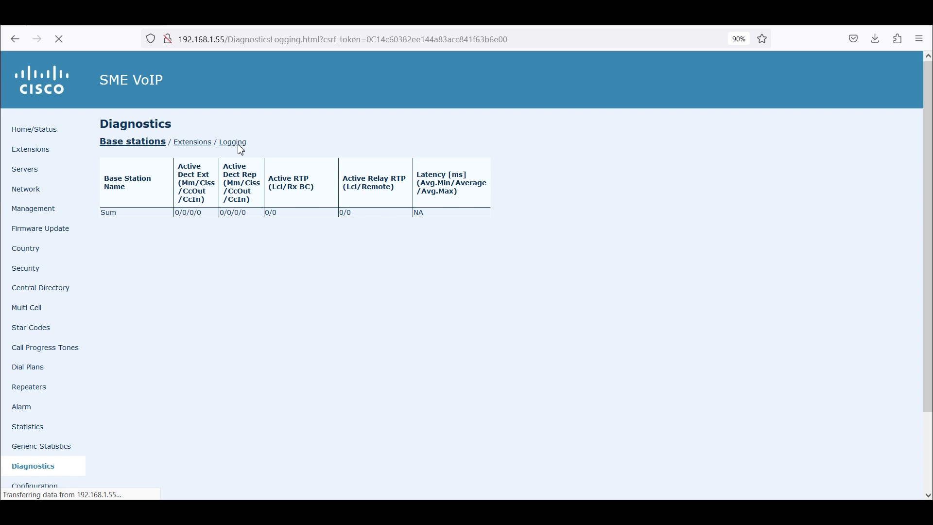
pyautogui.click(231, 142)
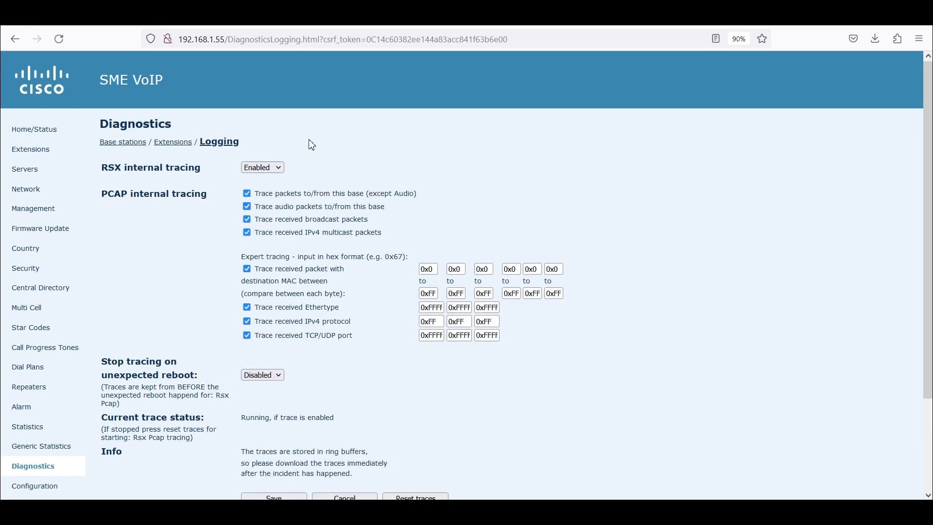
pyautogui.moveTo(314, 147)
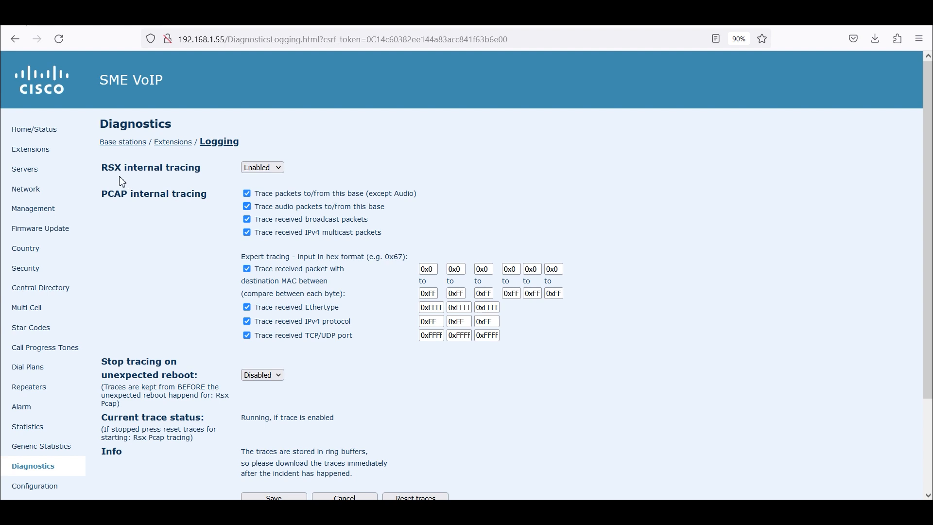
pyautogui.moveTo(140, 178)
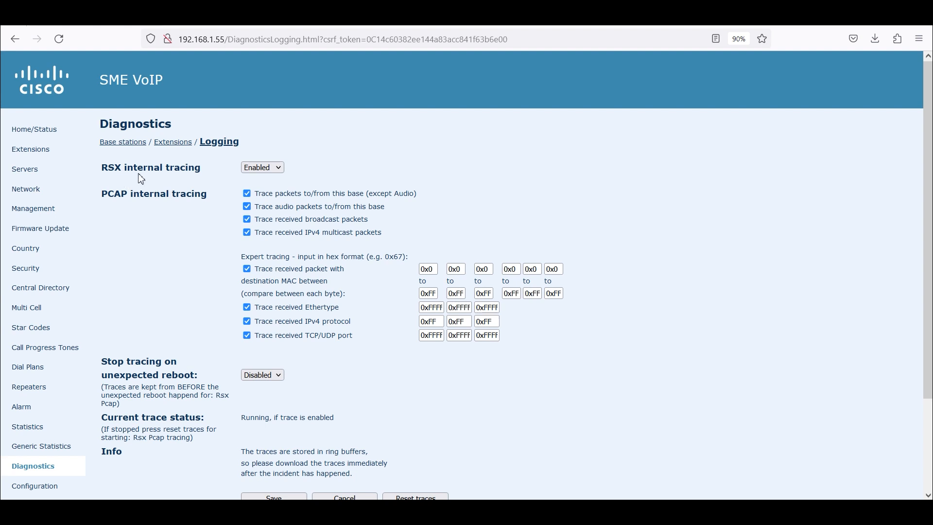
pyautogui.moveTo(133, 194)
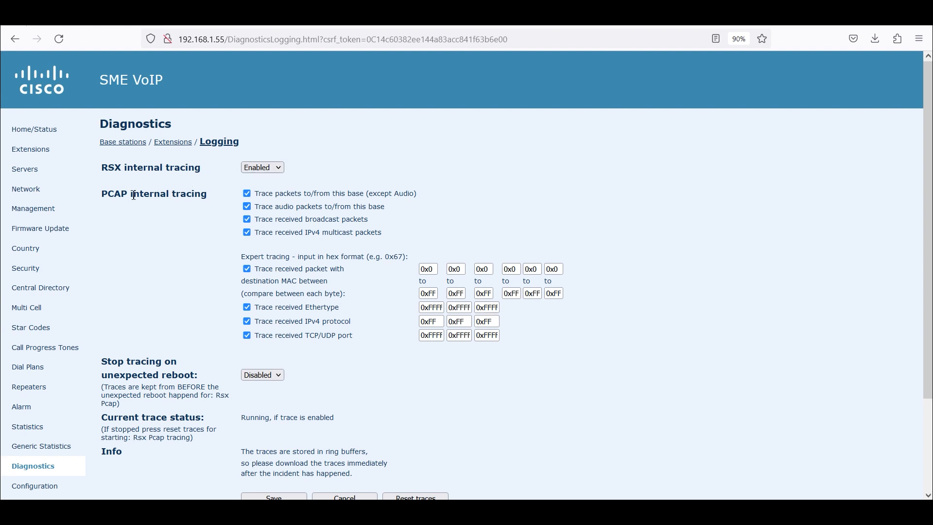
pyautogui.moveTo(155, 199)
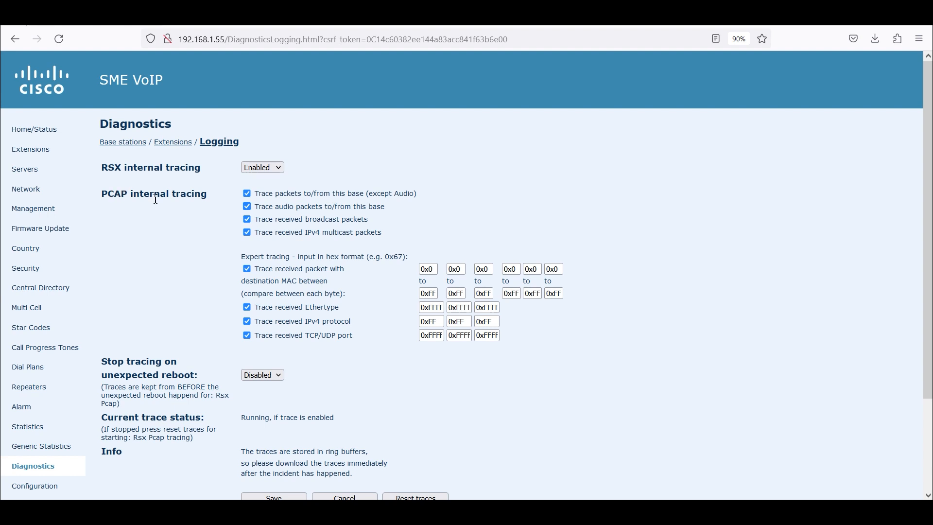
pyautogui.moveTo(246, 278)
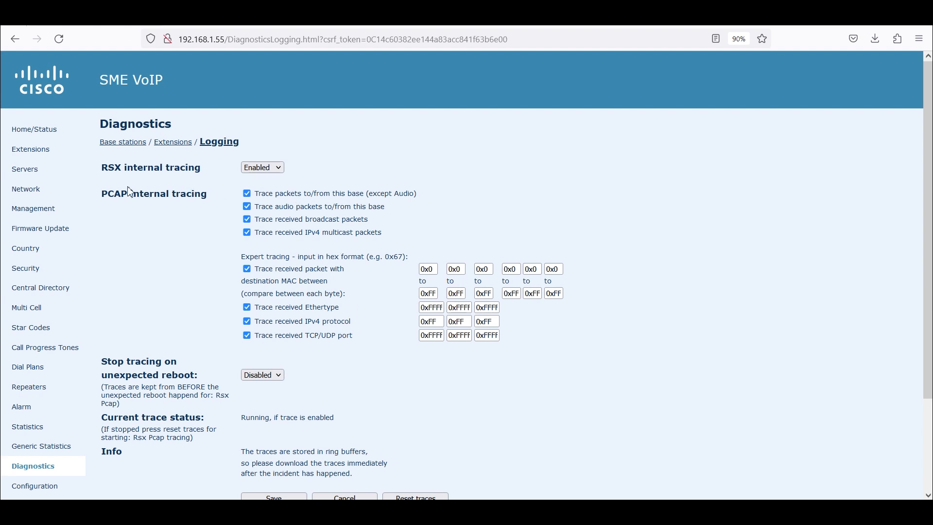
pyautogui.moveTo(392, 281)
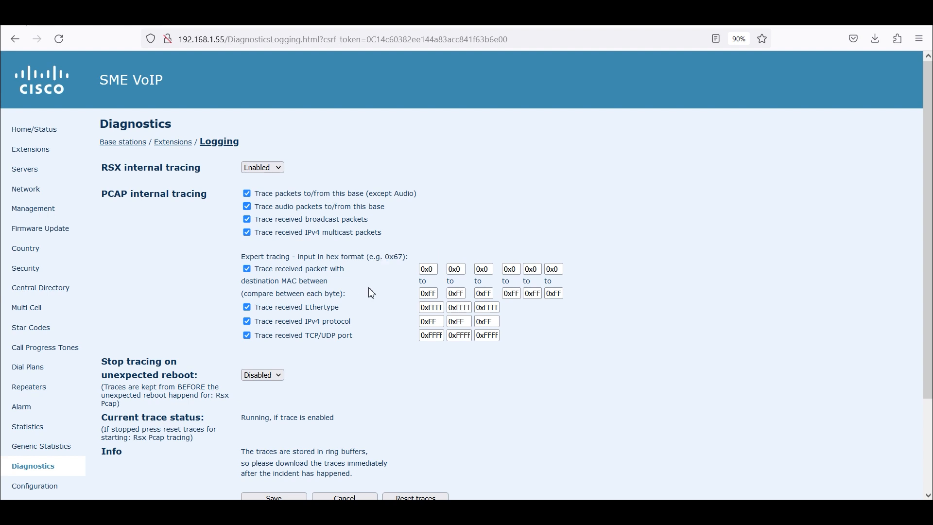
# Request a trace download from All Basestations with 'test' as the error description
pyautogui.scroll(-3)
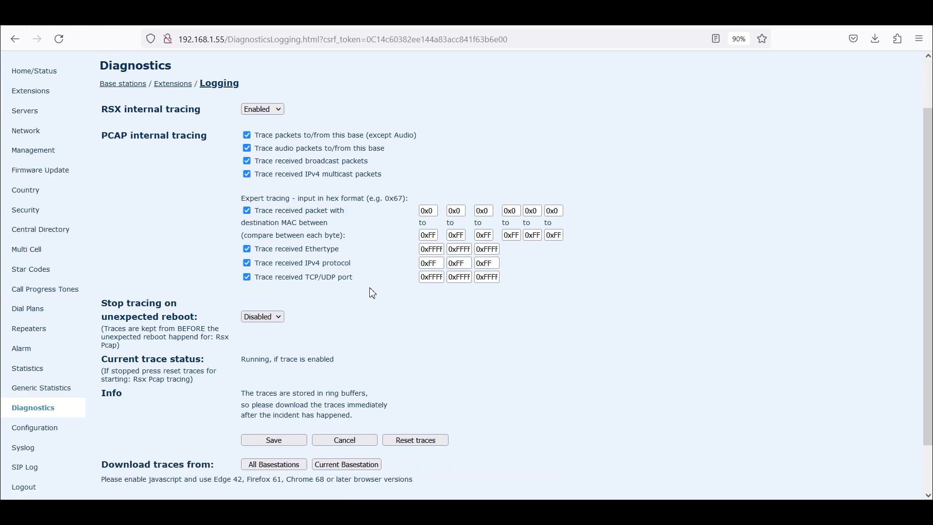
pyautogui.scroll(-3)
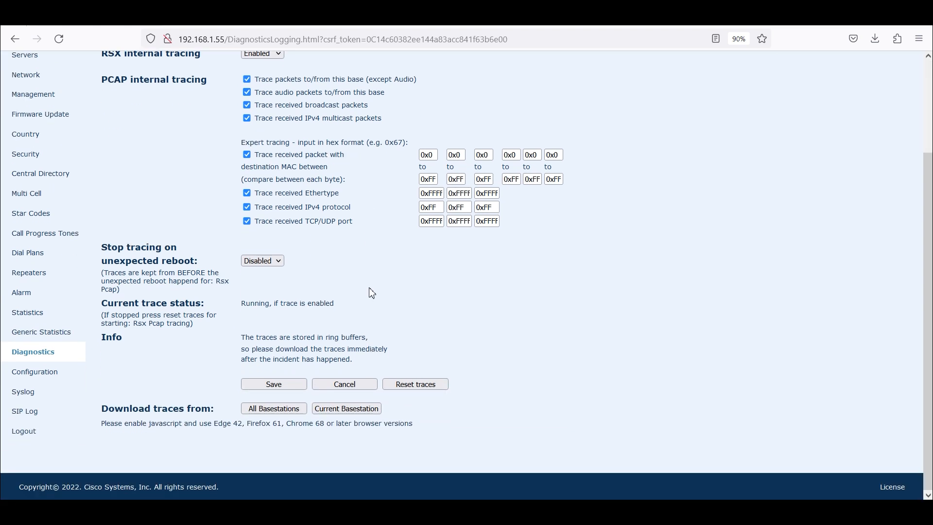
pyautogui.moveTo(375, 290)
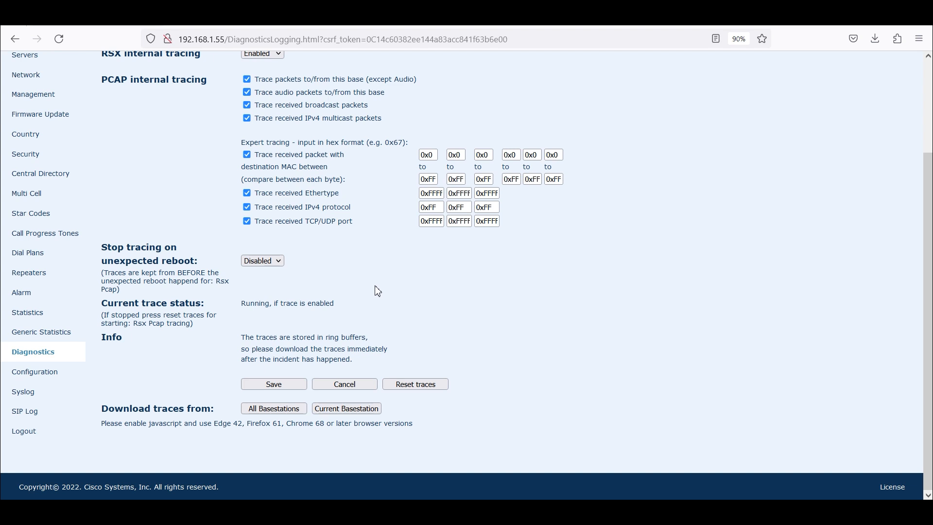
pyautogui.moveTo(415, 159)
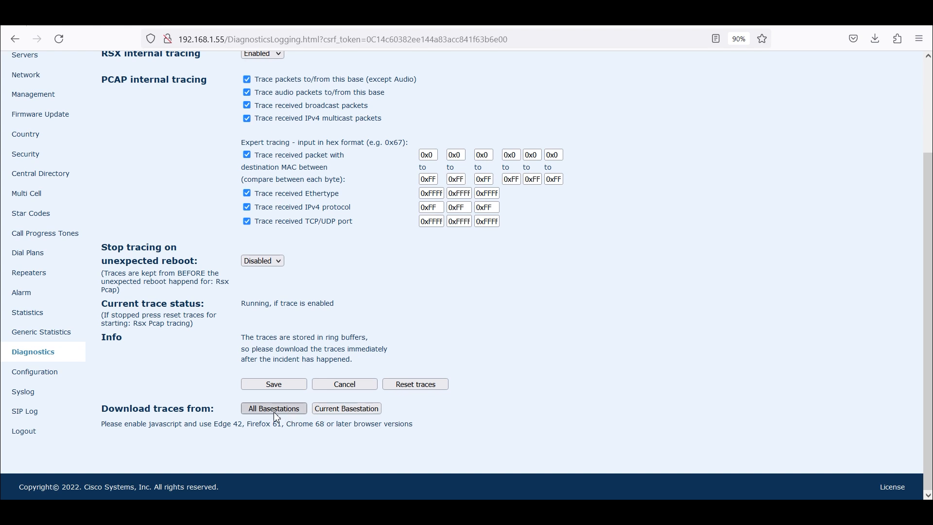
pyautogui.click(273, 408)
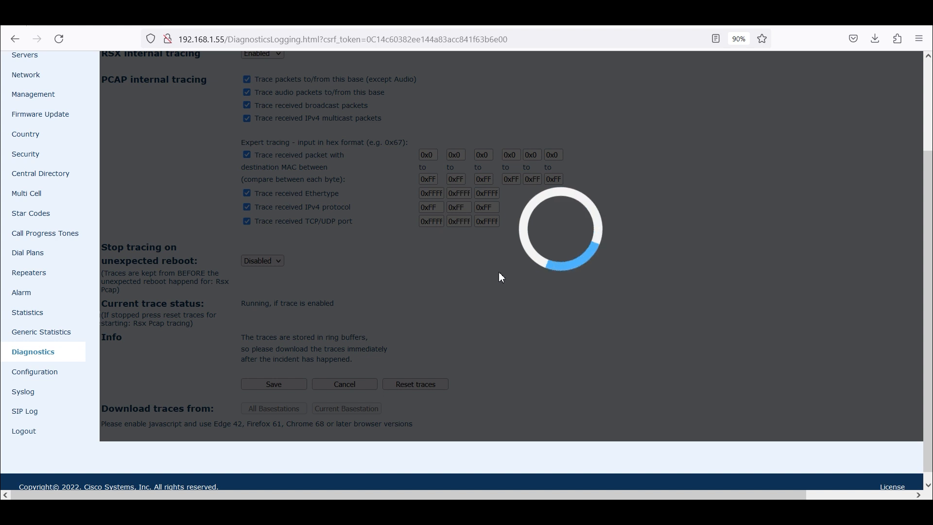
pyautogui.moveTo(624, 197)
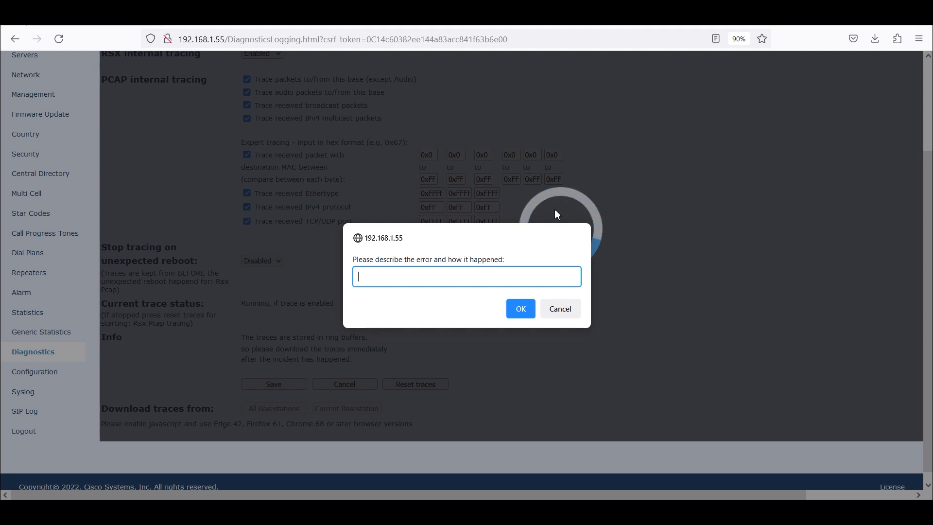
pyautogui.write('test')
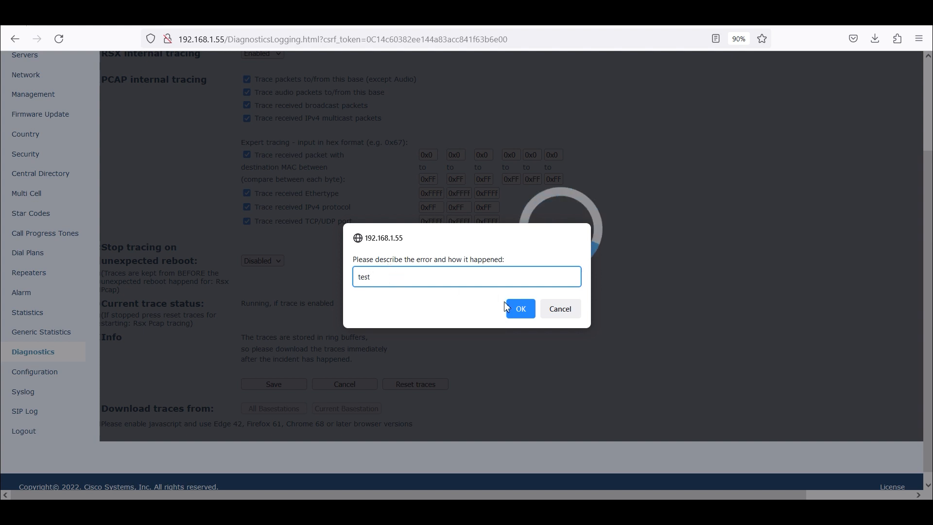
pyautogui.click(519, 308)
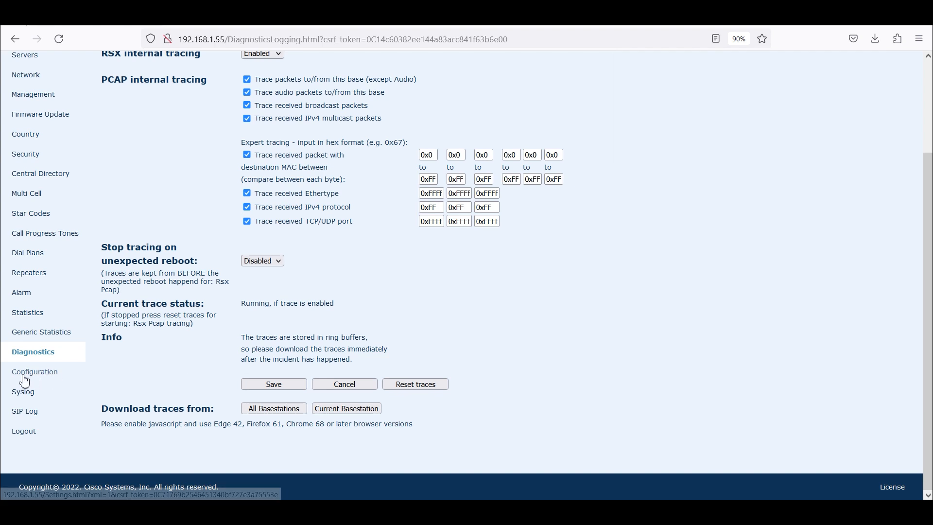
# Export the base configuration as Settings XML, view the Handset notice, then return to the Base XML
pyautogui.click(34, 371)
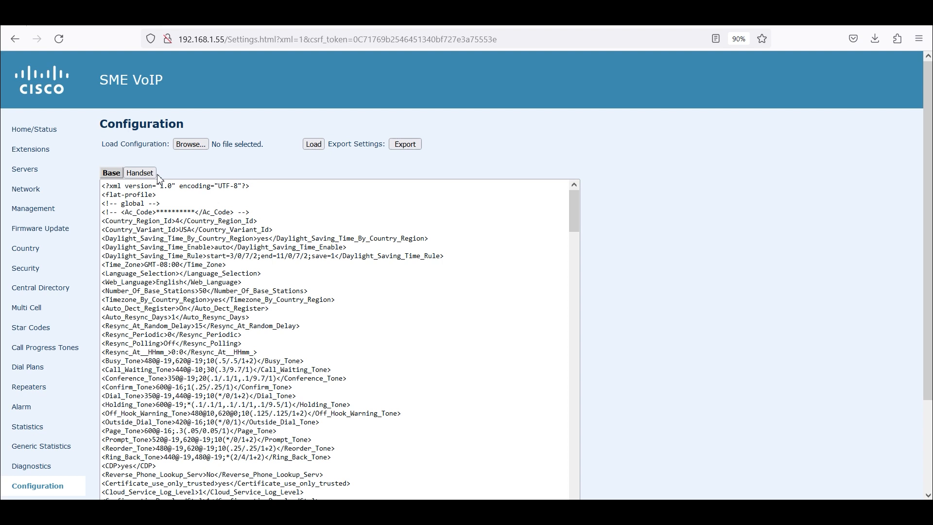
pyautogui.click(404, 144)
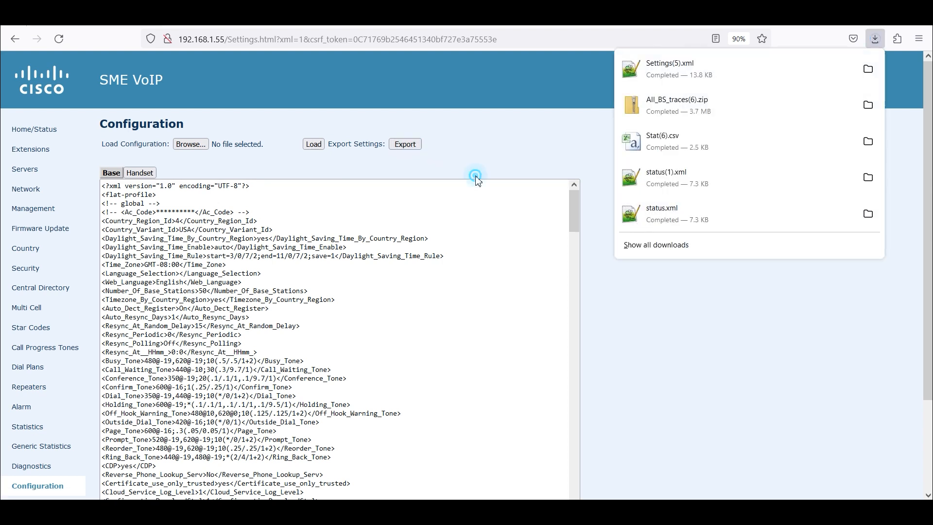
pyautogui.click(140, 173)
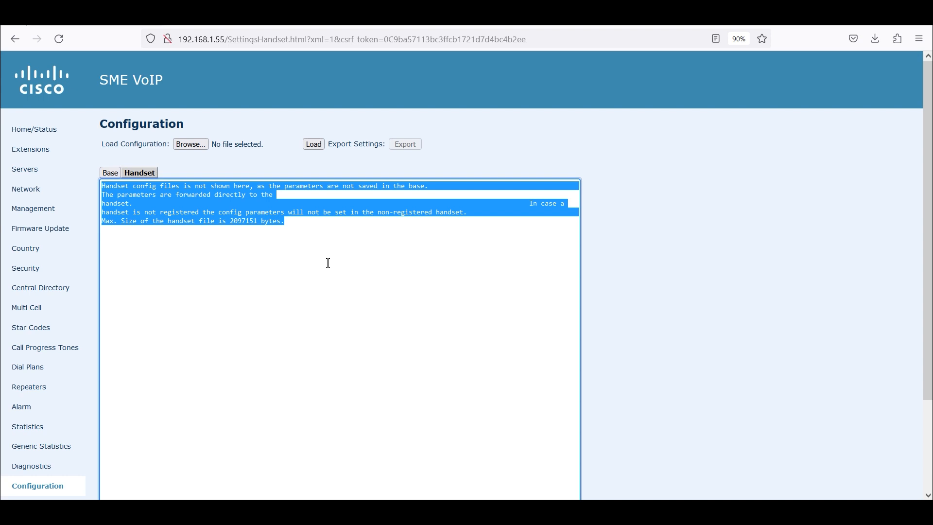
pyautogui.click(204, 203)
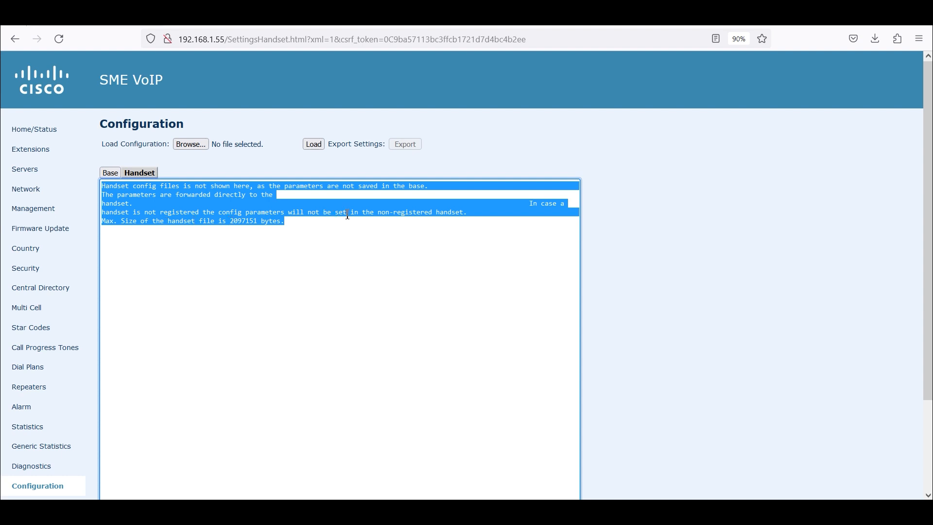
pyautogui.moveTo(115, 240)
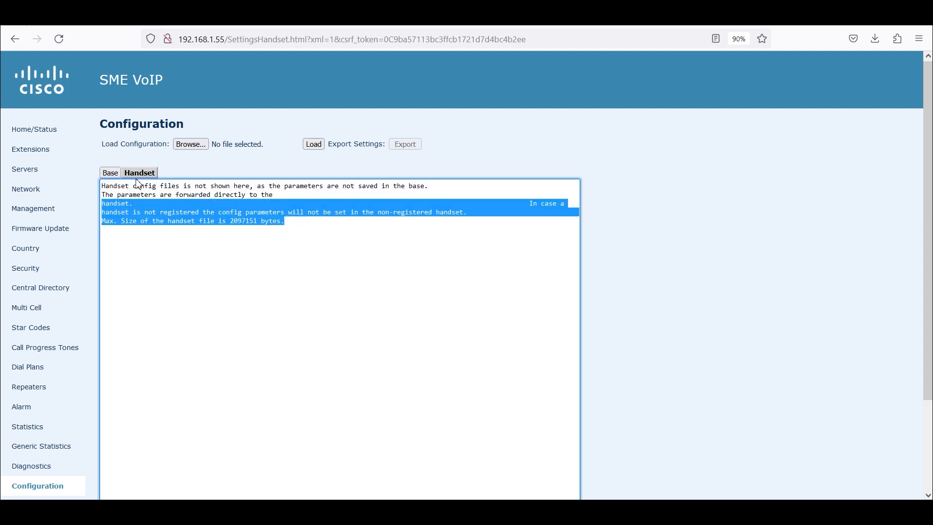
pyautogui.click(111, 173)
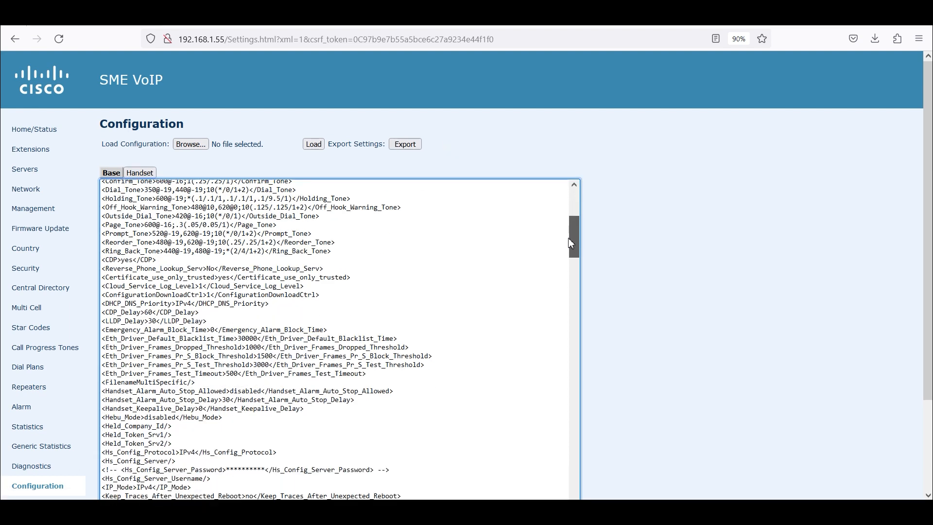
# Scroll through the base configuration XML down to the extension parameters
pyautogui.scroll(-3)
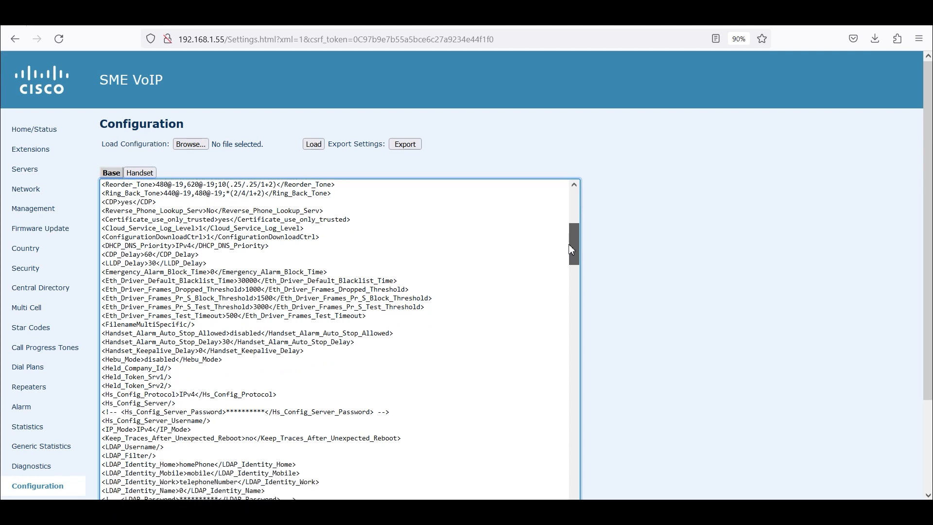
pyautogui.scroll(-3)
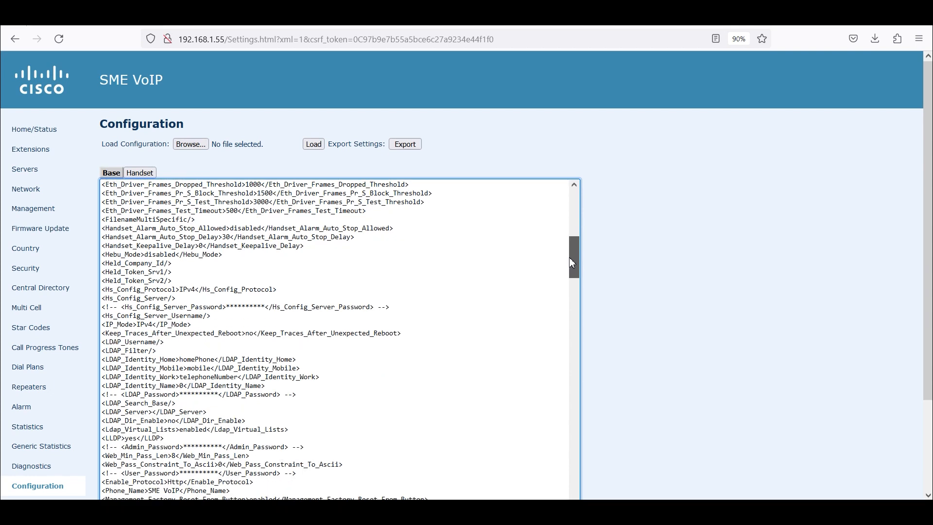
pyautogui.scroll(-3)
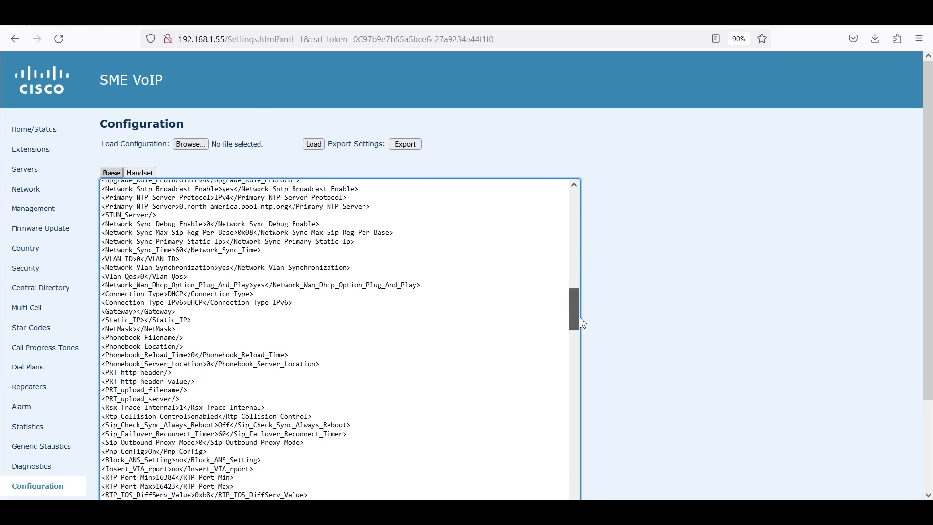
pyautogui.scroll(-3)
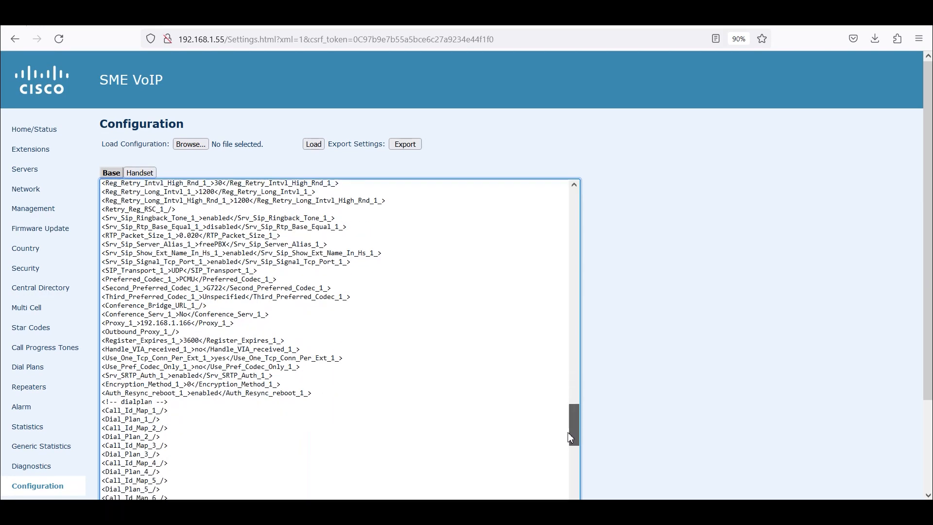
pyautogui.scroll(-3)
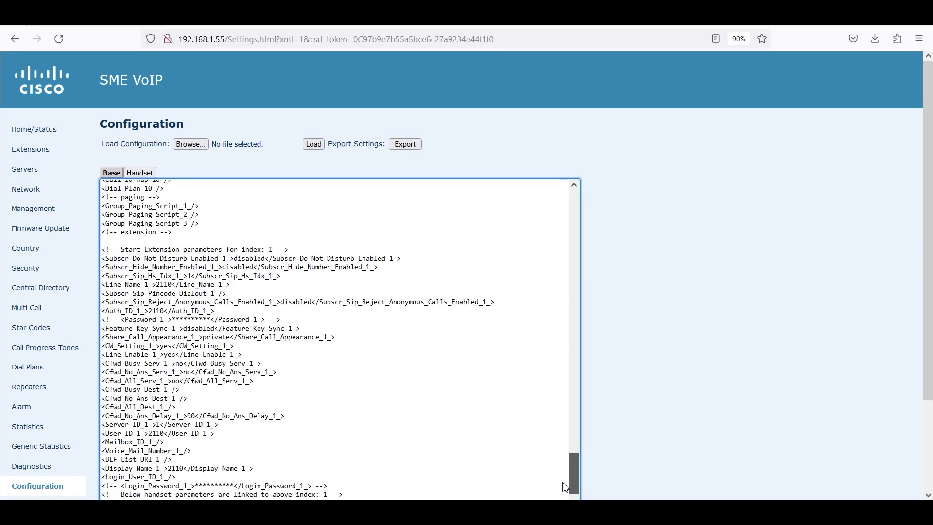
pyautogui.scroll(-3)
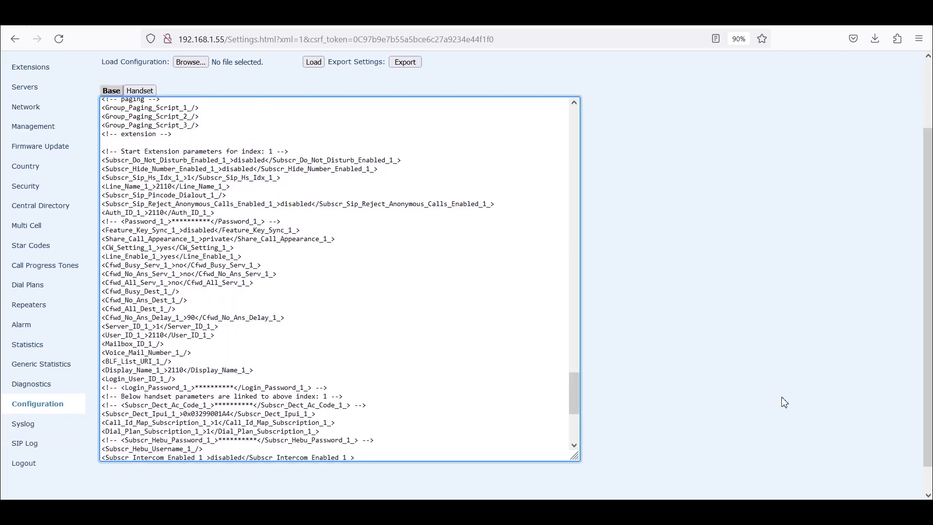
pyautogui.scroll(-3)
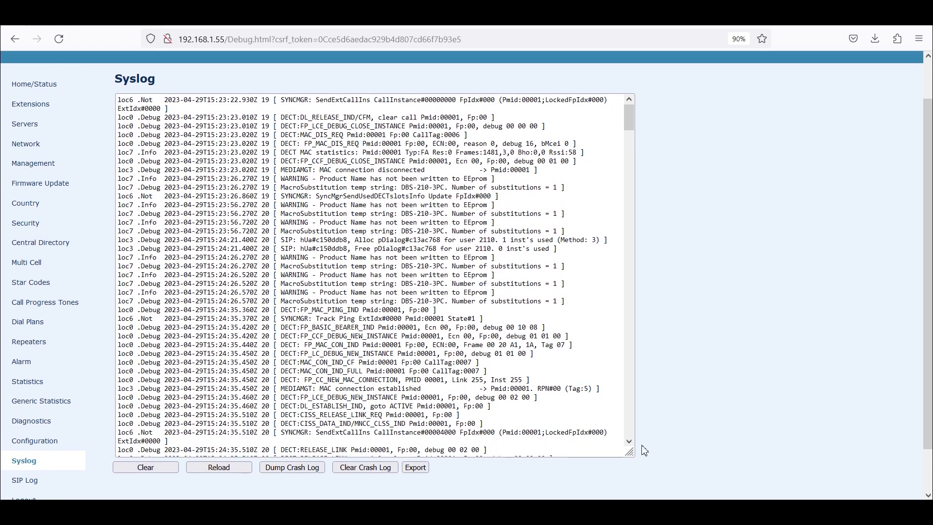
pyautogui.moveTo(633, 122)
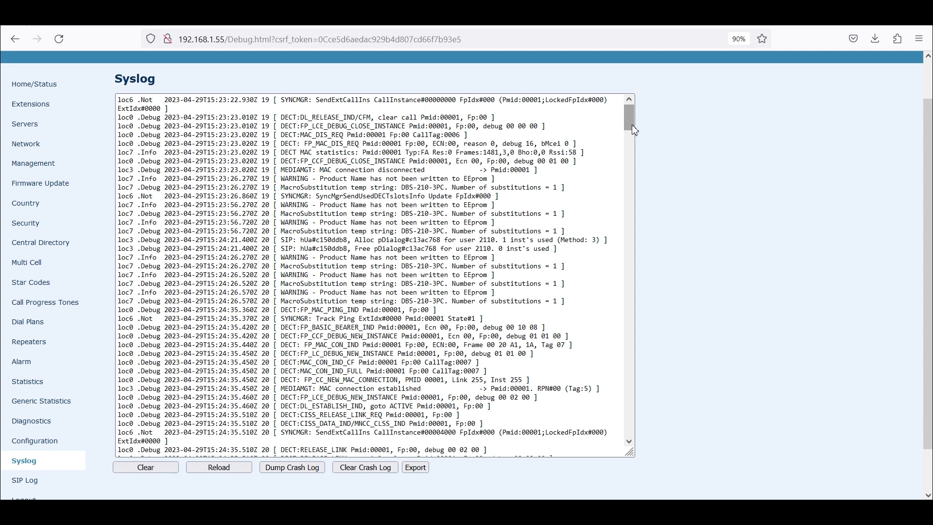
# Export the Syslog as syslog(3).txt and move on to the SIP Log page
pyautogui.click(415, 467)
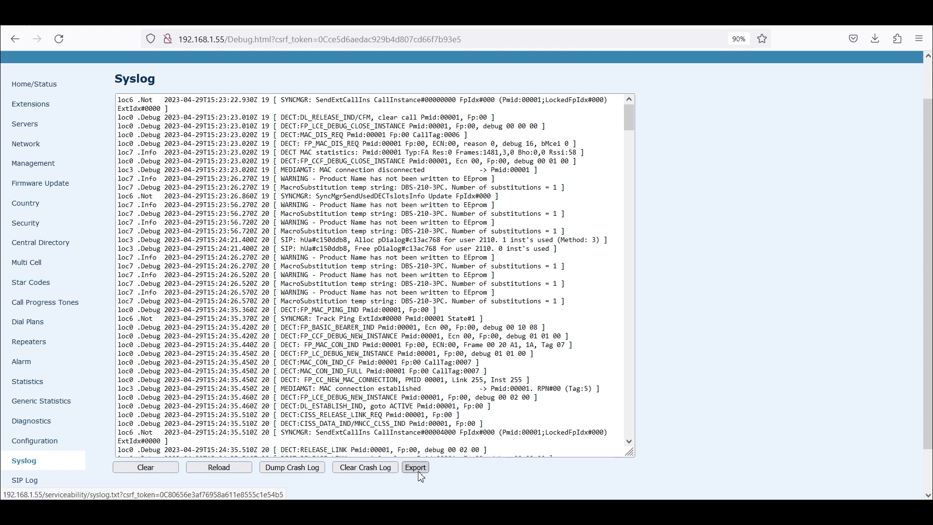
pyautogui.click(415, 467)
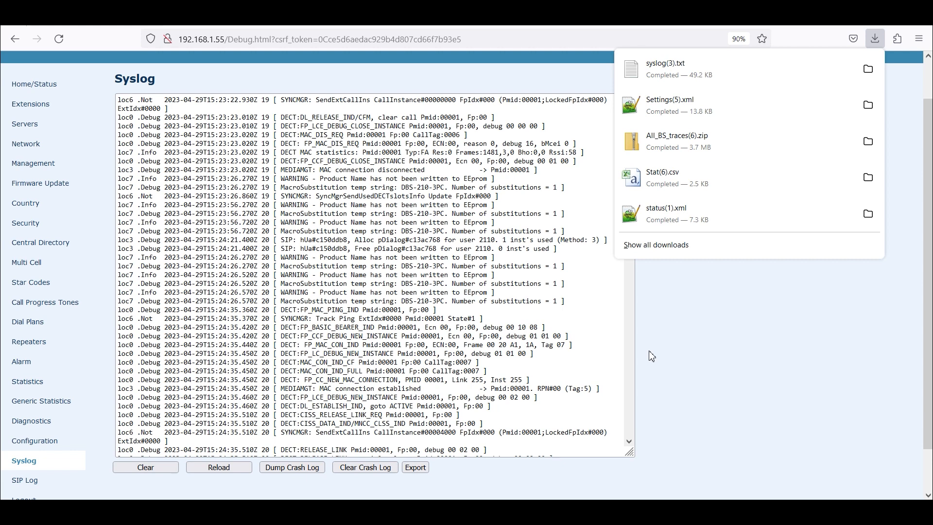
pyautogui.moveTo(450, 280)
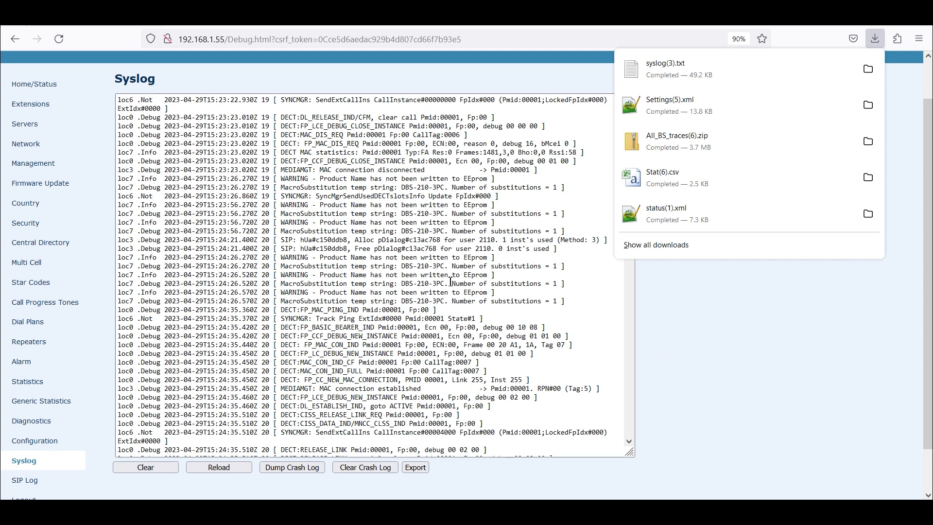
pyautogui.moveTo(653, 314)
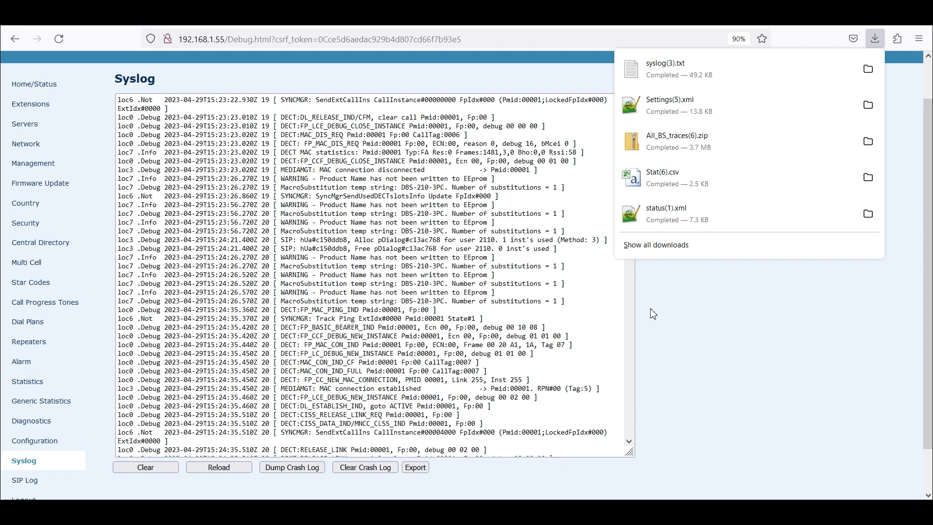
pyautogui.moveTo(211, 187)
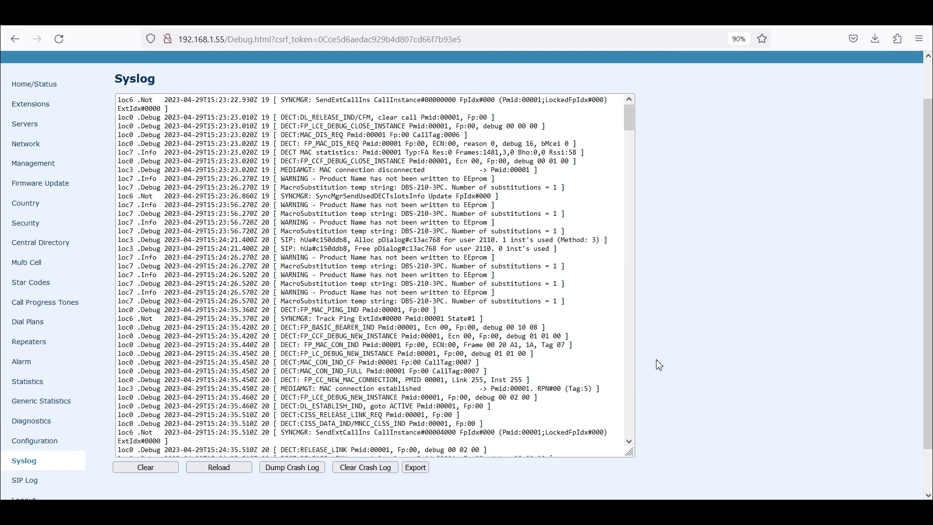
pyautogui.scroll(-3)
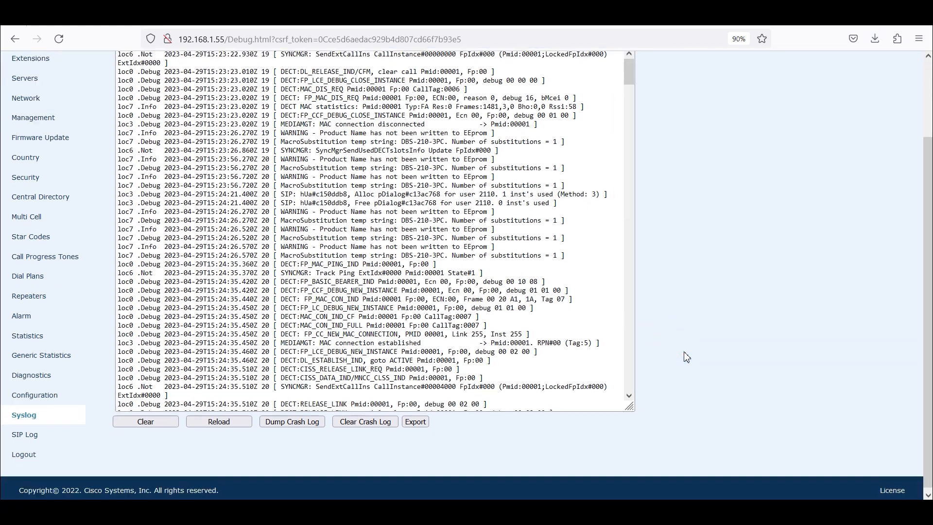
pyautogui.scroll(-3)
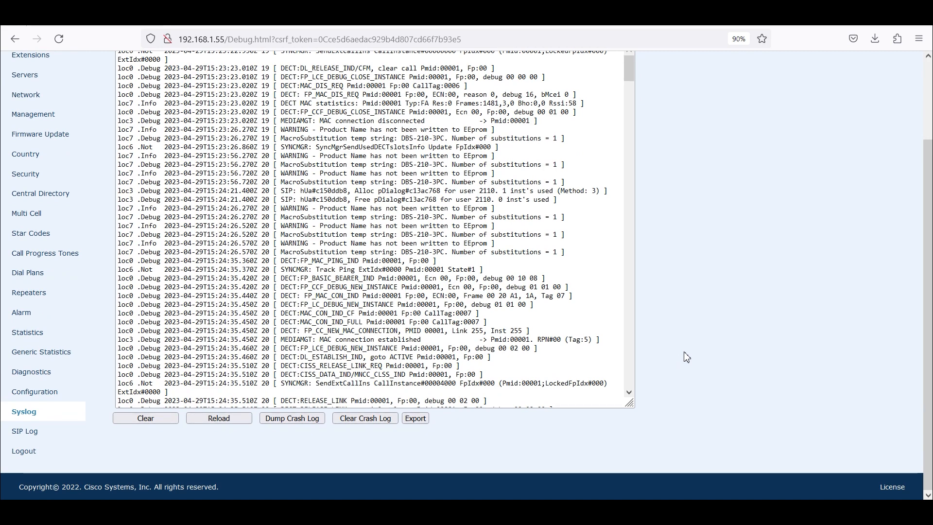
pyautogui.moveTo(188, 450)
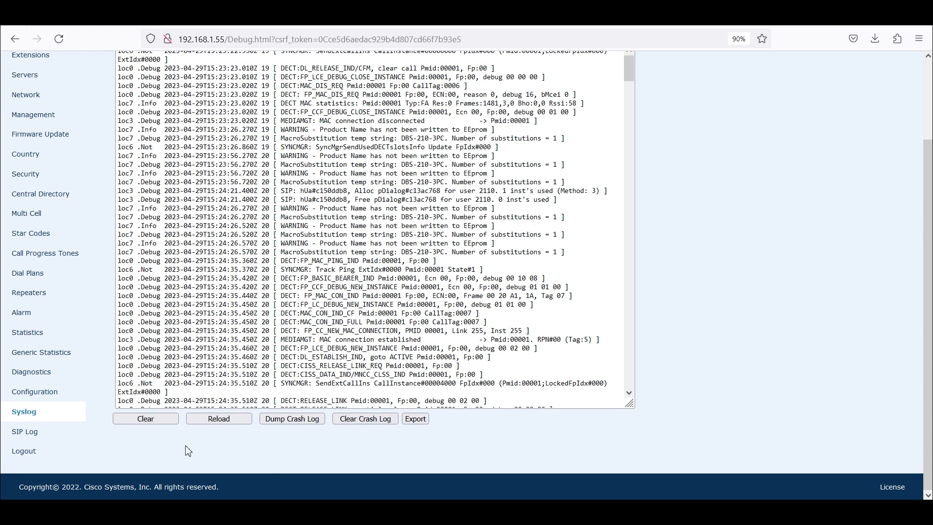
pyautogui.click(24, 431)
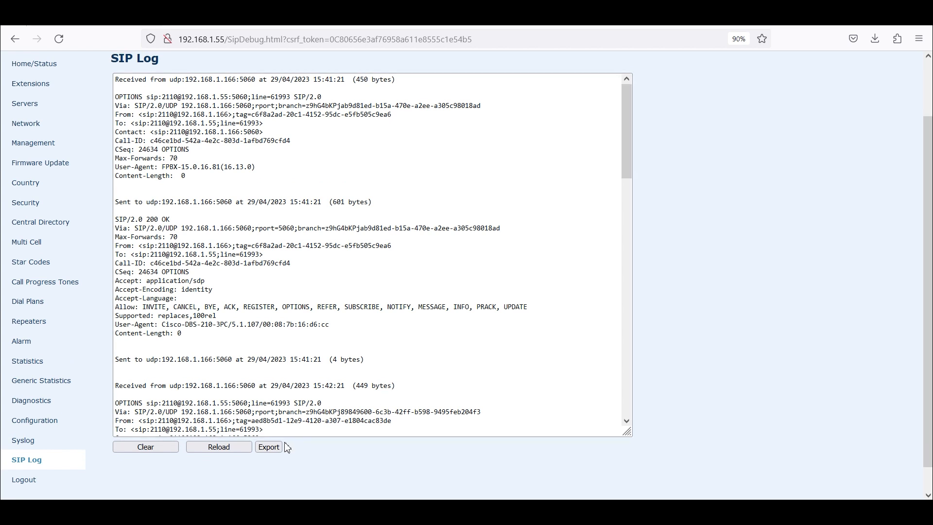
# Export the SIP log as SipDebug(1).txt
pyautogui.click(269, 447)
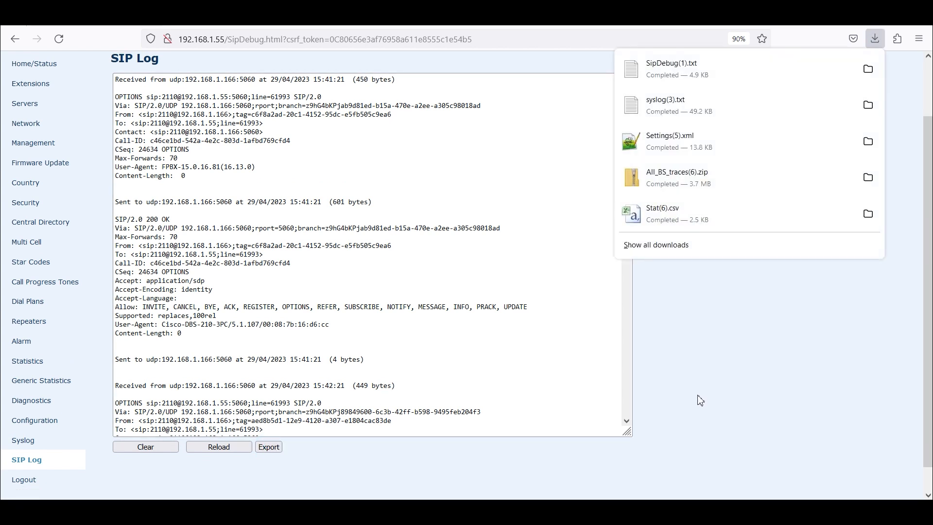
pyautogui.moveTo(653, 333)
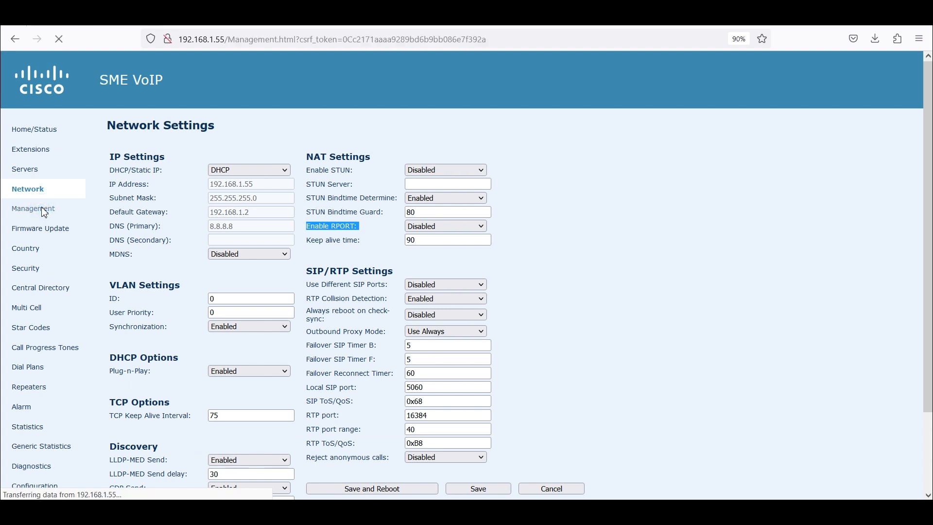
# Review the Management page's Syslog/SIP Log section: level Debug, server 192.168.1.33, port 514
pyautogui.click(33, 209)
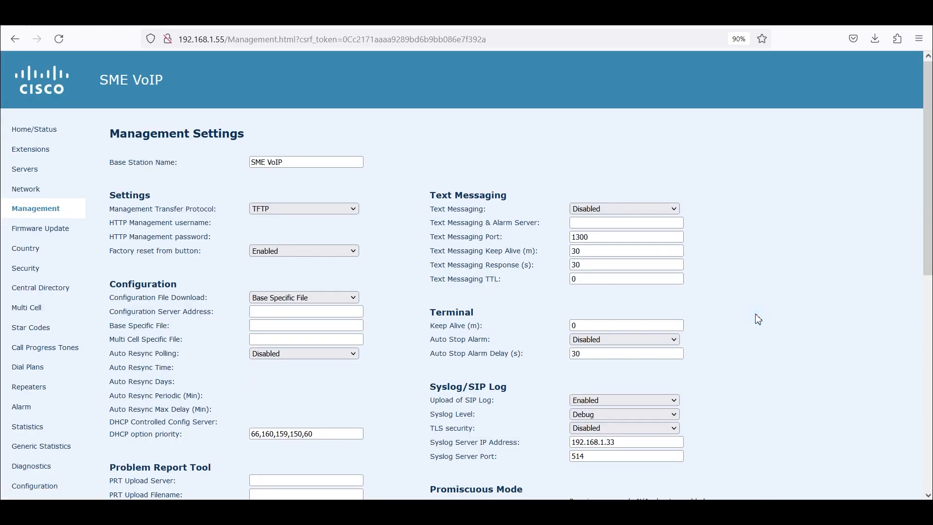
pyautogui.scroll(-3)
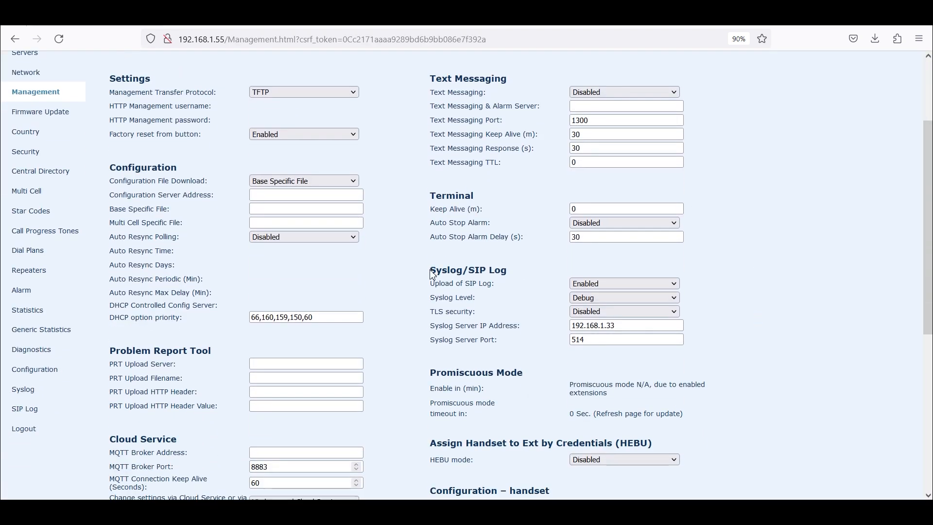
pyautogui.doubleClick(447, 269)
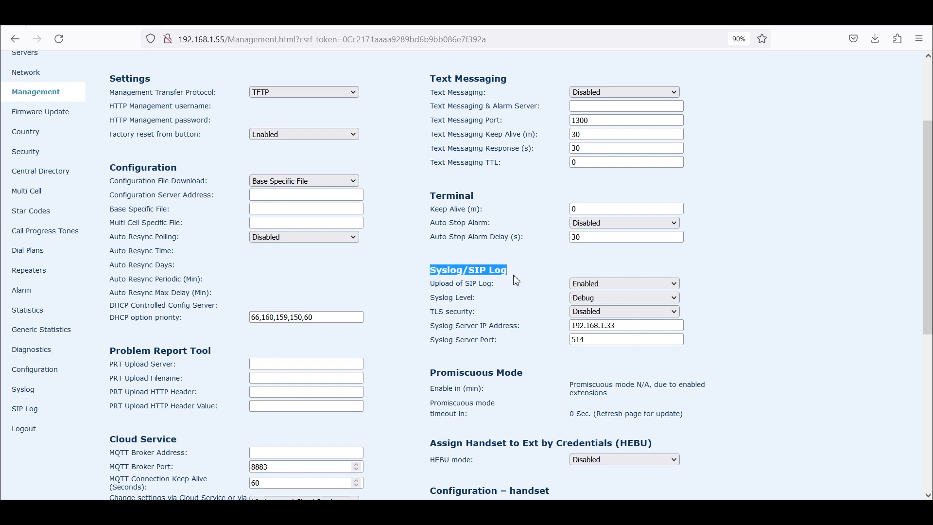
pyautogui.moveTo(542, 311)
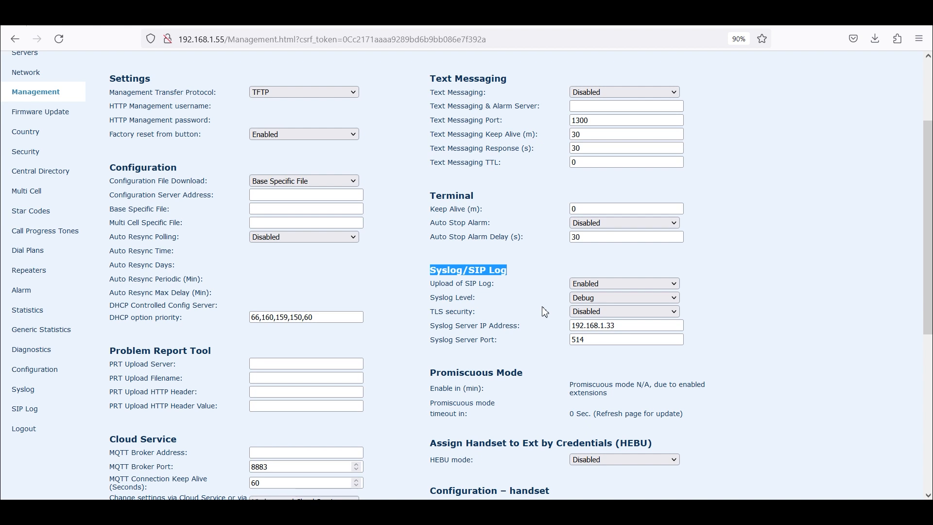
pyautogui.moveTo(450, 294)
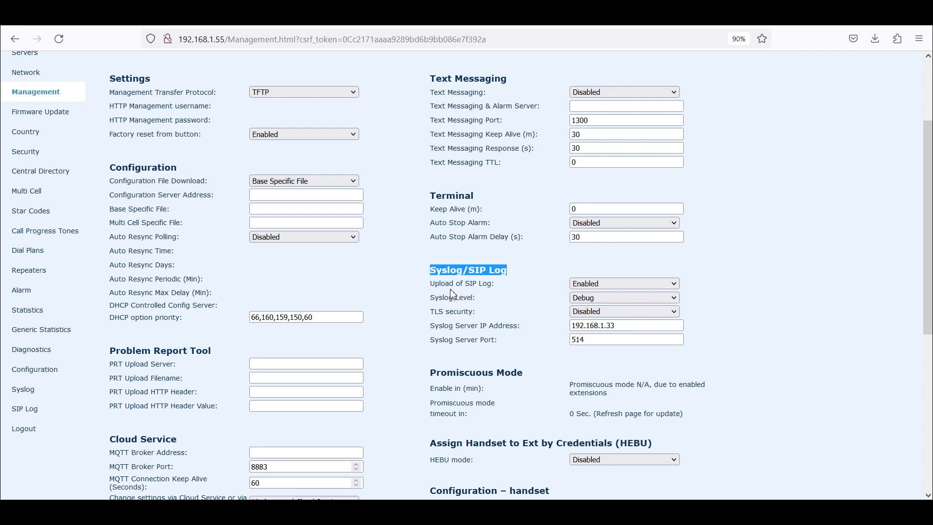
pyautogui.moveTo(472, 289)
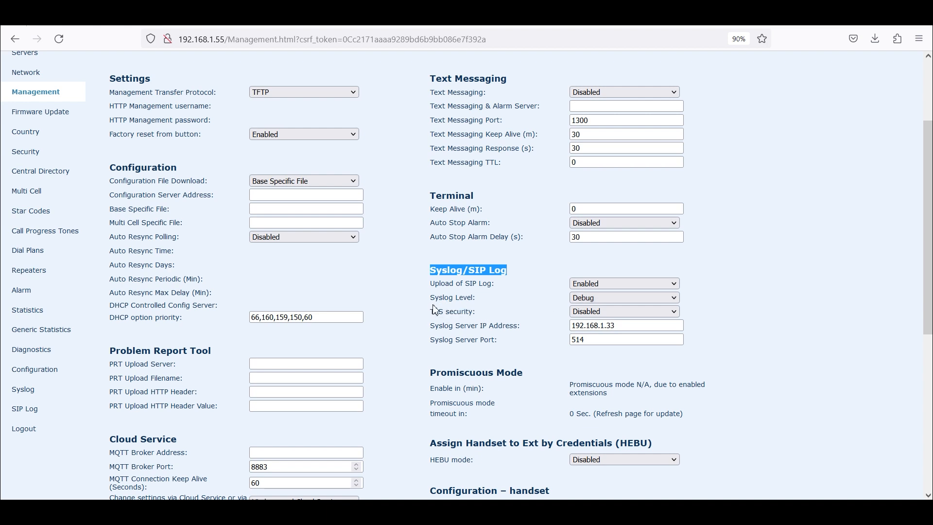
pyautogui.moveTo(439, 311)
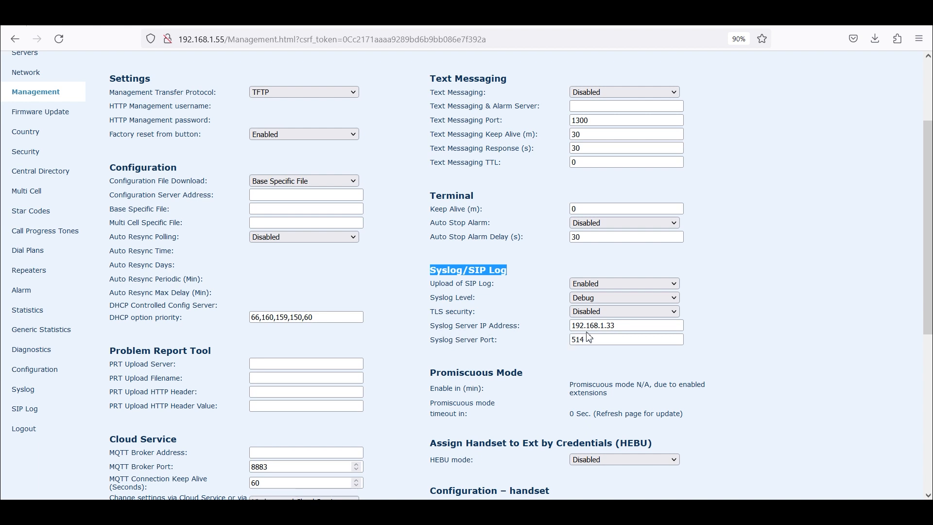
pyautogui.click(625, 325)
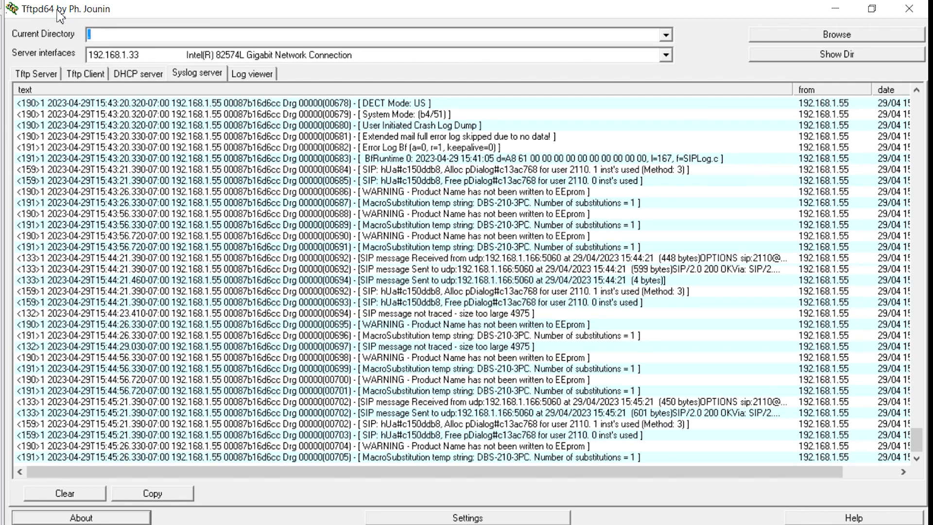
pyautogui.moveTo(101, 73)
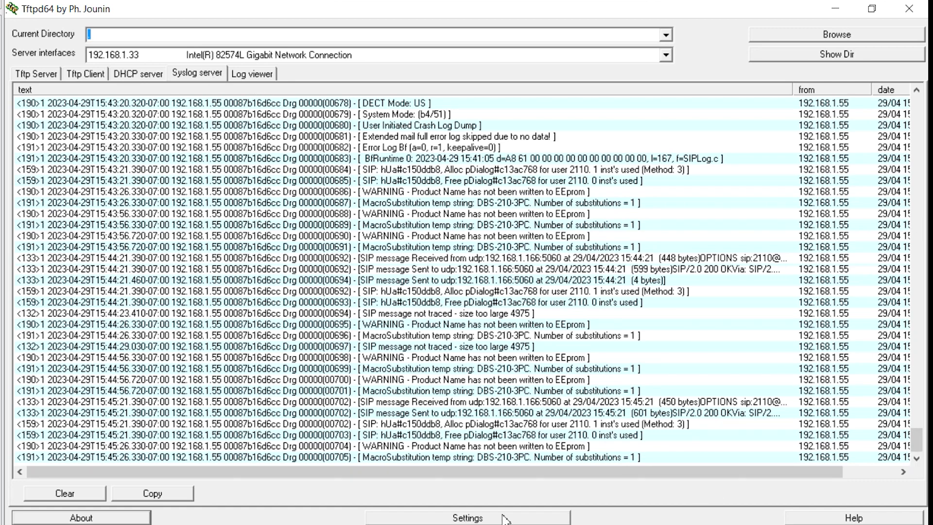
# Show Tftpd64's SYSLOG settings saving messages to C:\syslog\DBS210syslog.txt
pyautogui.click(467, 517)
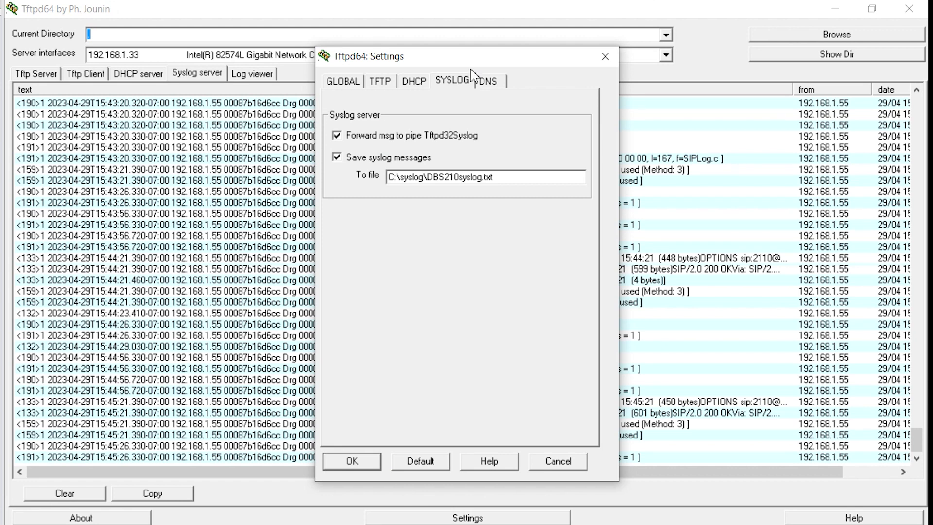
pyautogui.moveTo(647, 35)
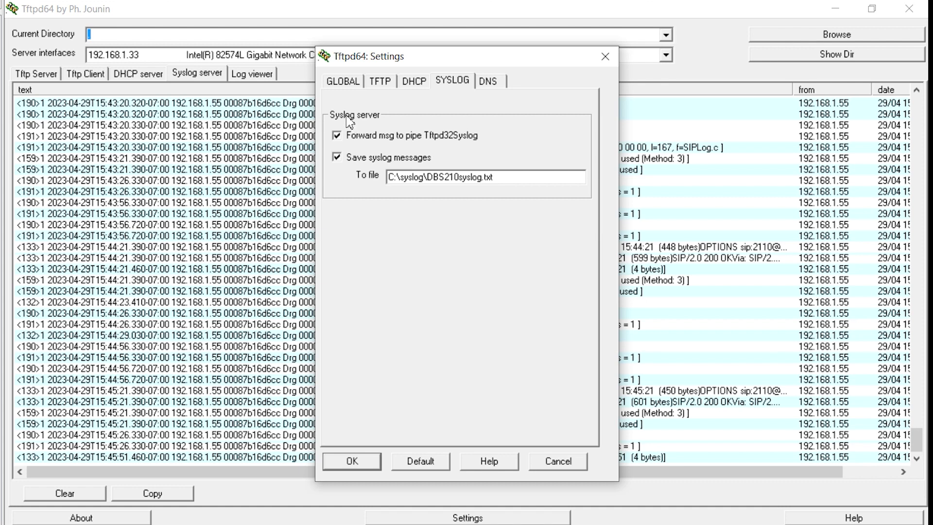
pyautogui.moveTo(403, 152)
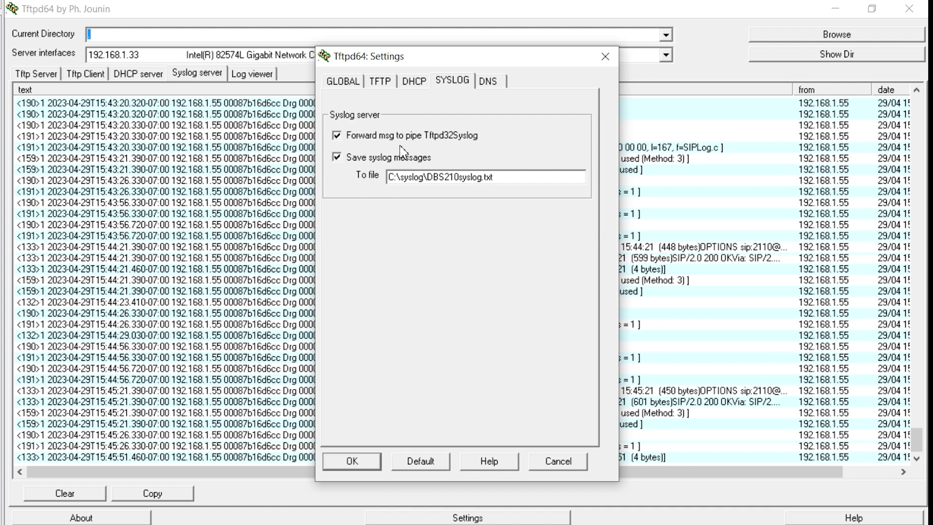
pyautogui.moveTo(434, 149)
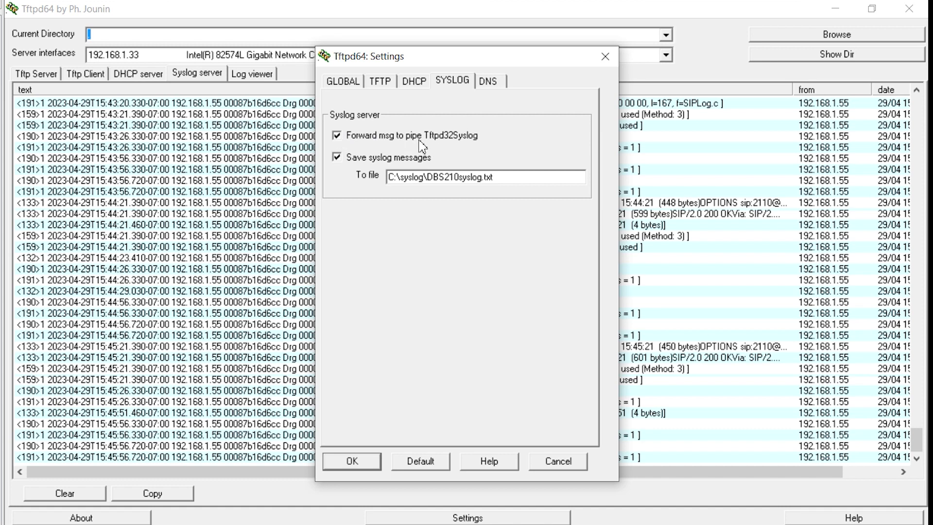
pyautogui.moveTo(338, 179)
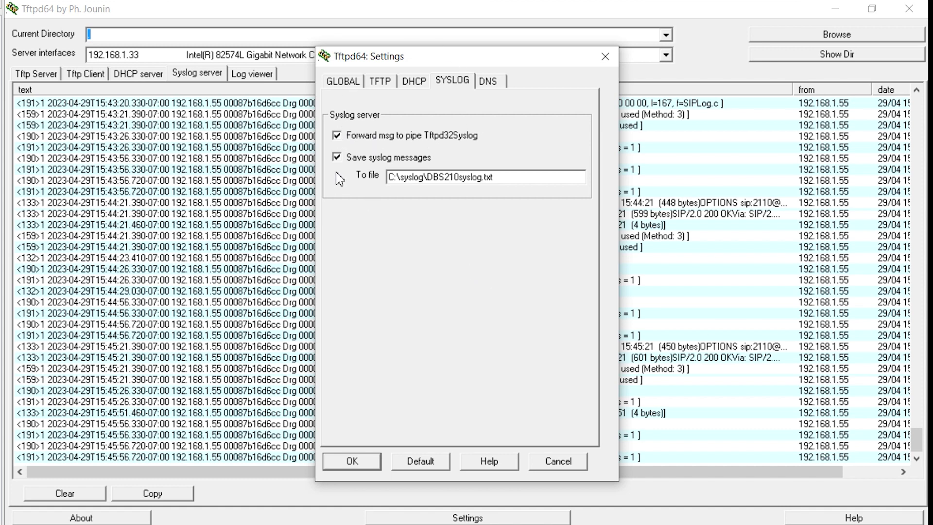
pyautogui.moveTo(356, 168)
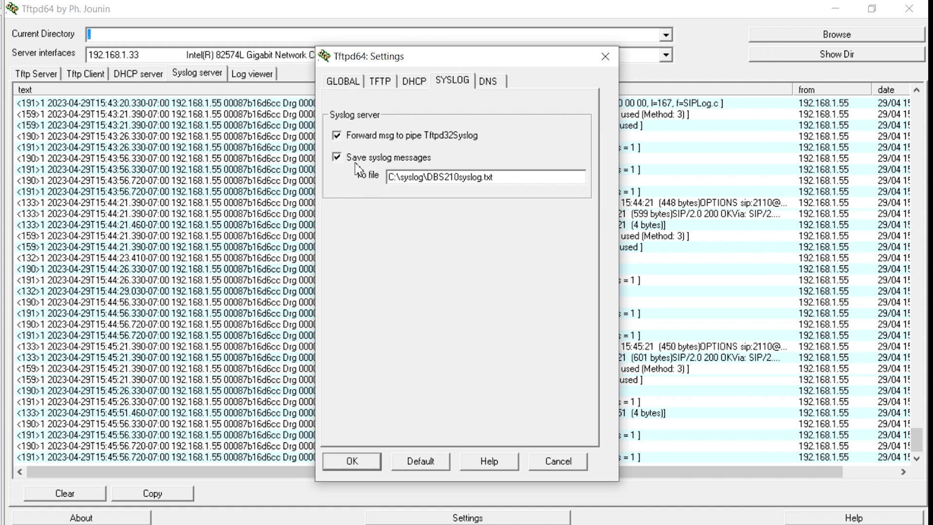
pyautogui.moveTo(399, 171)
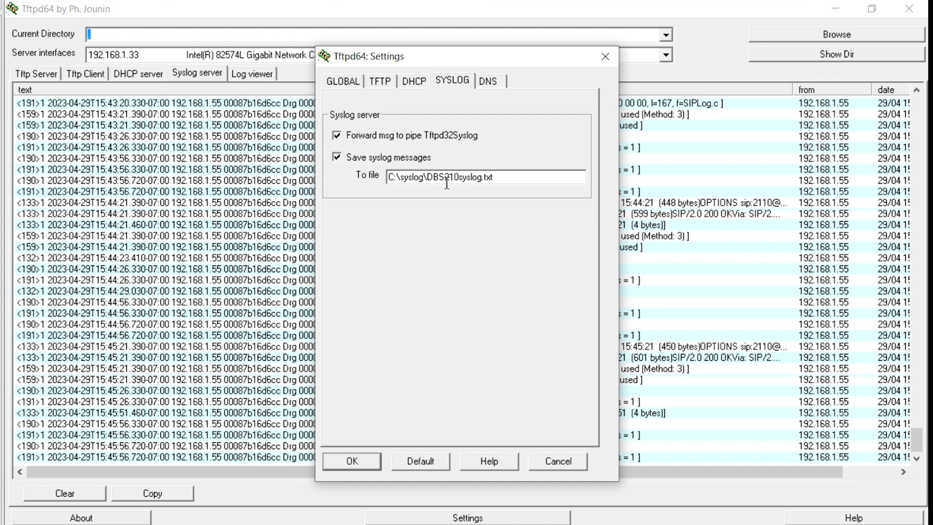
pyautogui.moveTo(486, 190)
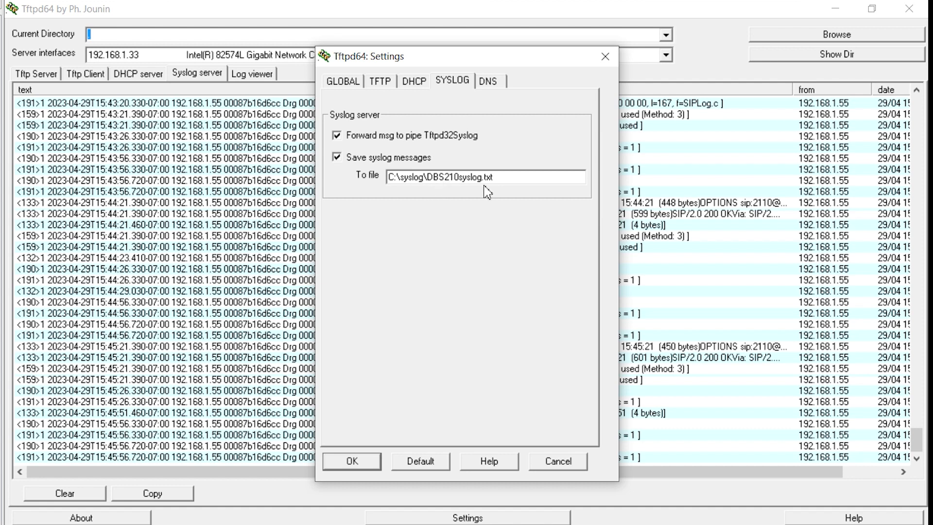
pyautogui.moveTo(488, 192)
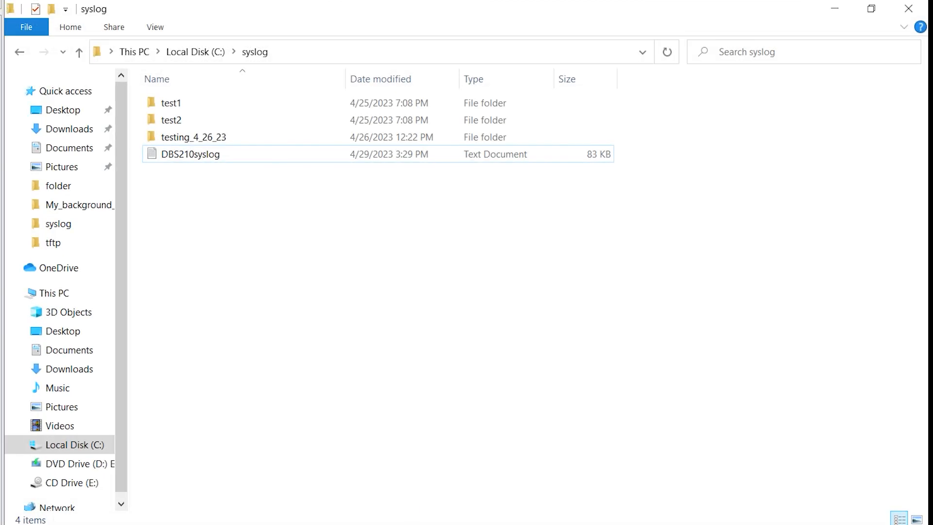
# Open DBS210syslog.txt from C:\syslog in Notepad
pyautogui.click(191, 155)
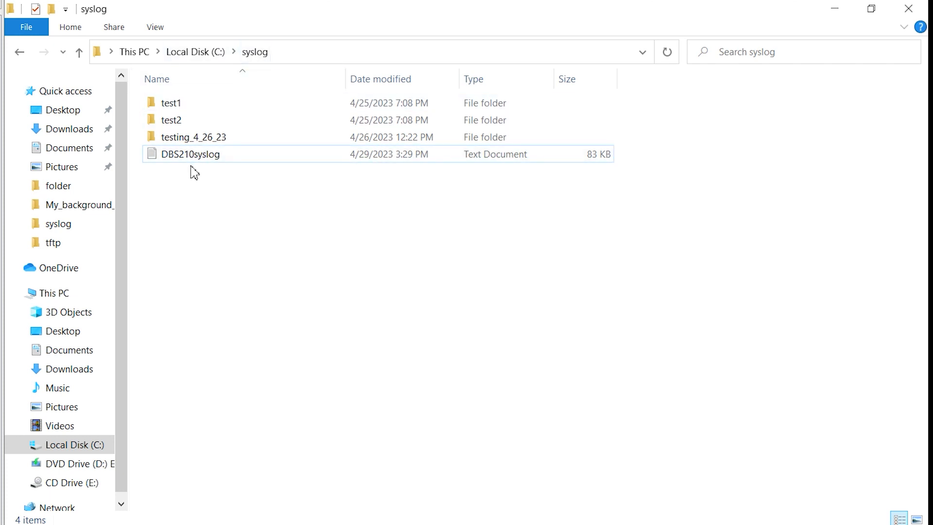
pyautogui.moveTo(179, 161)
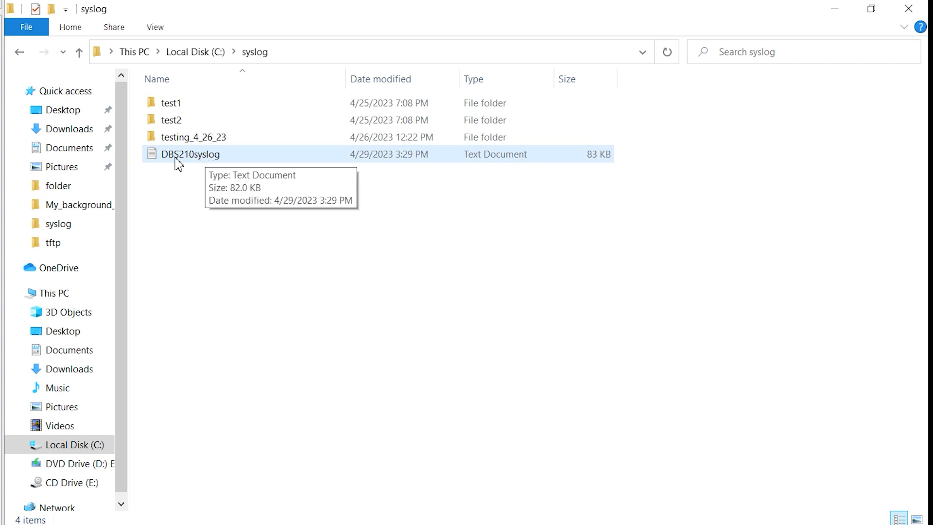
pyautogui.click(190, 155)
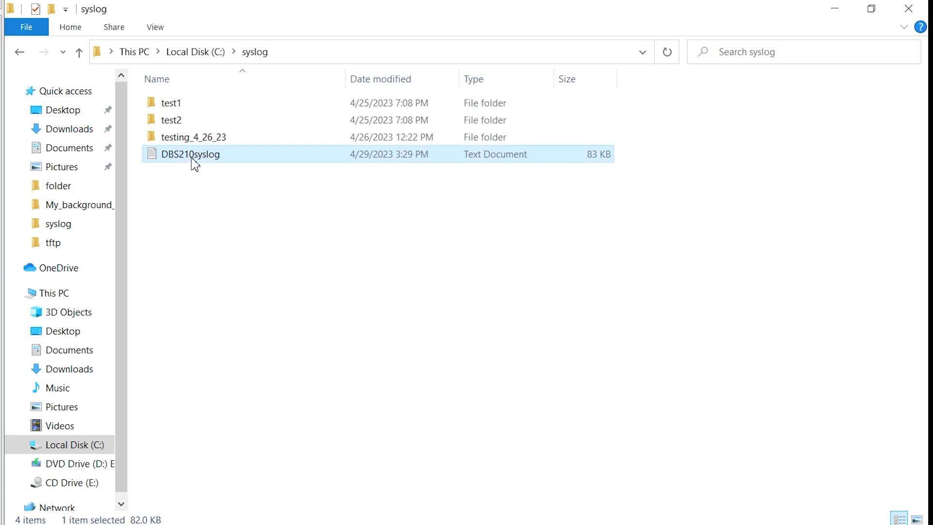
pyautogui.doubleClick(192, 154)
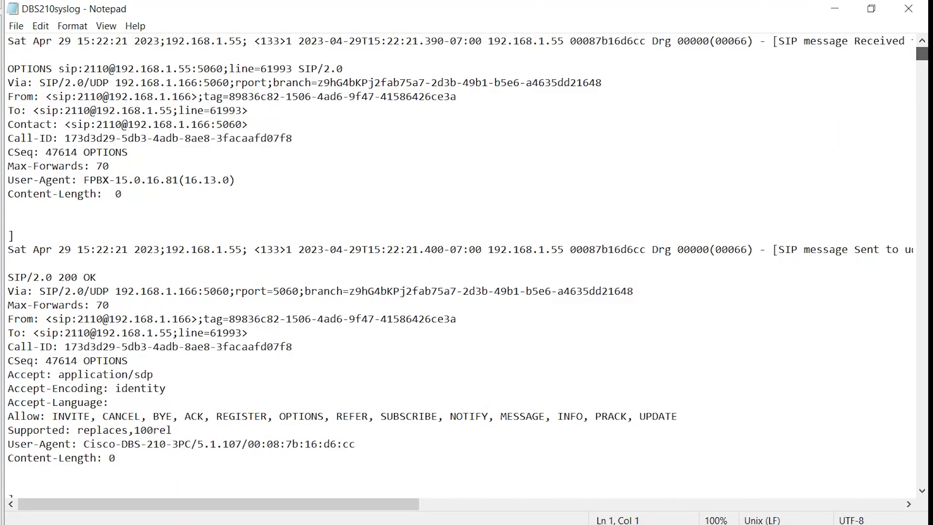
pyautogui.scroll(-3)
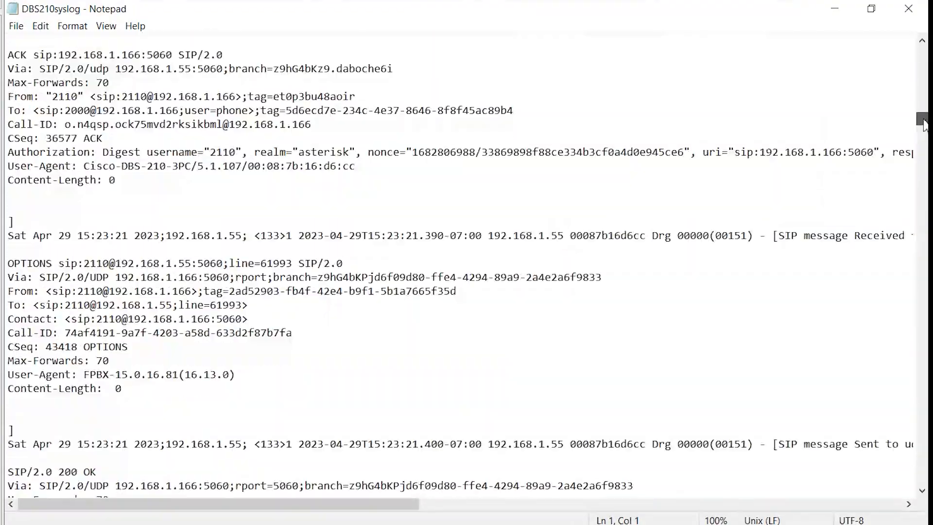
pyautogui.scroll(-3)
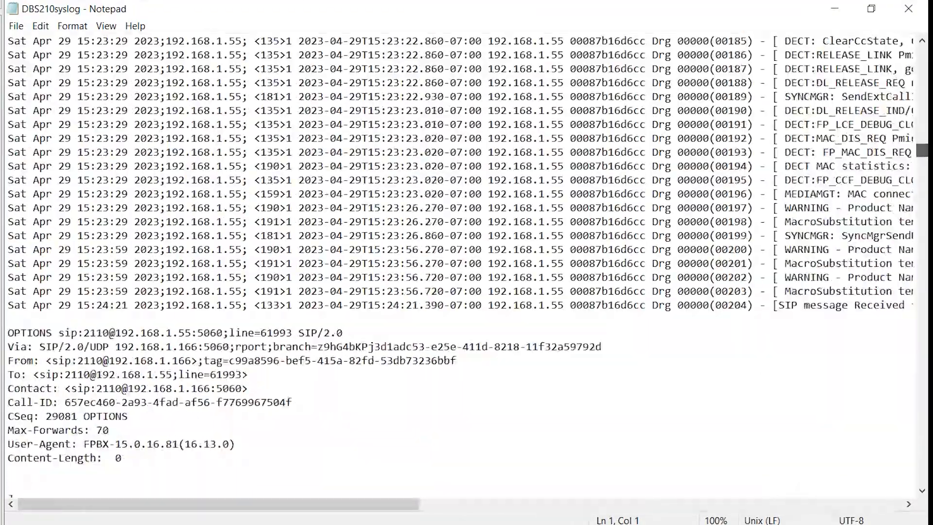
pyautogui.scroll(-3)
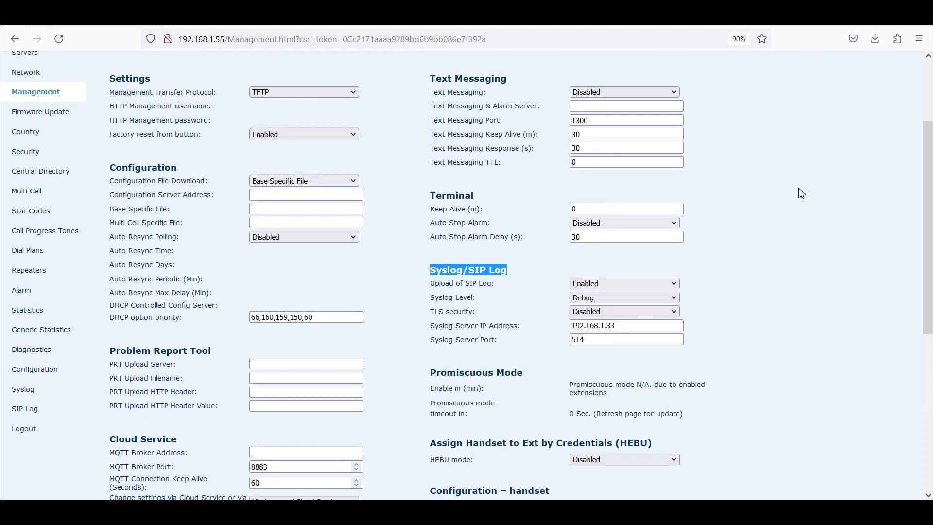
# Show the Firefox downloads list with SipDebug(1).txt, syslog(3).txt, Settings XML, traces zip and stats CSV
pyautogui.click(874, 39)
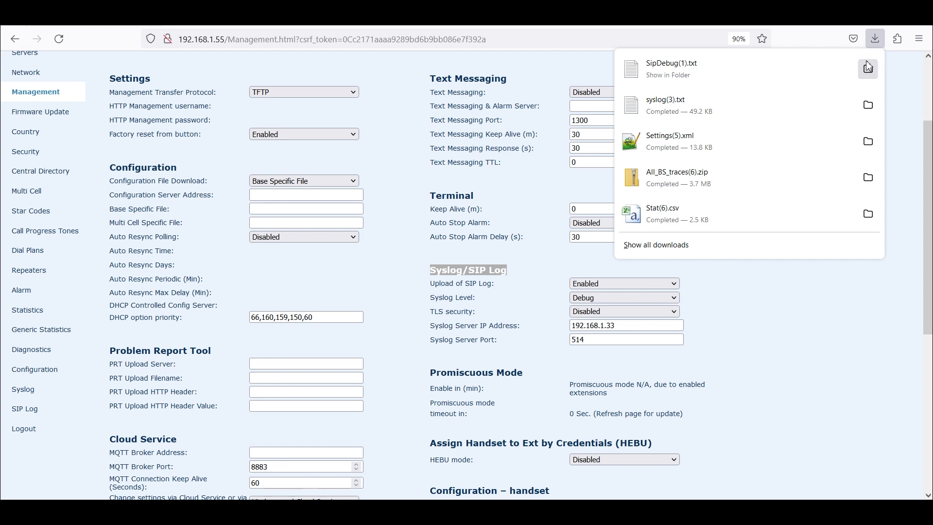
pyautogui.moveTo(695, 73)
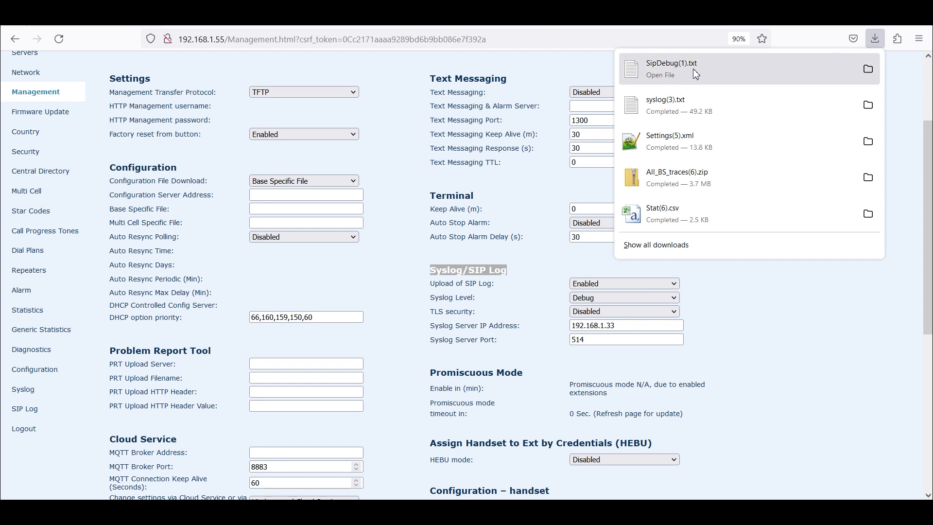
pyautogui.moveTo(688, 71)
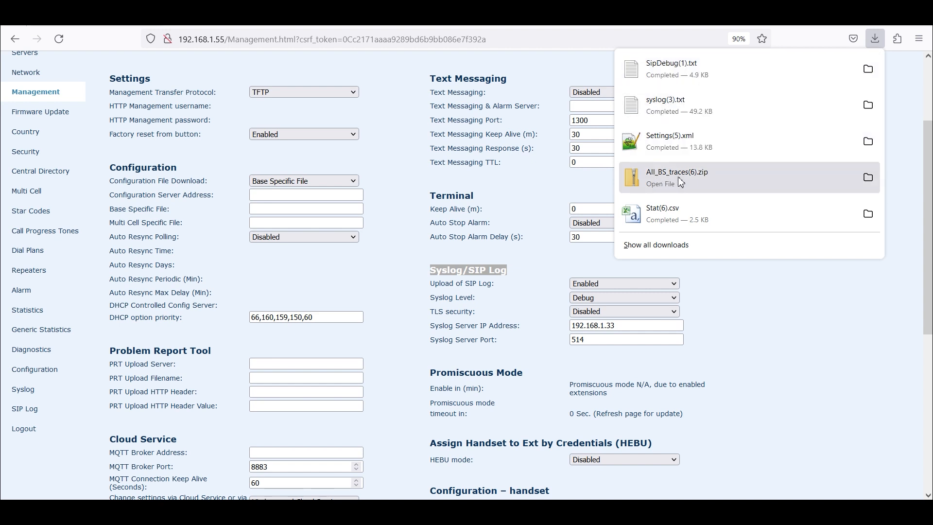
pyautogui.moveTo(687, 185)
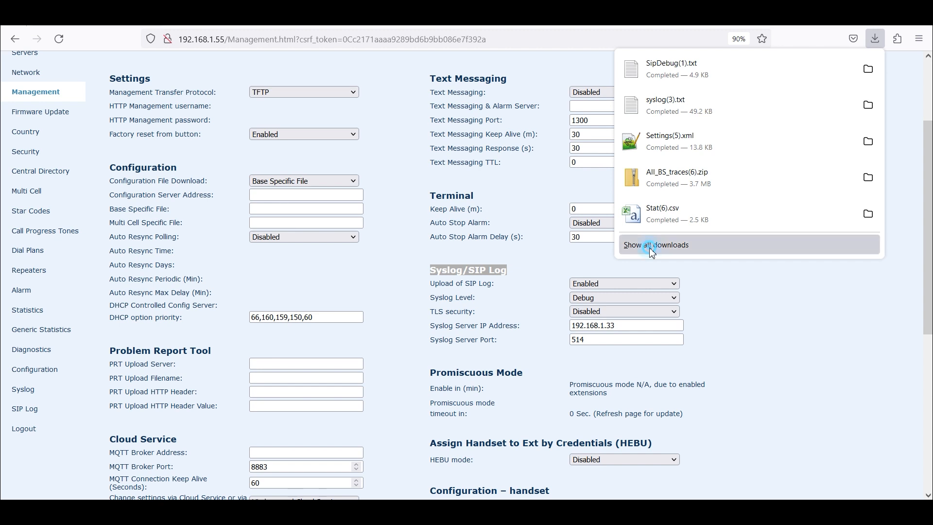
# Review the full Firefox Downloads library of status XMLs and statistics CSVs, then close it
pyautogui.click(654, 245)
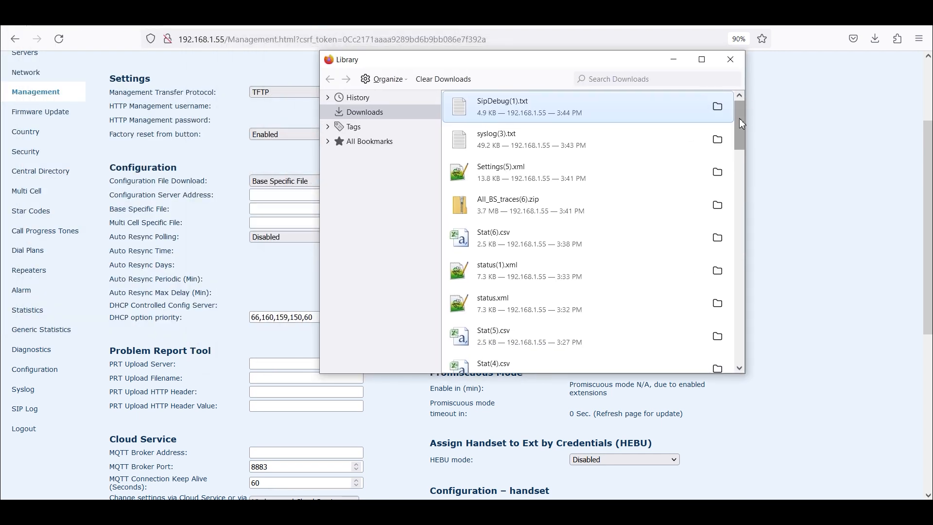
pyautogui.scroll(-3)
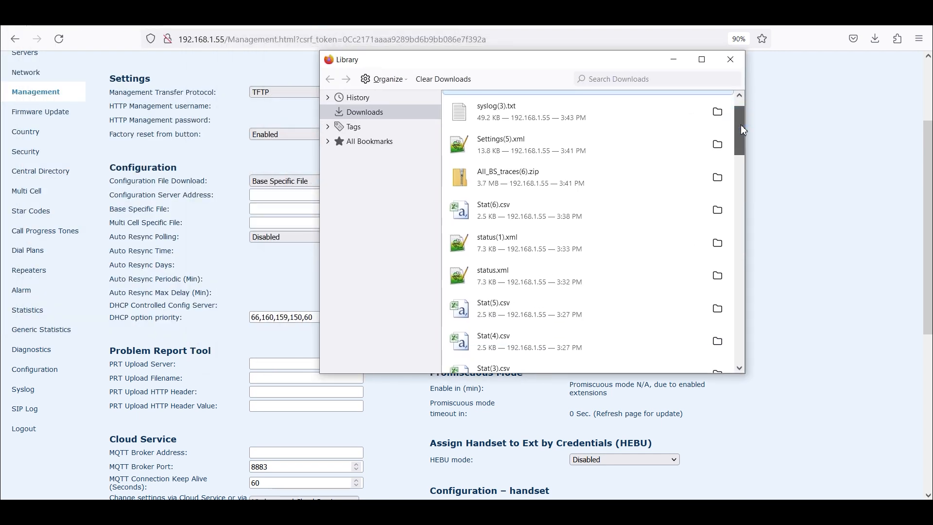
pyautogui.click(729, 60)
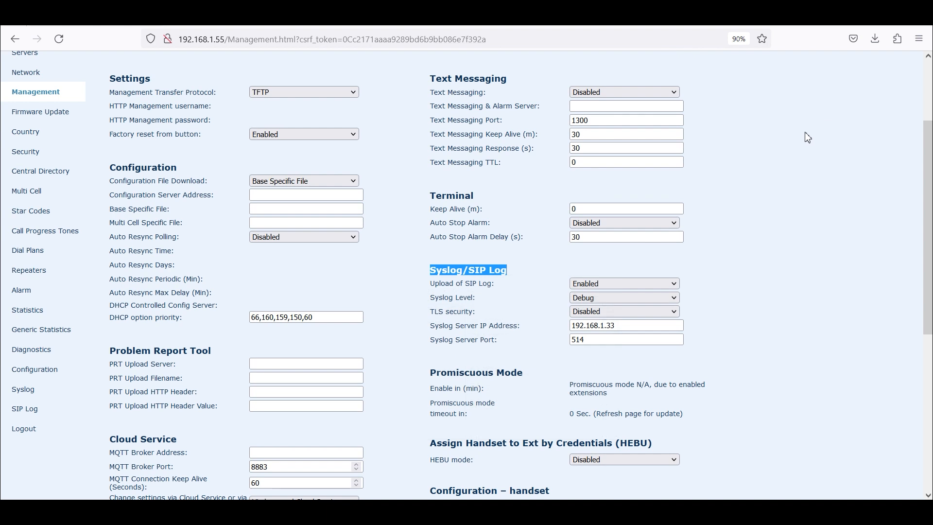